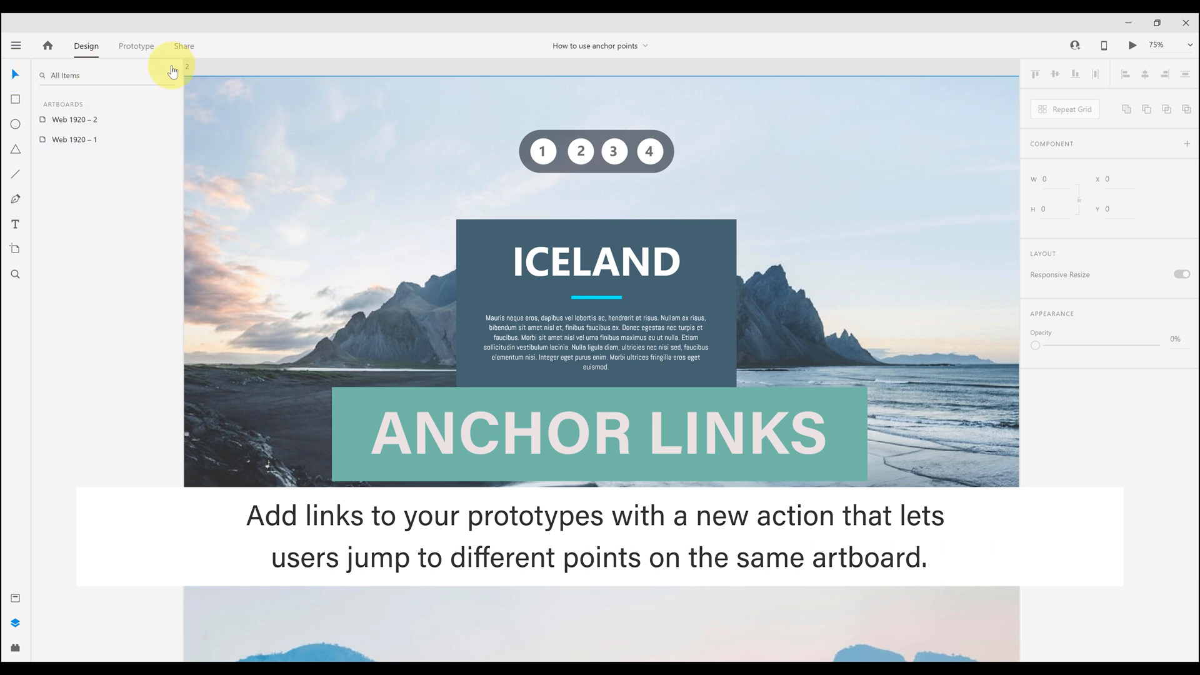
mouse_move(15, 77)
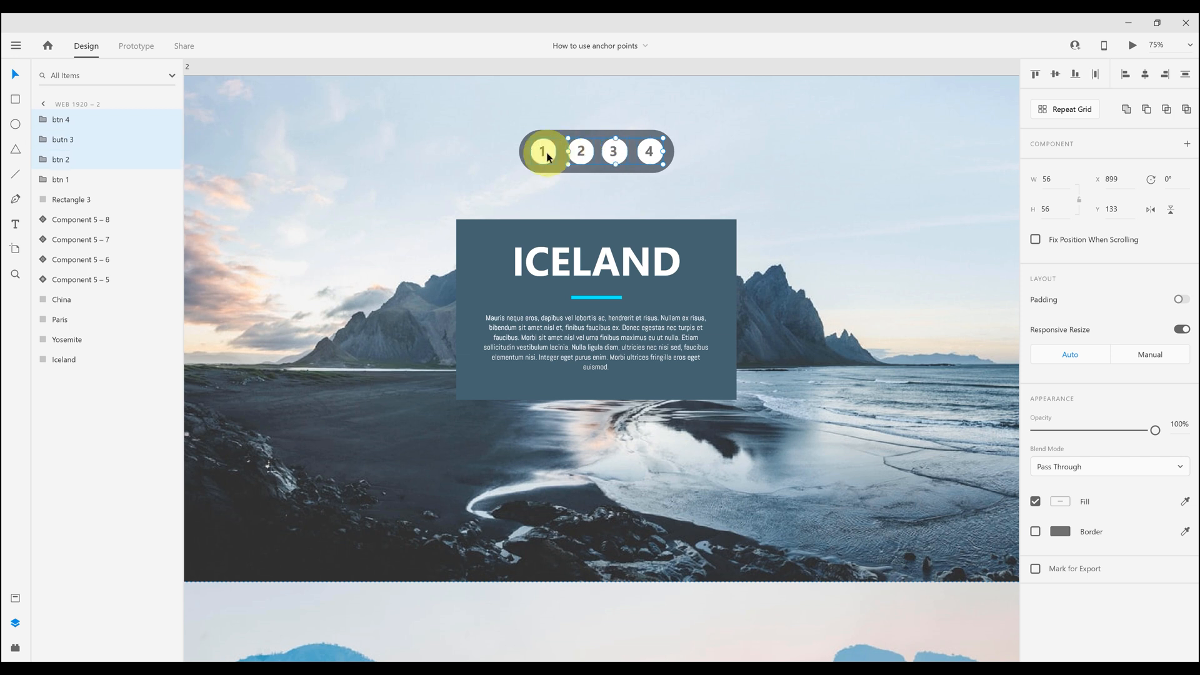
Select nav button 1 on the Iceland artboard in Prototype mode
left_click(1096, 74)
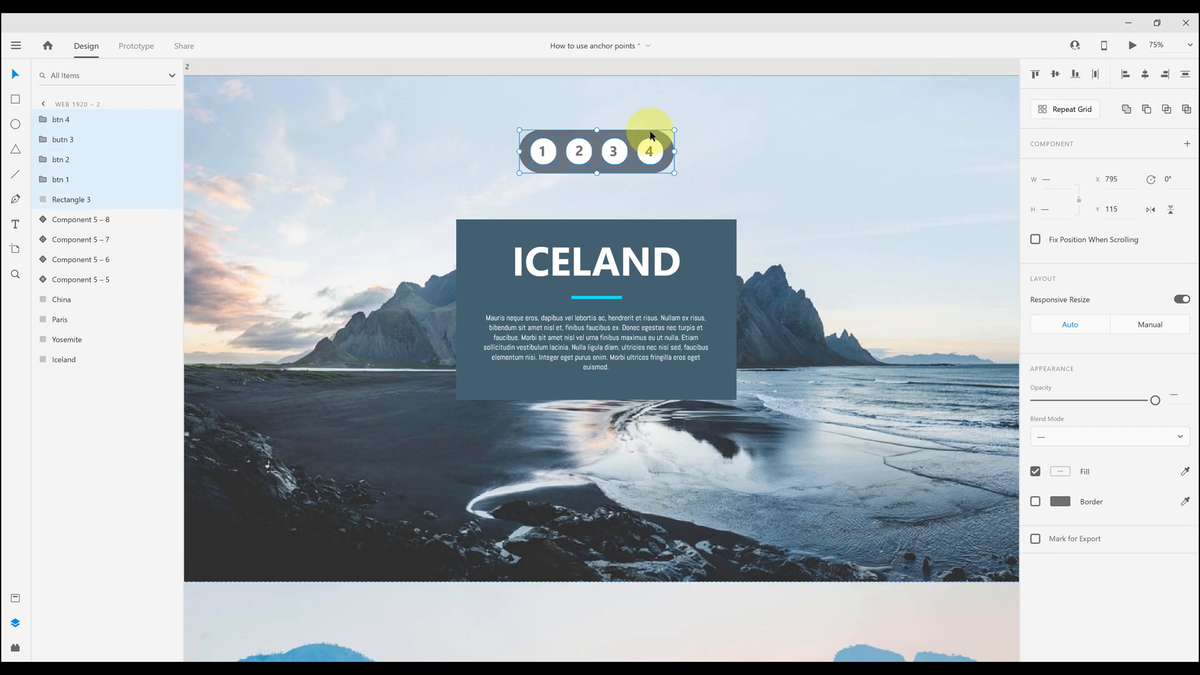
mouse_move(680, 112)
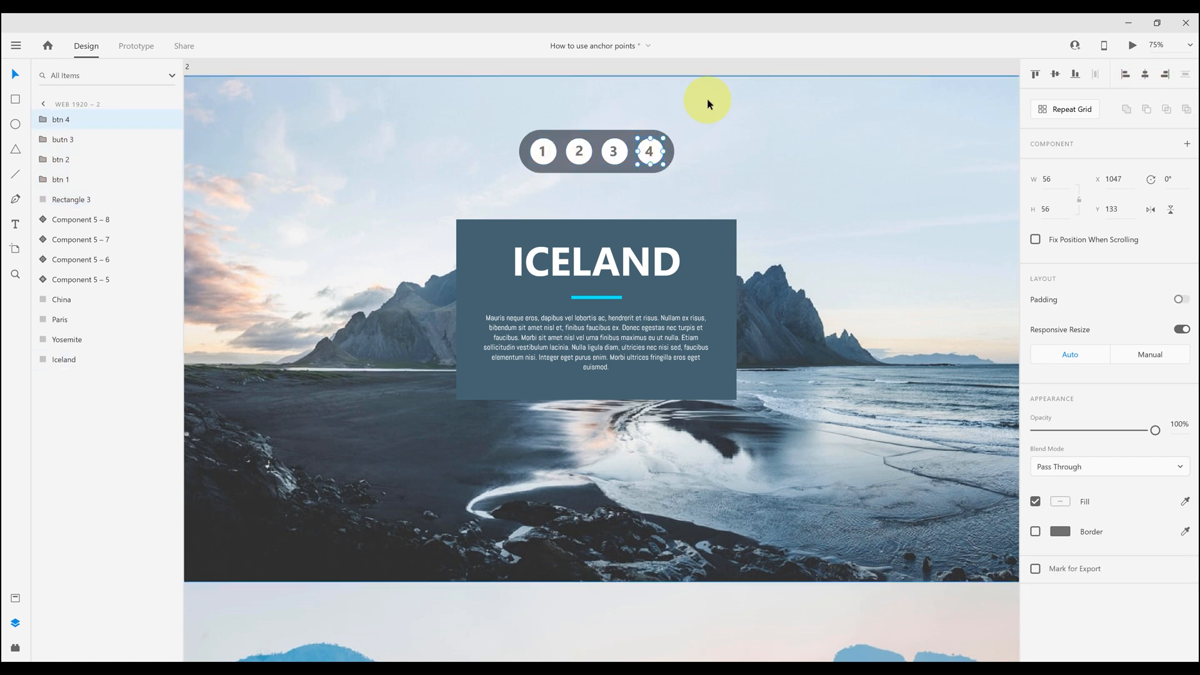
left_click(542, 151)
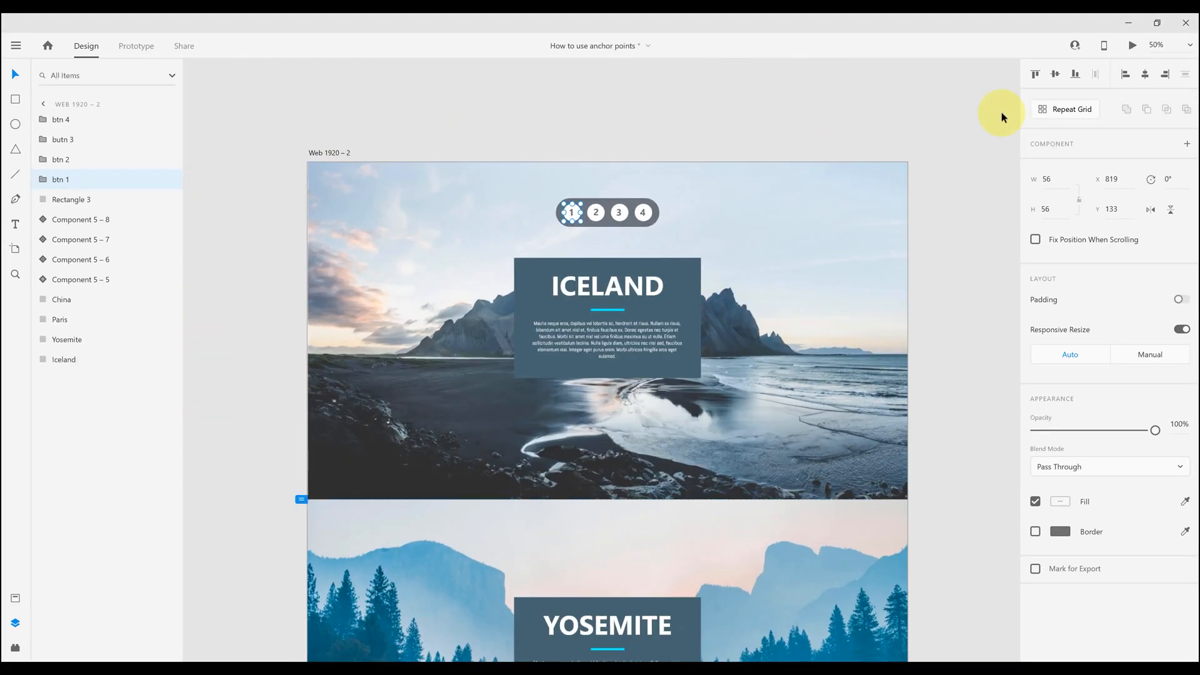
left_click(1131, 45)
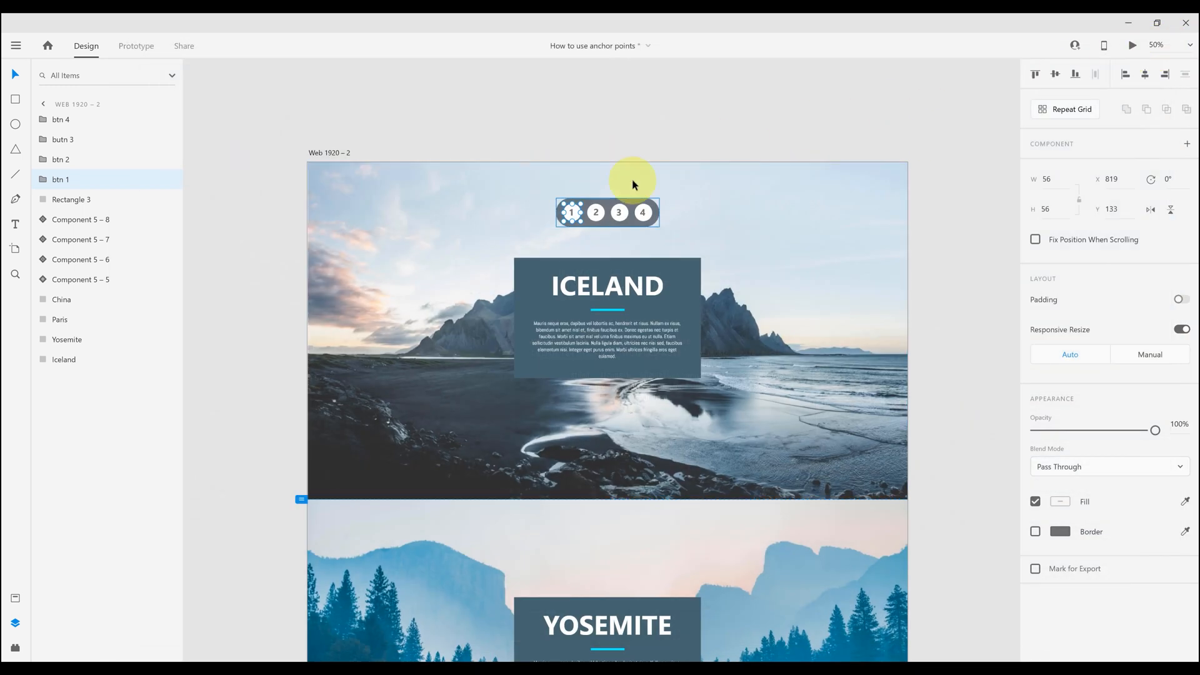
left_click(136, 47)
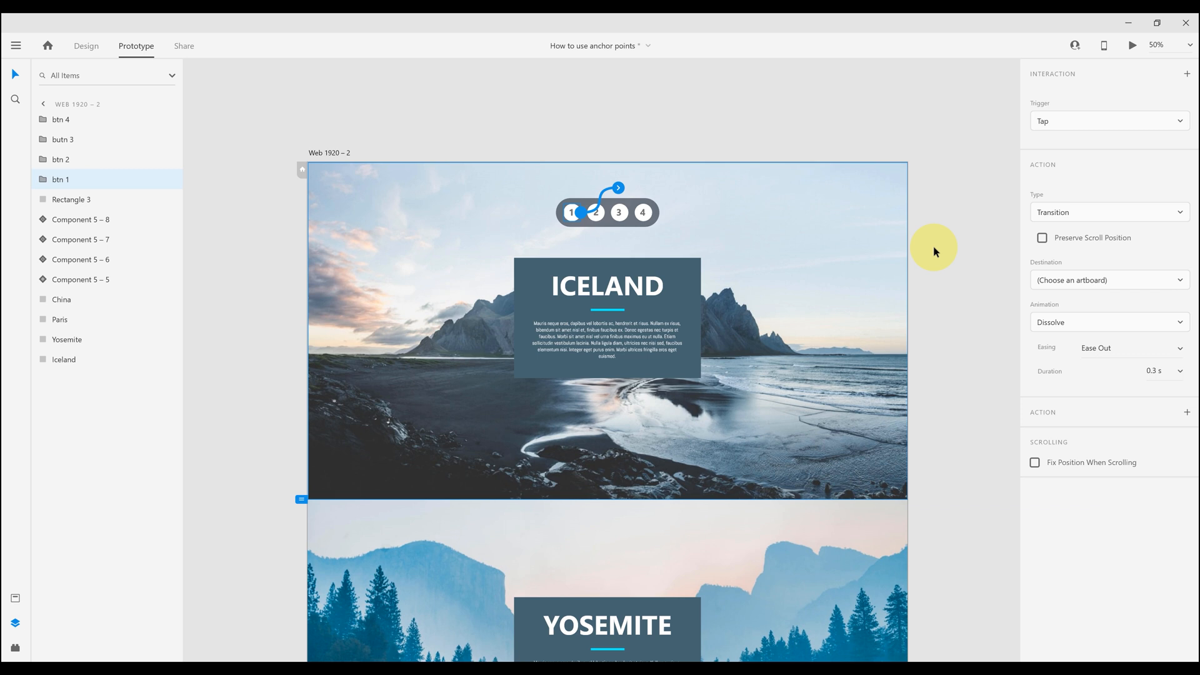
Set button 1's action to Scroll To with destination Iceland, then select button 2
left_click(1108, 212)
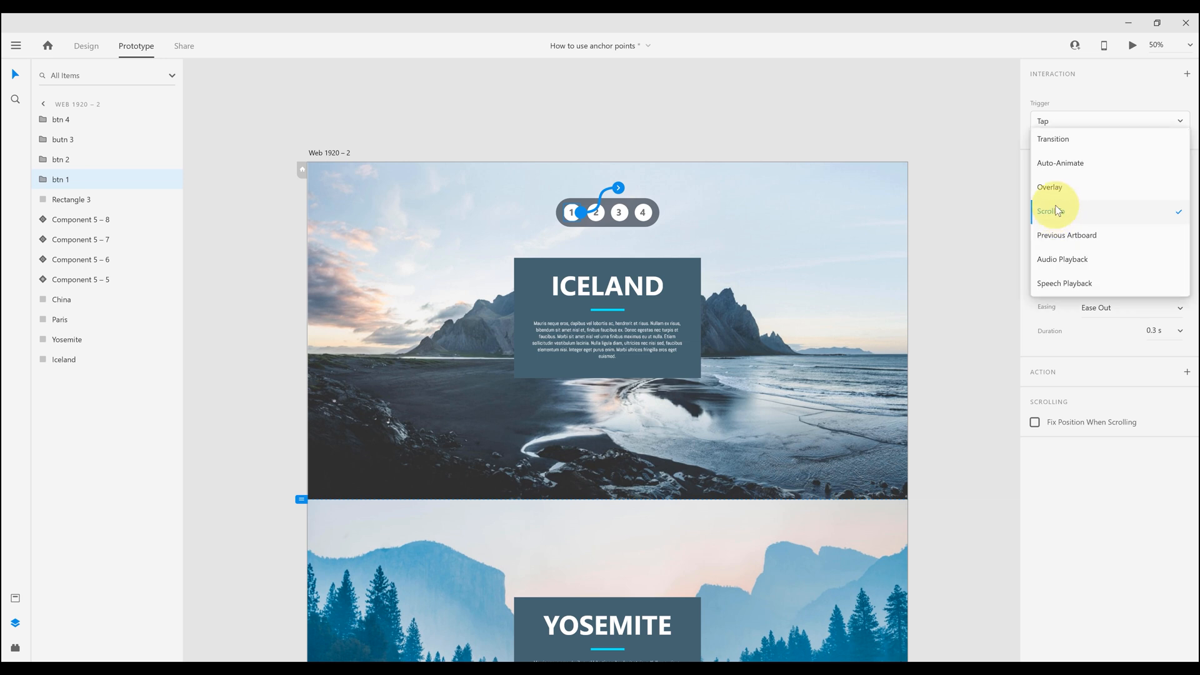
left_click(1045, 211)
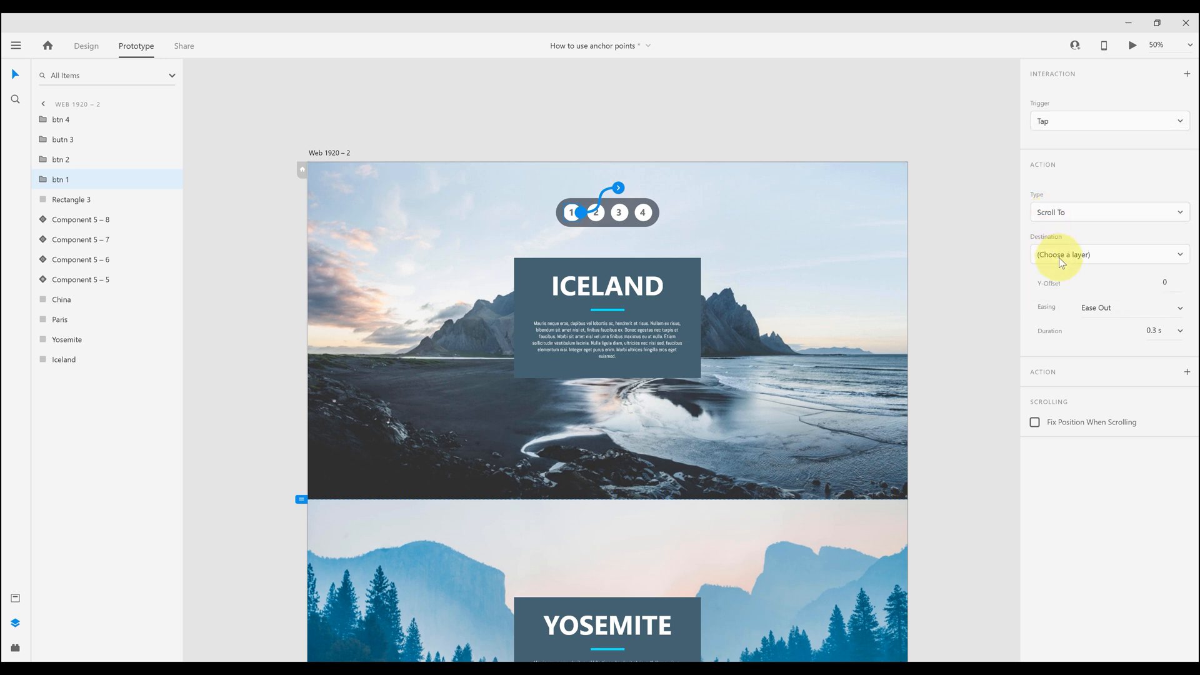
left_click(1106, 254)
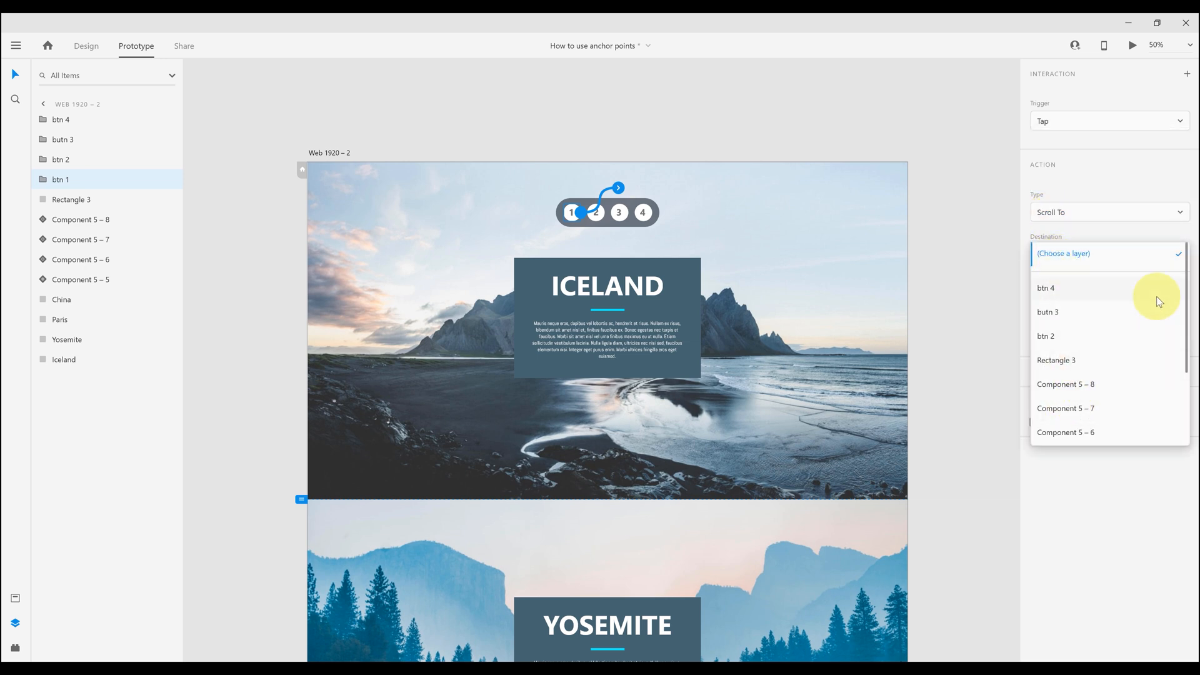
scroll("down", 3)
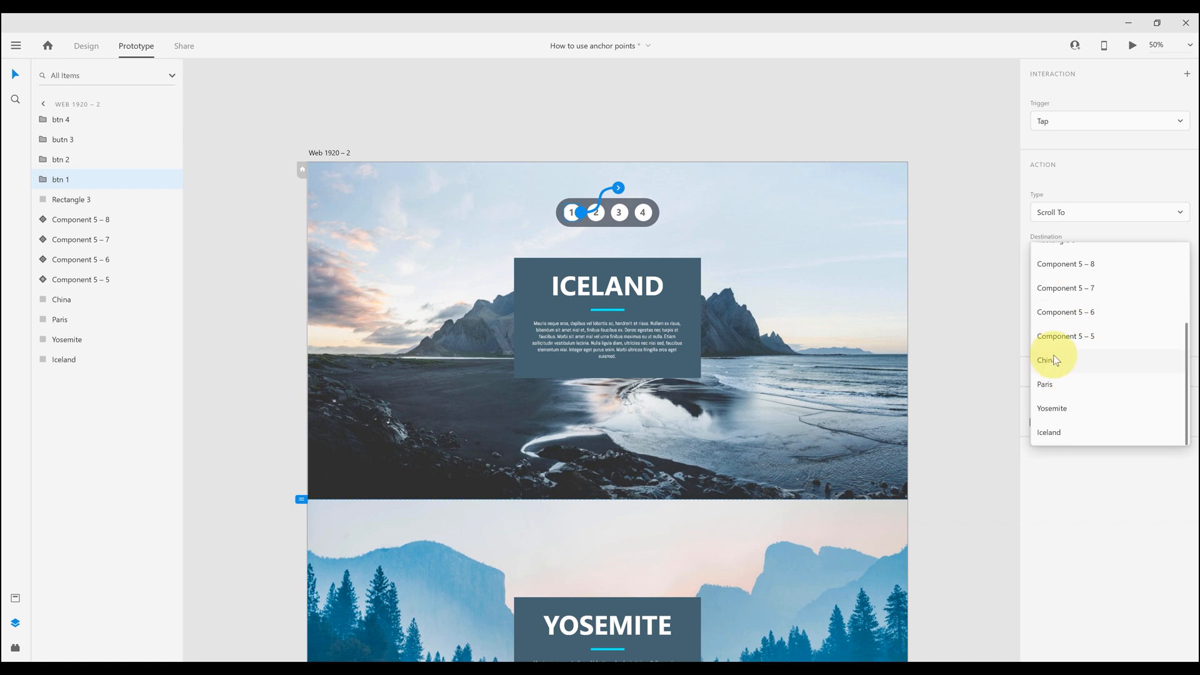
mouse_move(1049, 432)
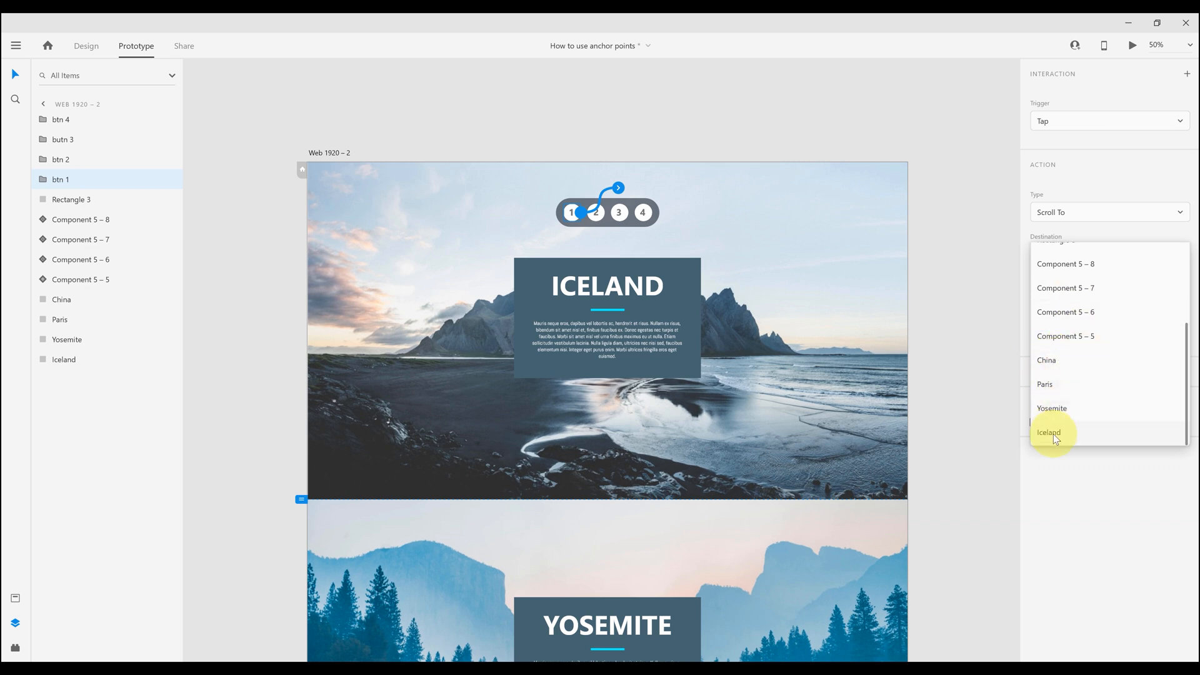
left_click(1049, 431)
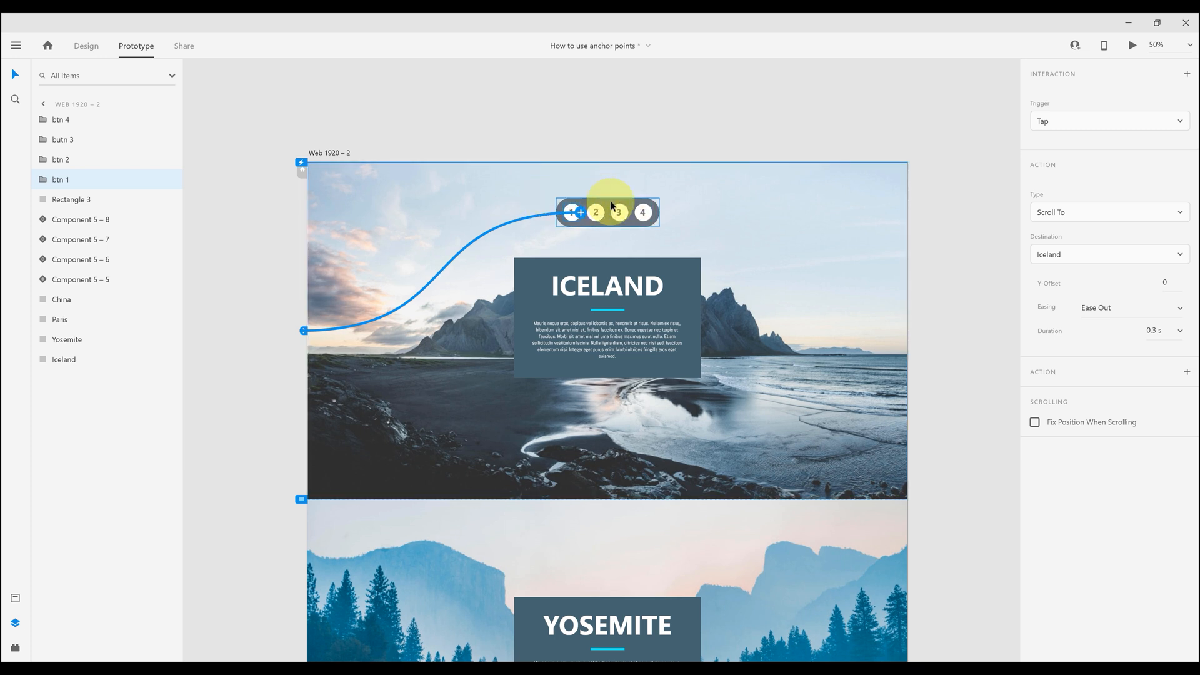
left_click(596, 212)
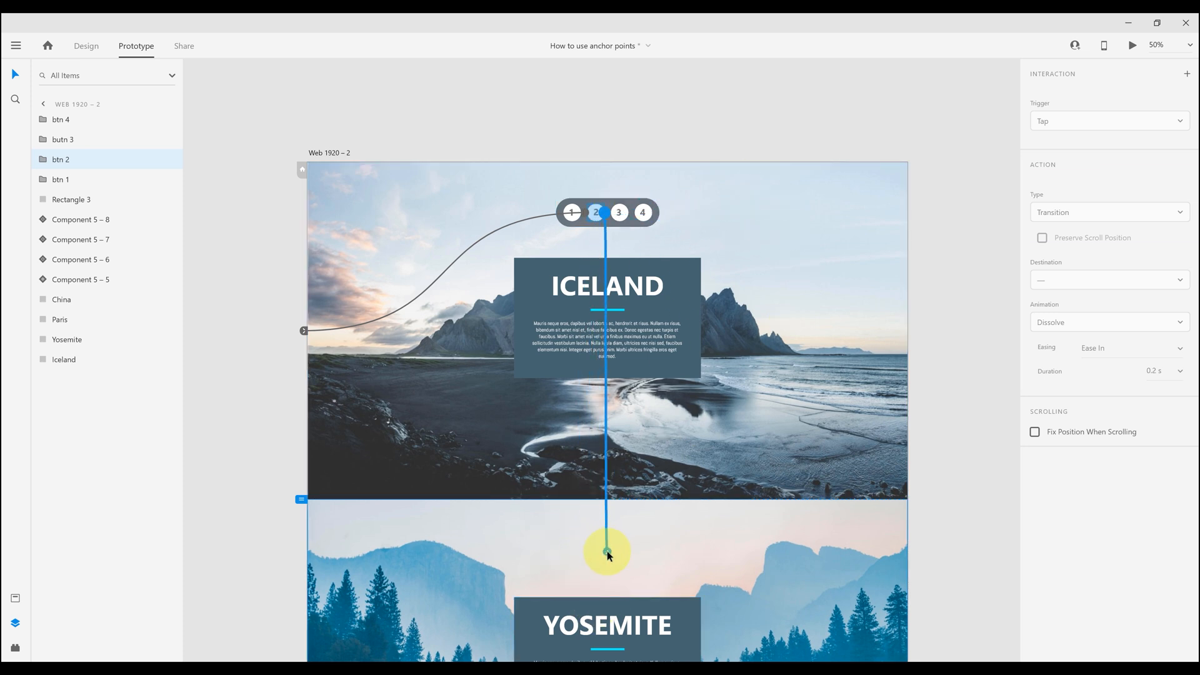
Wire button 2 to Scroll To the Yosemite section and check it in Desktop Preview
left_click(1107, 213)
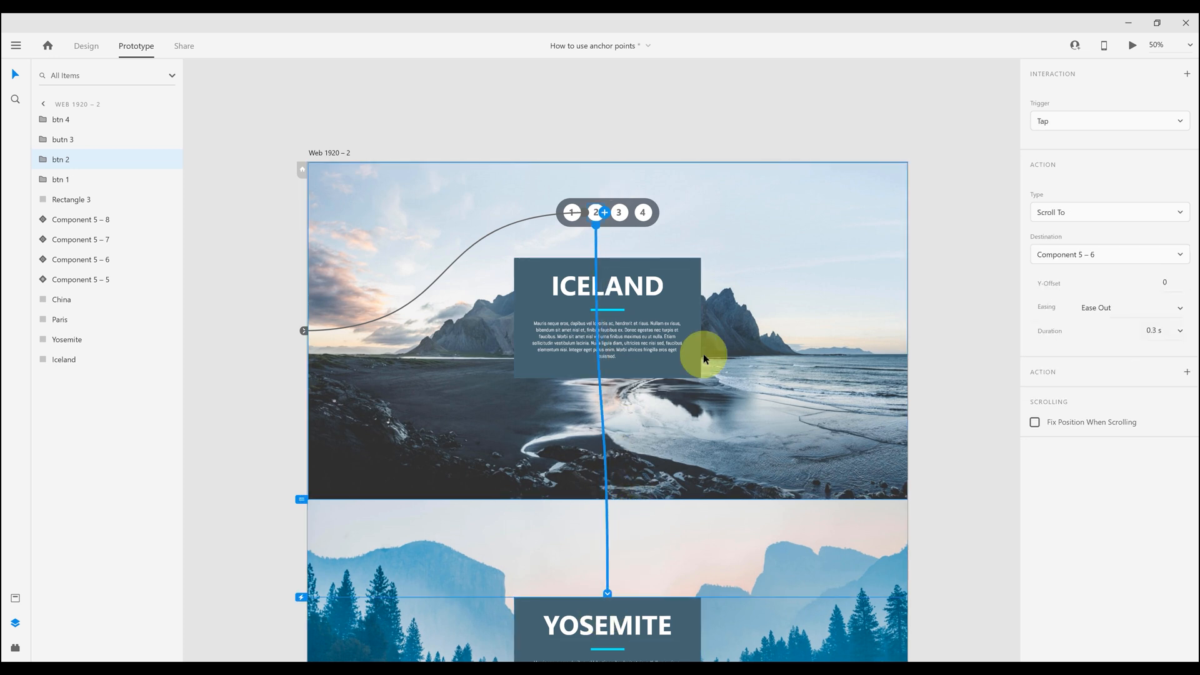
left_click(1130, 45)
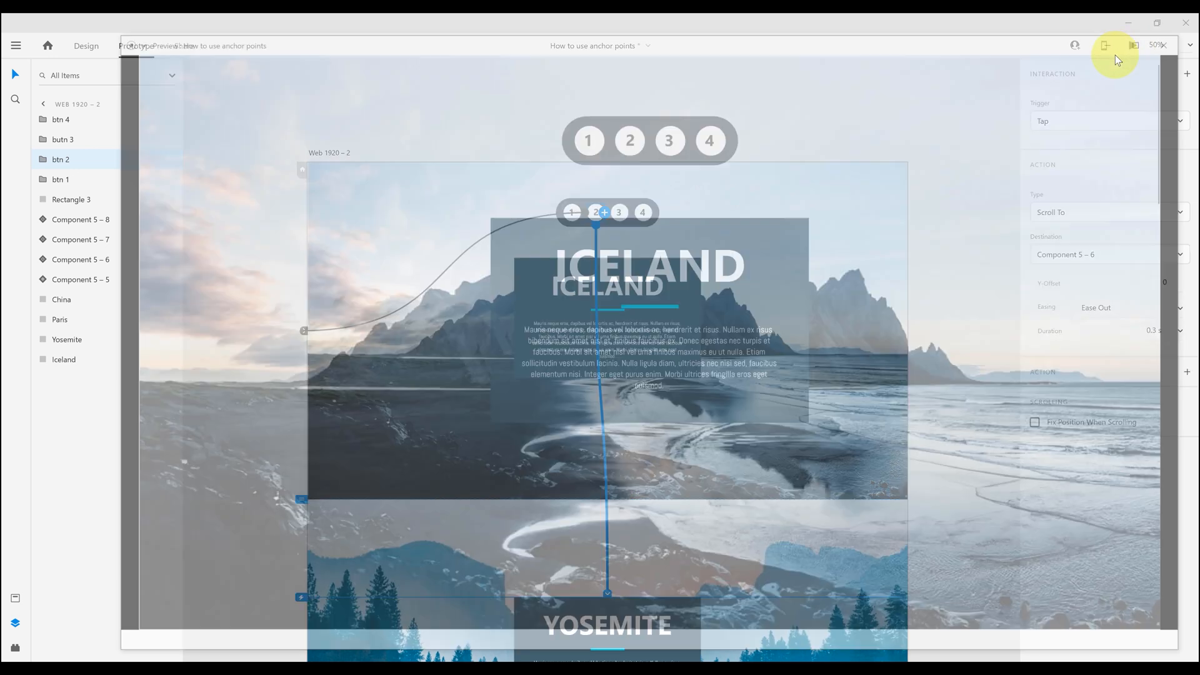
left_click(1104, 45)
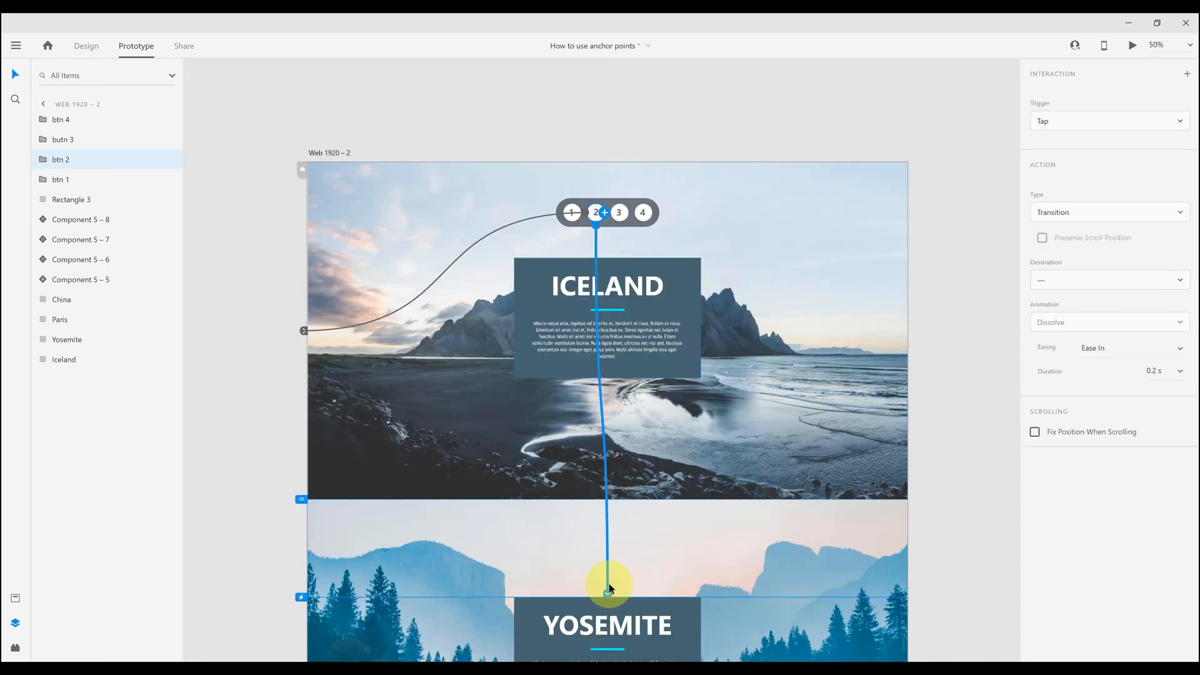
left_click(1106, 213)
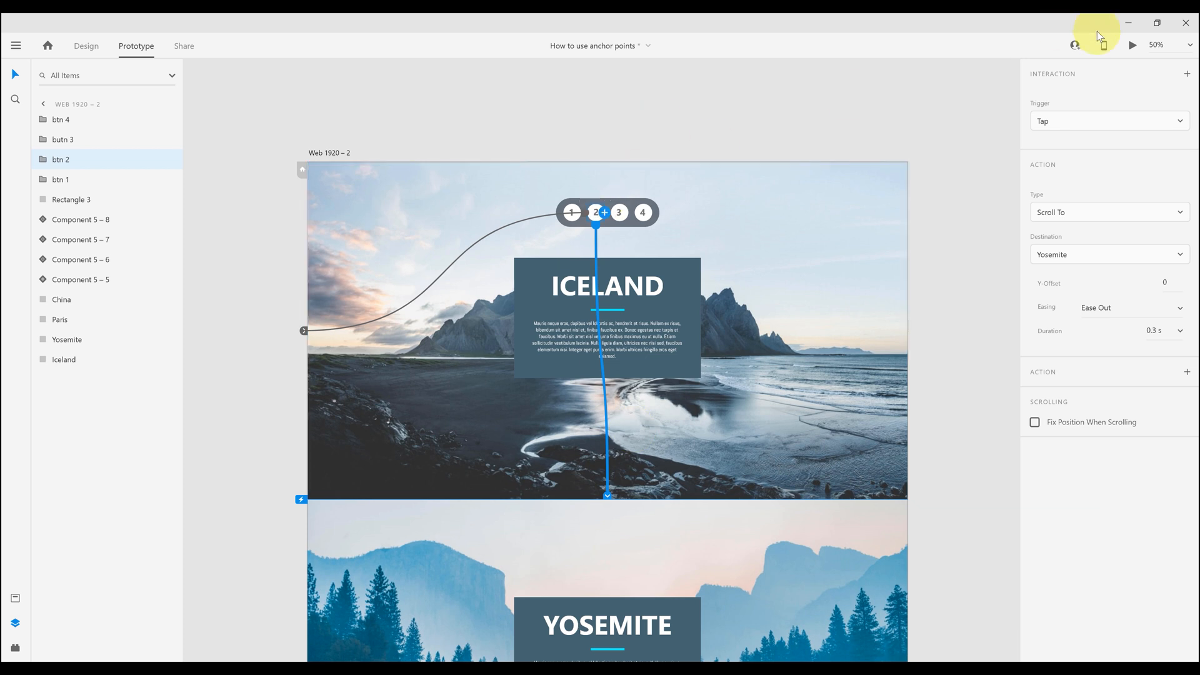
left_click(1131, 45)
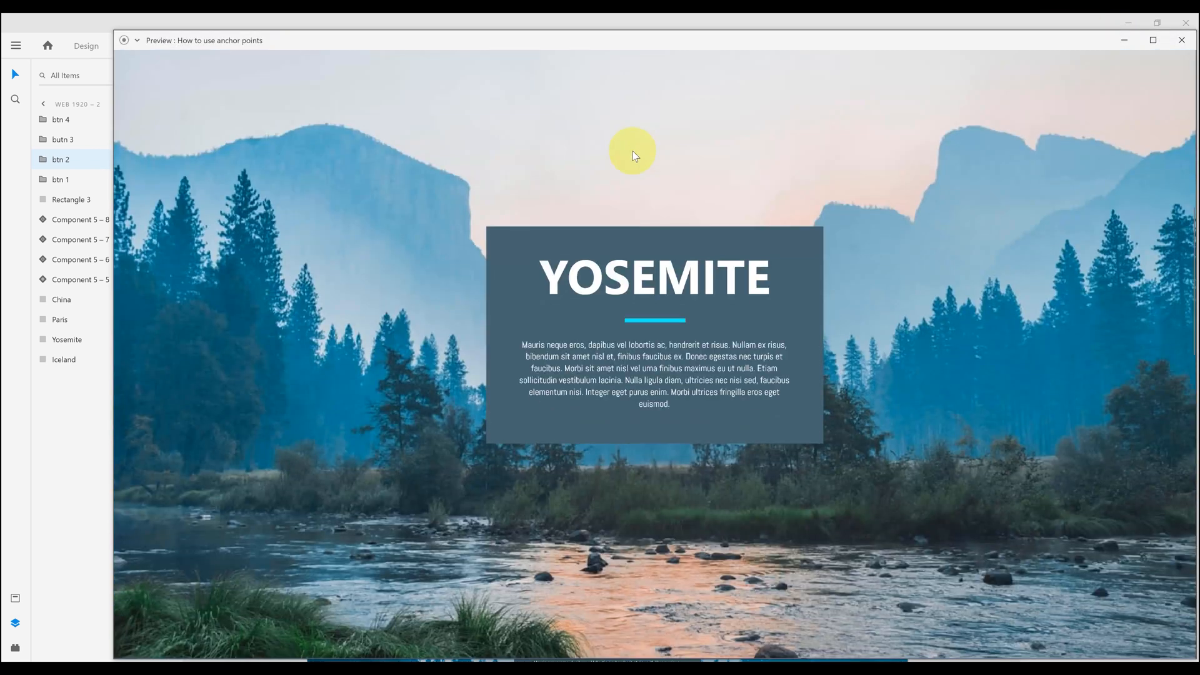
left_click(1182, 40)
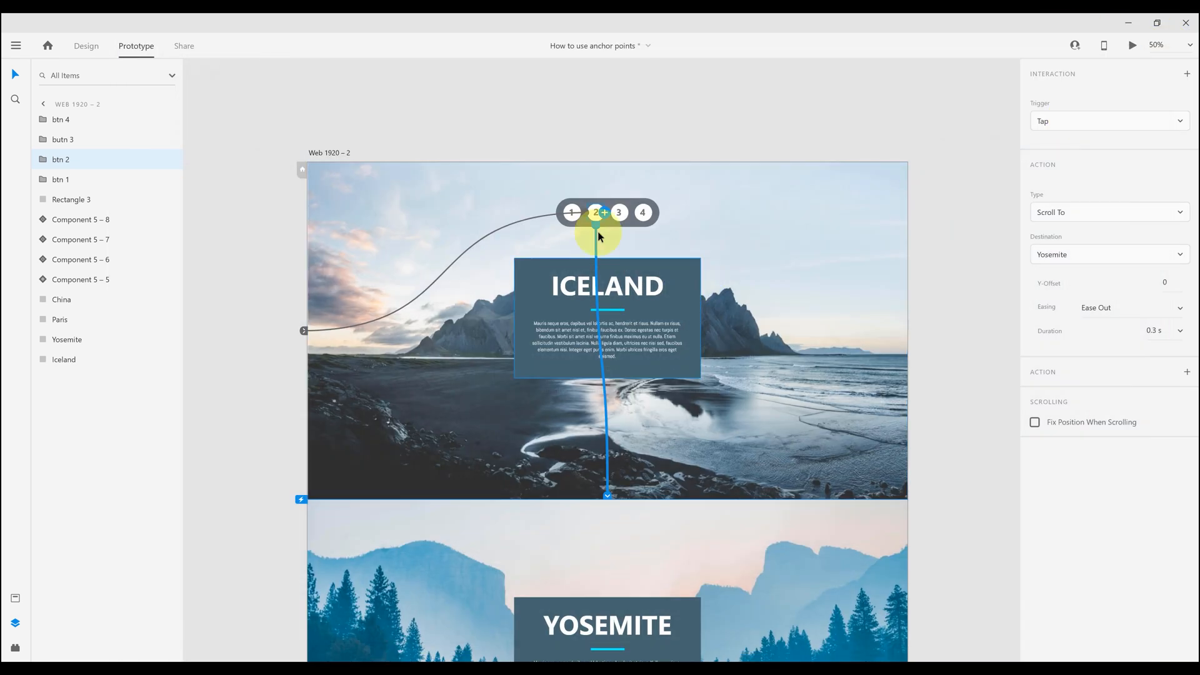
left_click(619, 213)
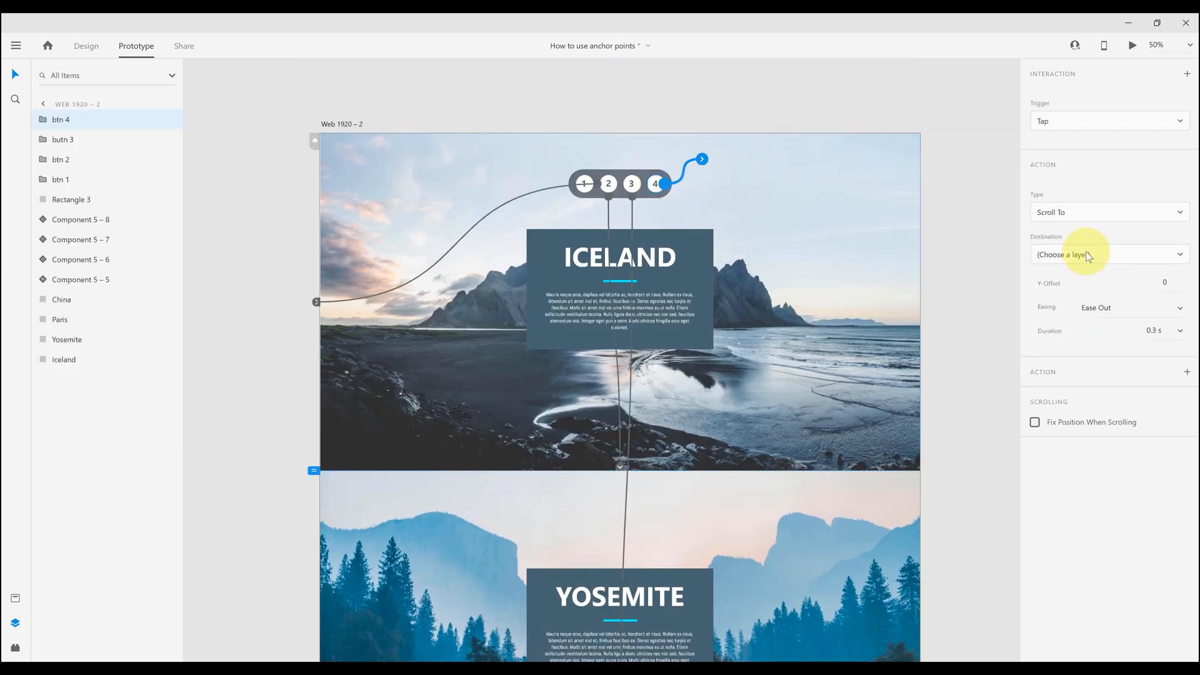
Choose China as button 4's Scroll To destination
left_click(1109, 254)
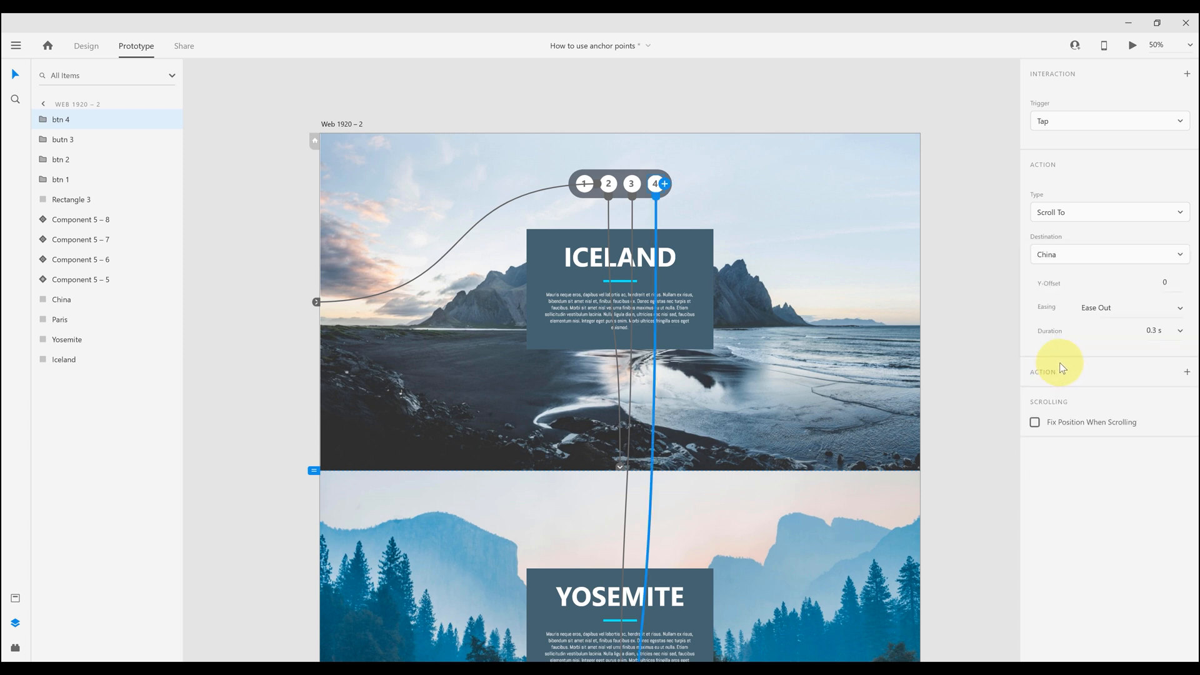
mouse_move(682, 122)
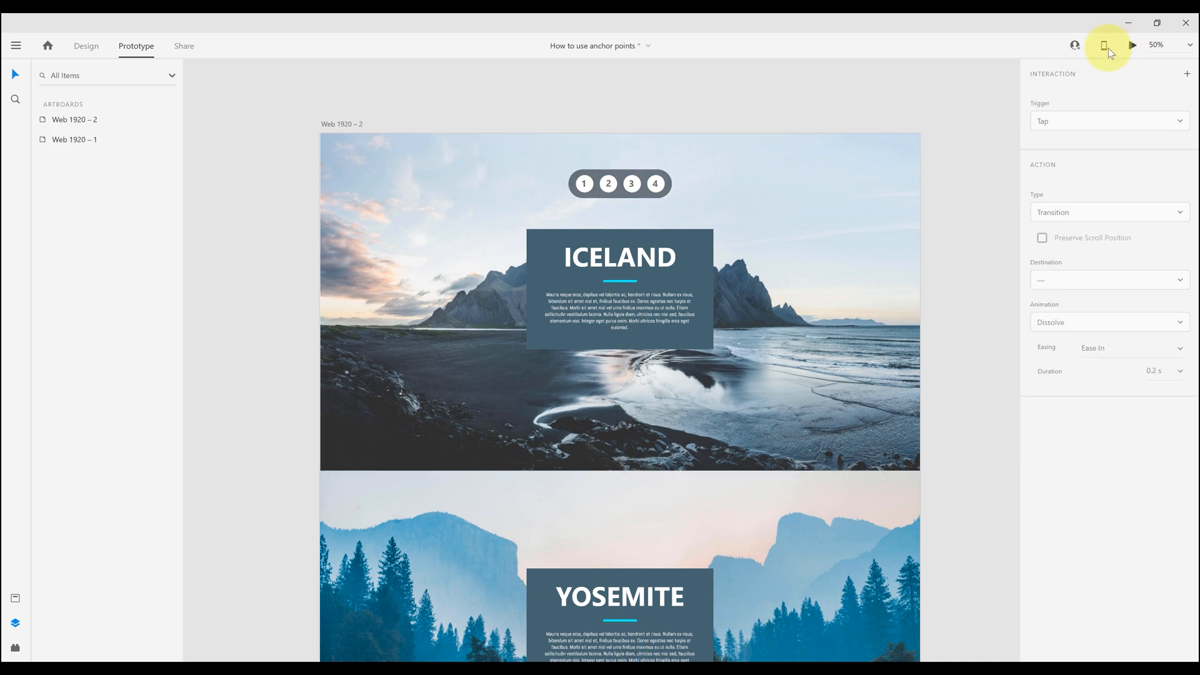
Preview the prototype and jump to the Yosemite section with nav button 3, then close it
left_click(1107, 45)
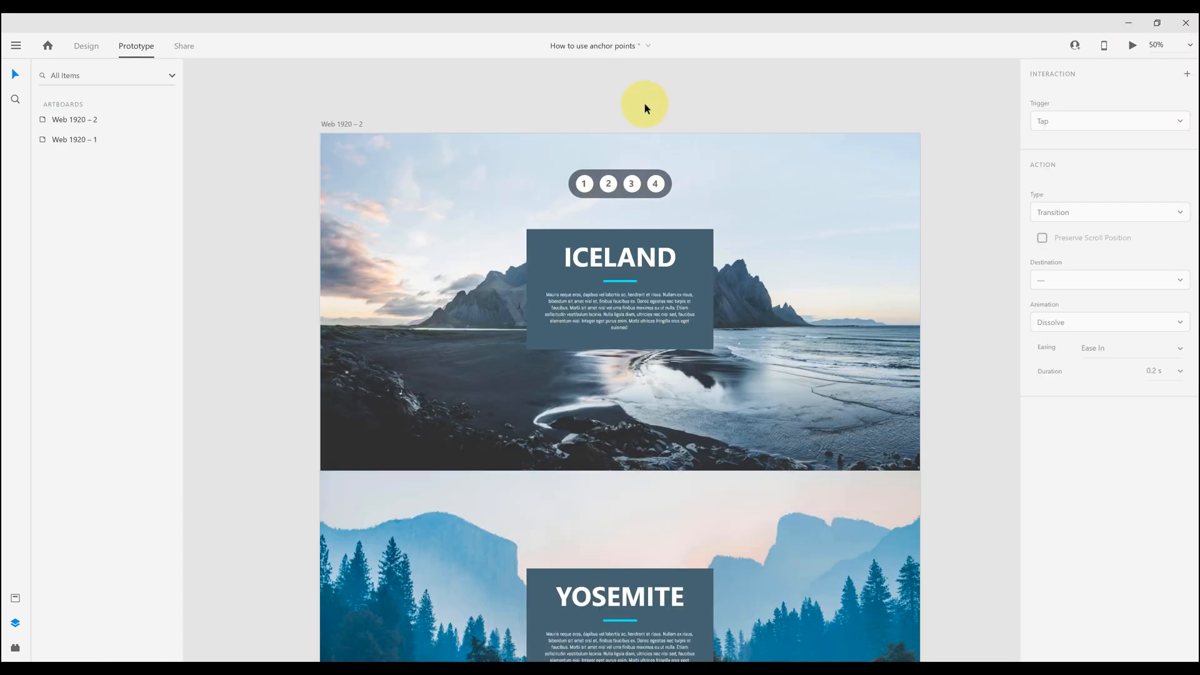
left_click(1132, 45)
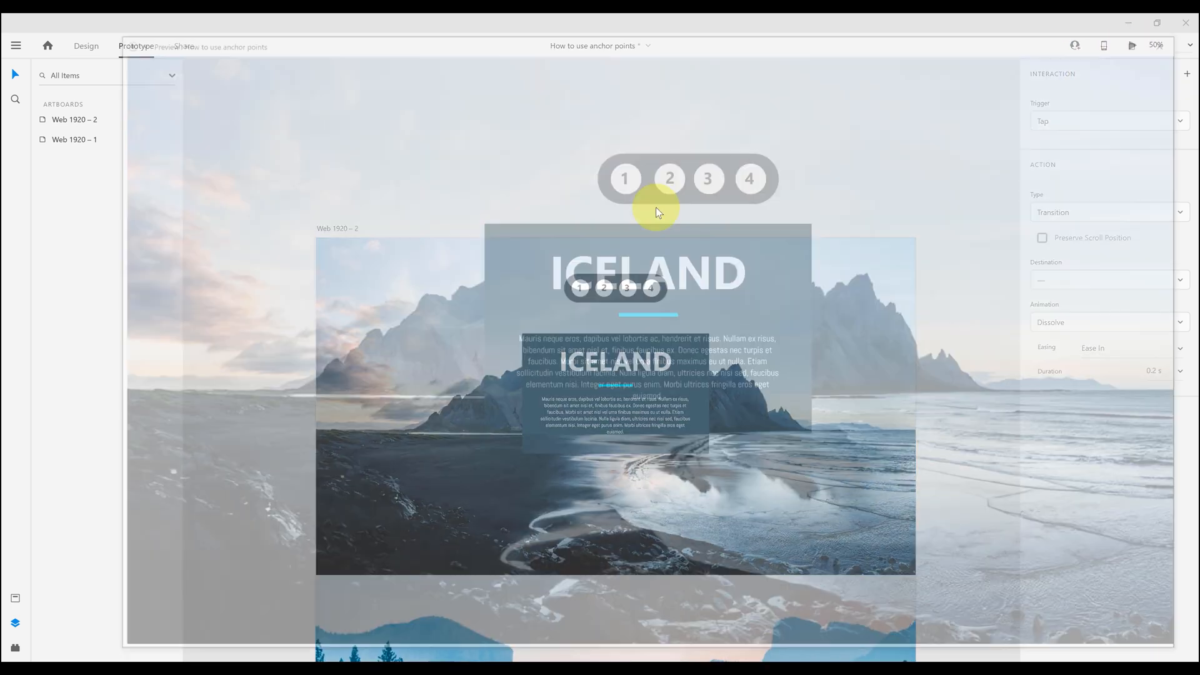
left_click(717, 176)
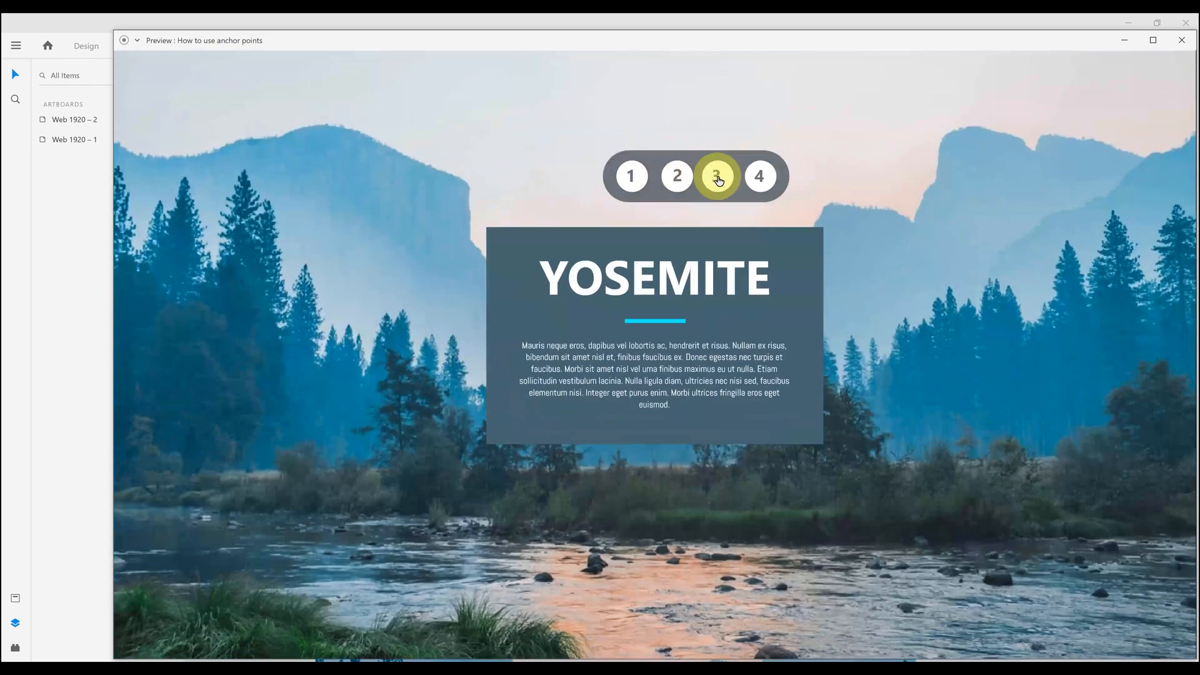
left_click(630, 176)
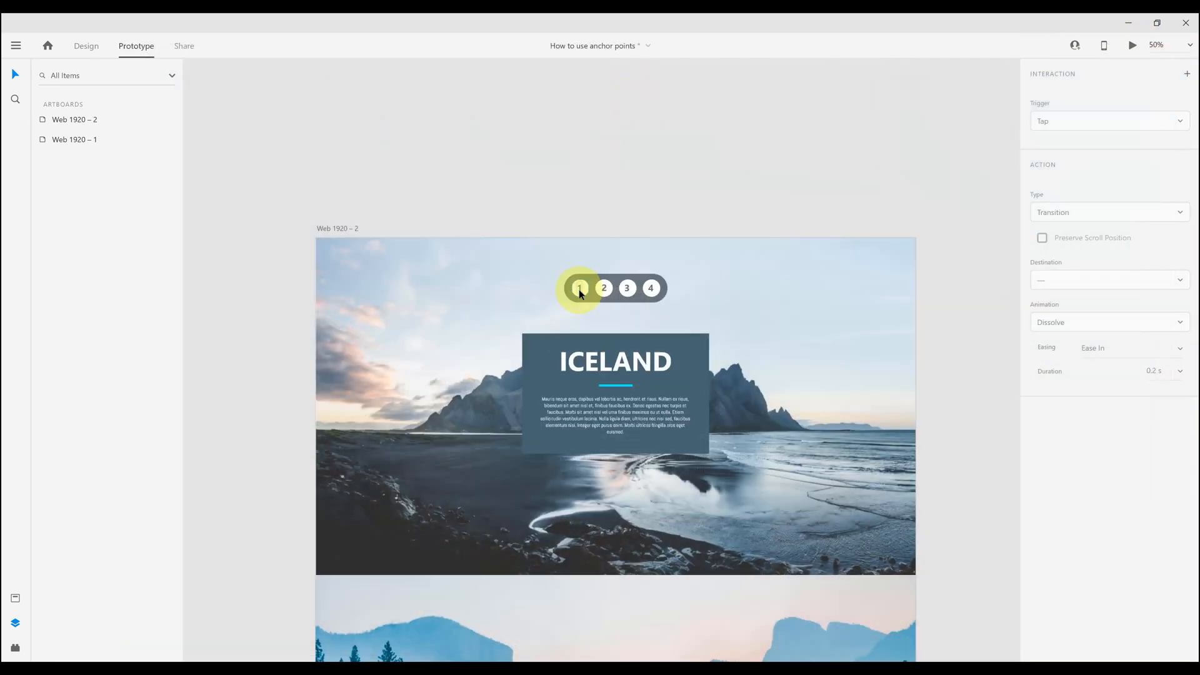
Inspect button 1's Scroll To Iceland interaction and return to the Web 1920 – 2 artboard
left_click(580, 288)
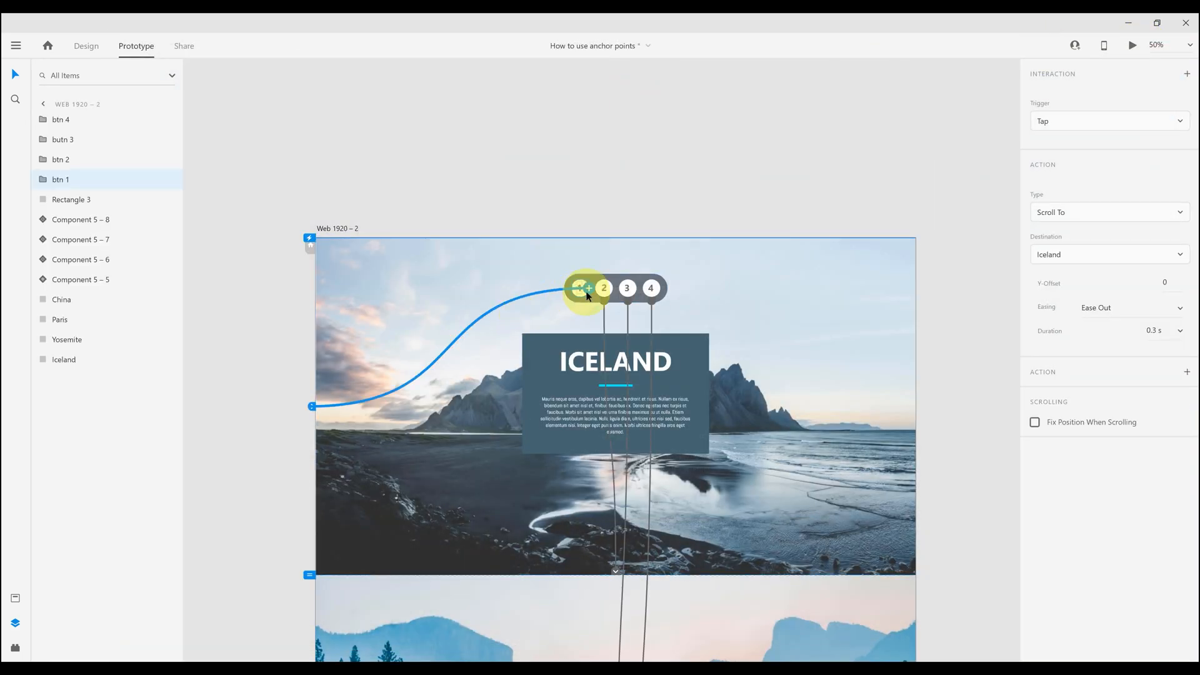
left_click(43, 104)
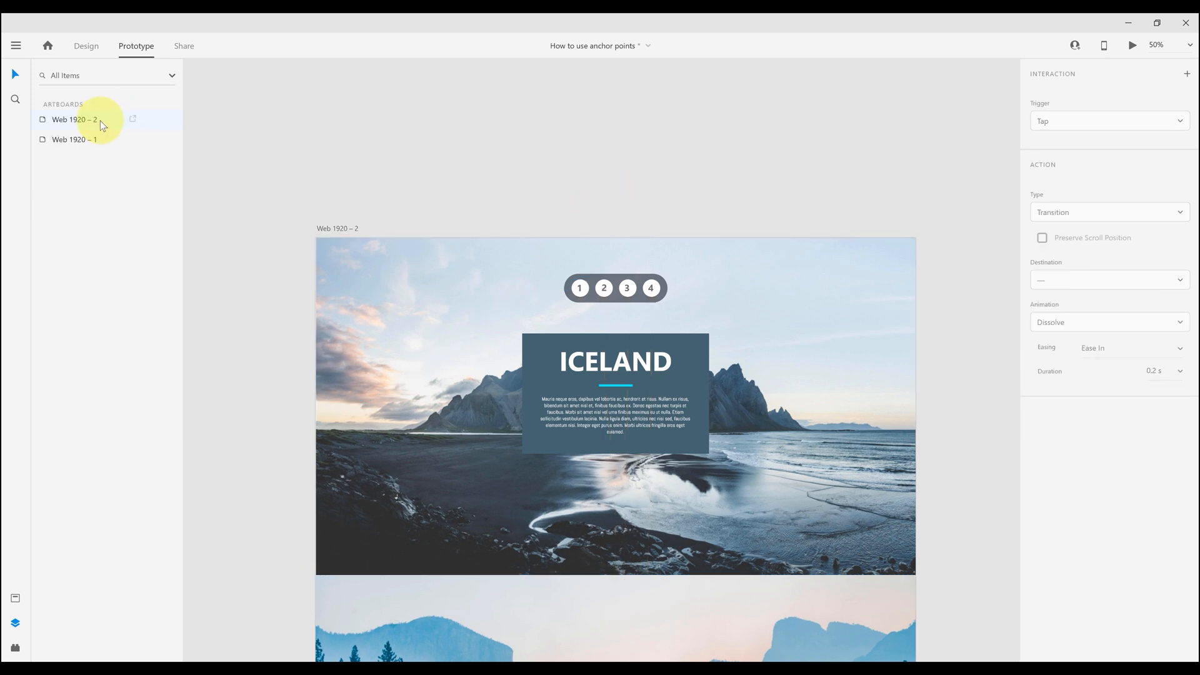
left_click(86, 47)
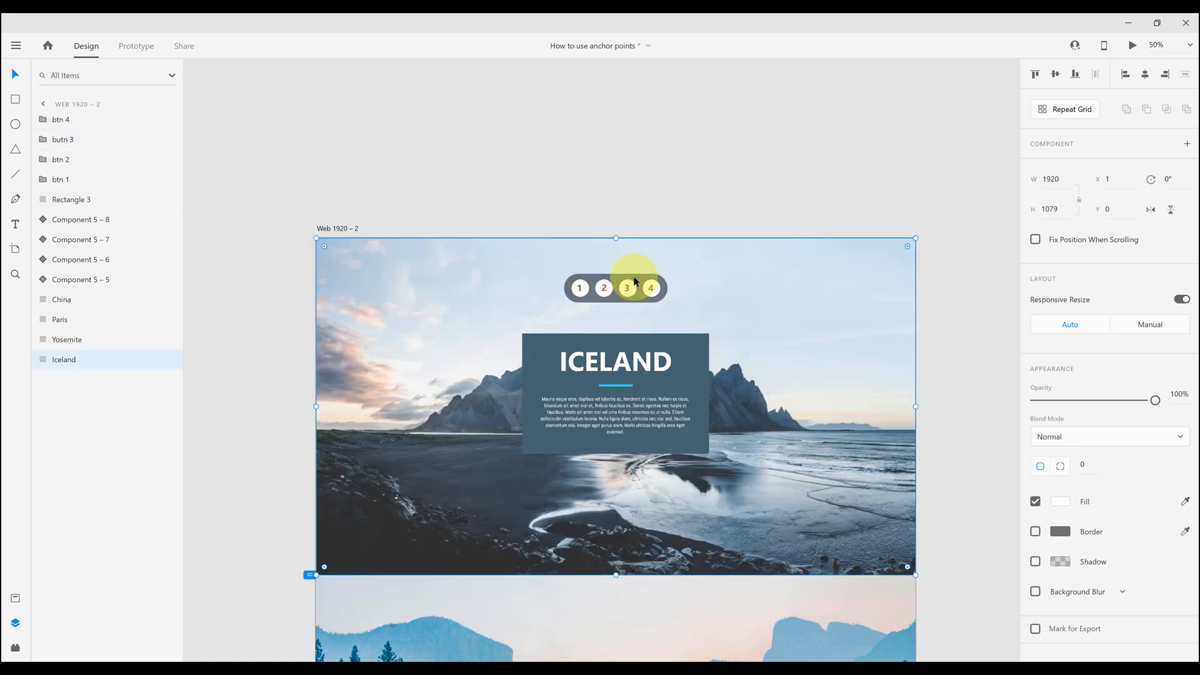
Group buttons 1–4 with Rectangle 3 into one nav bar group
left_click(617, 288)
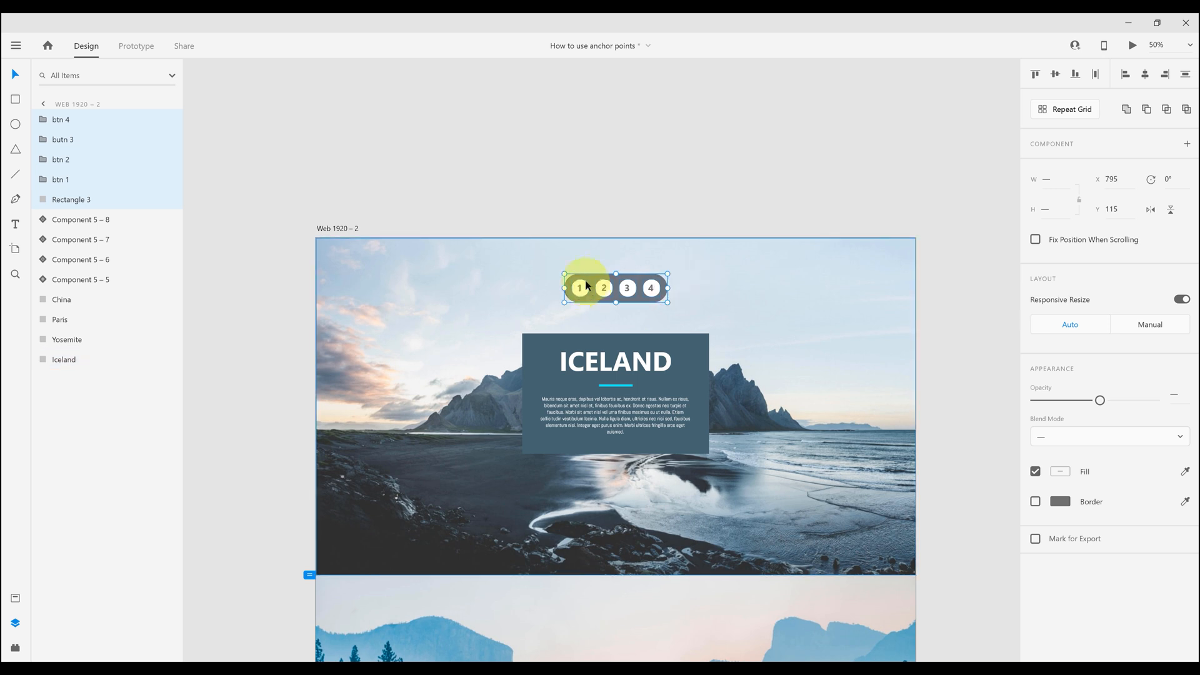
right_click(605, 287)
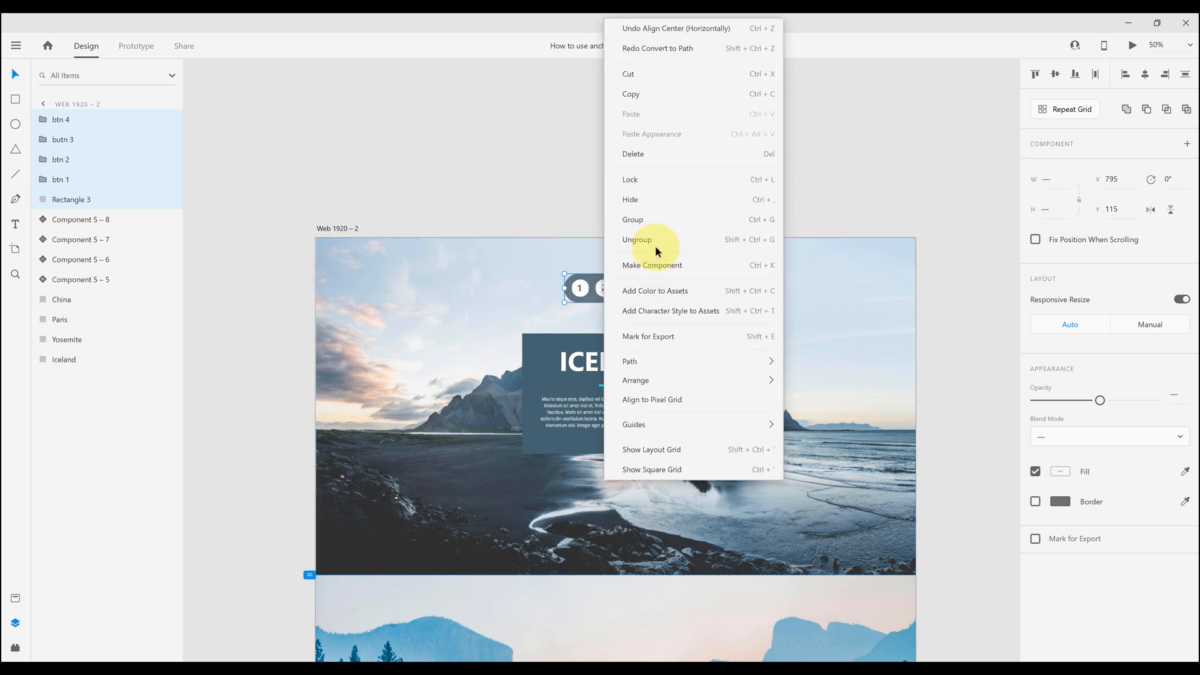
left_click(633, 220)
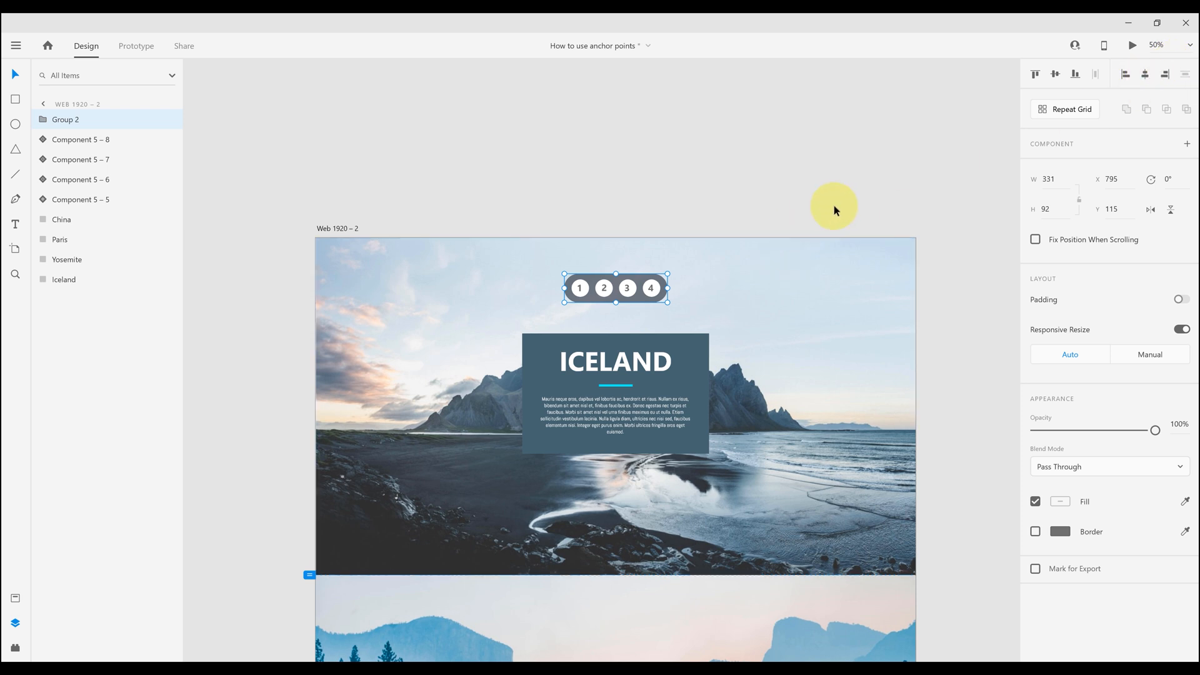
left_click(1131, 45)
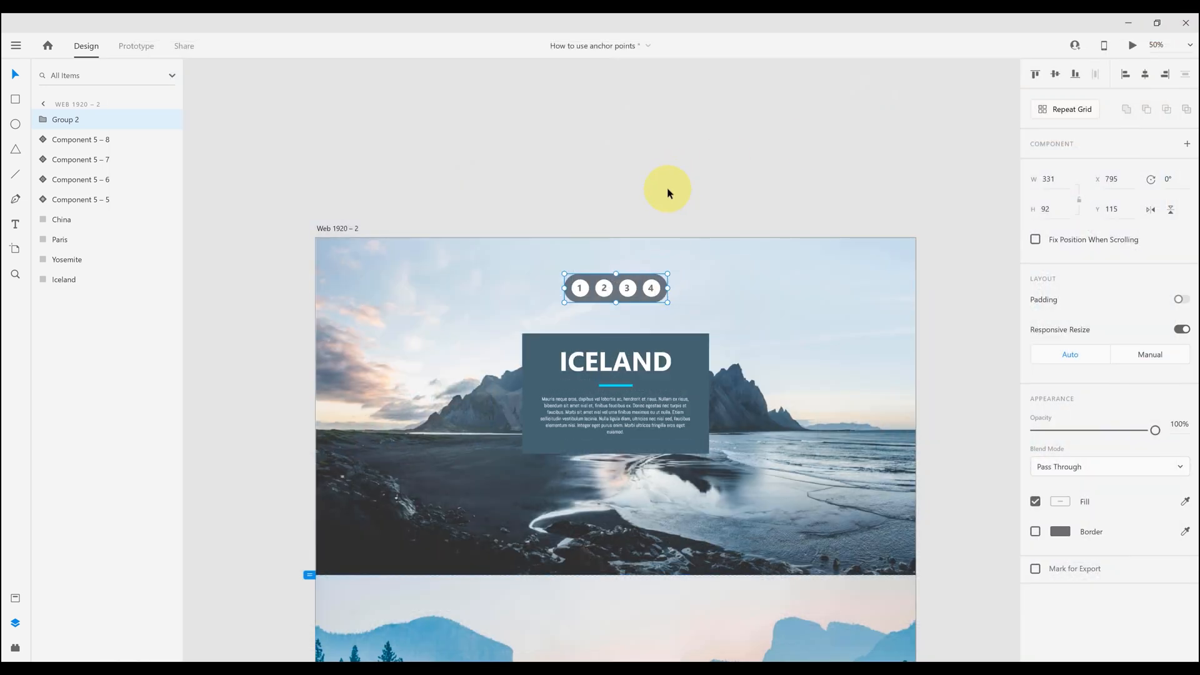
mouse_move(1021, 241)
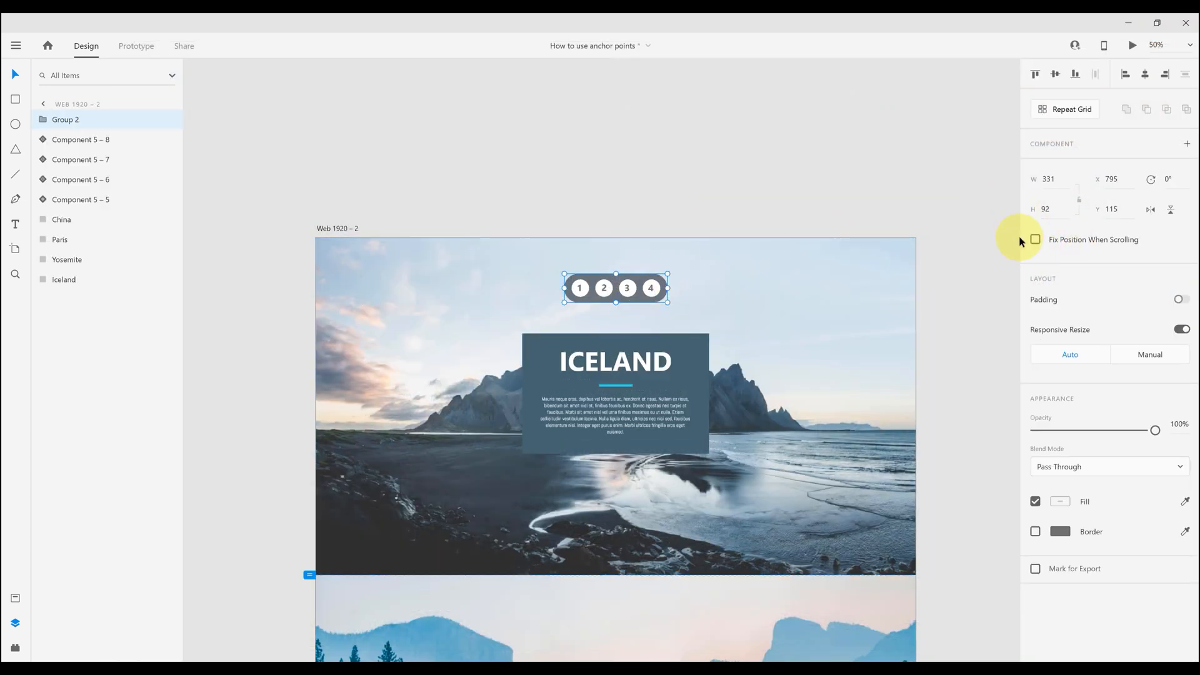
Enable Fix Position When Scrolling on the group and test it in preview
left_click(1035, 239)
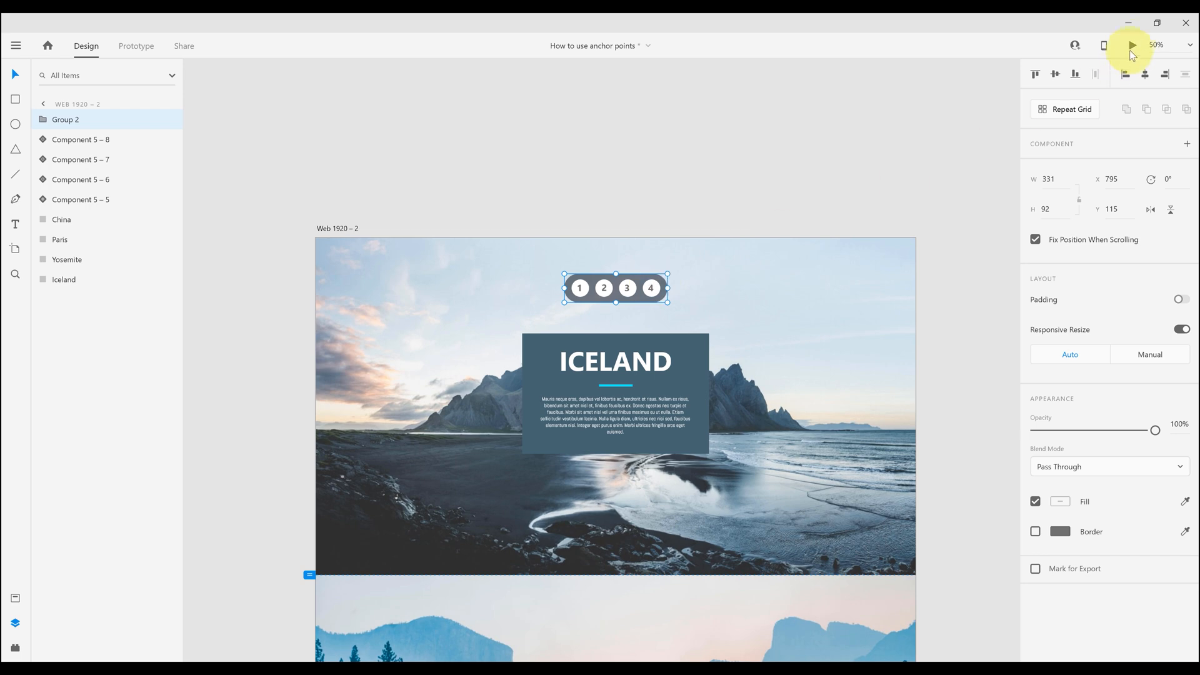
left_click(1131, 44)
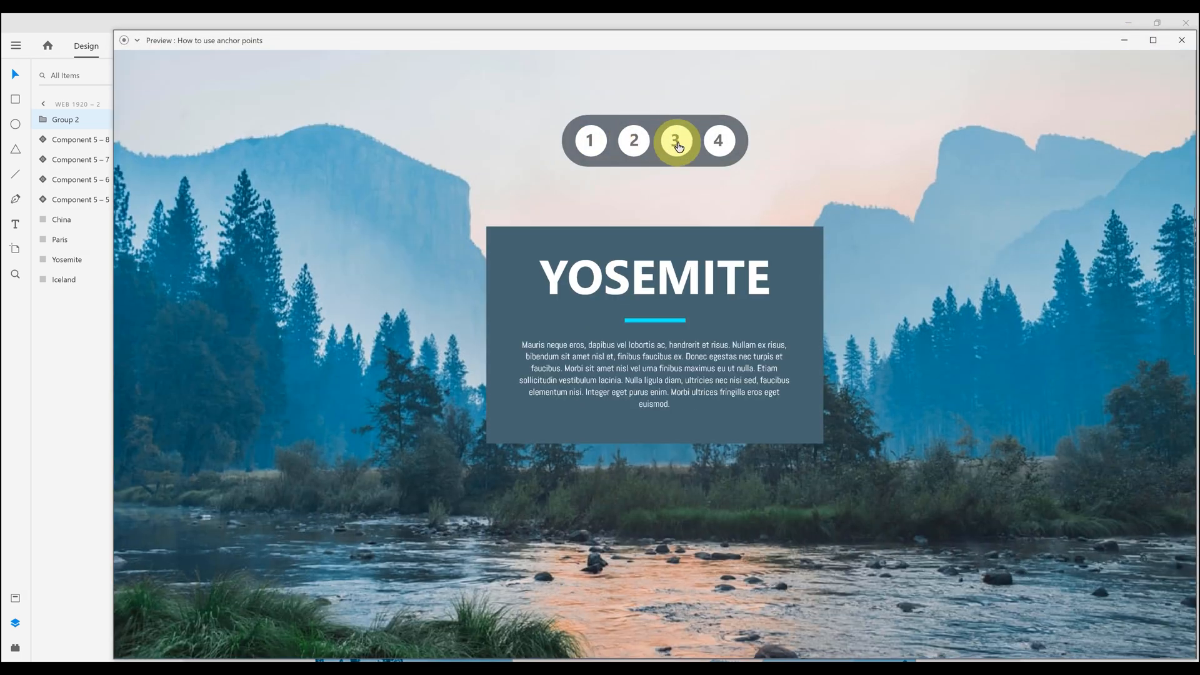
left_click(632, 142)
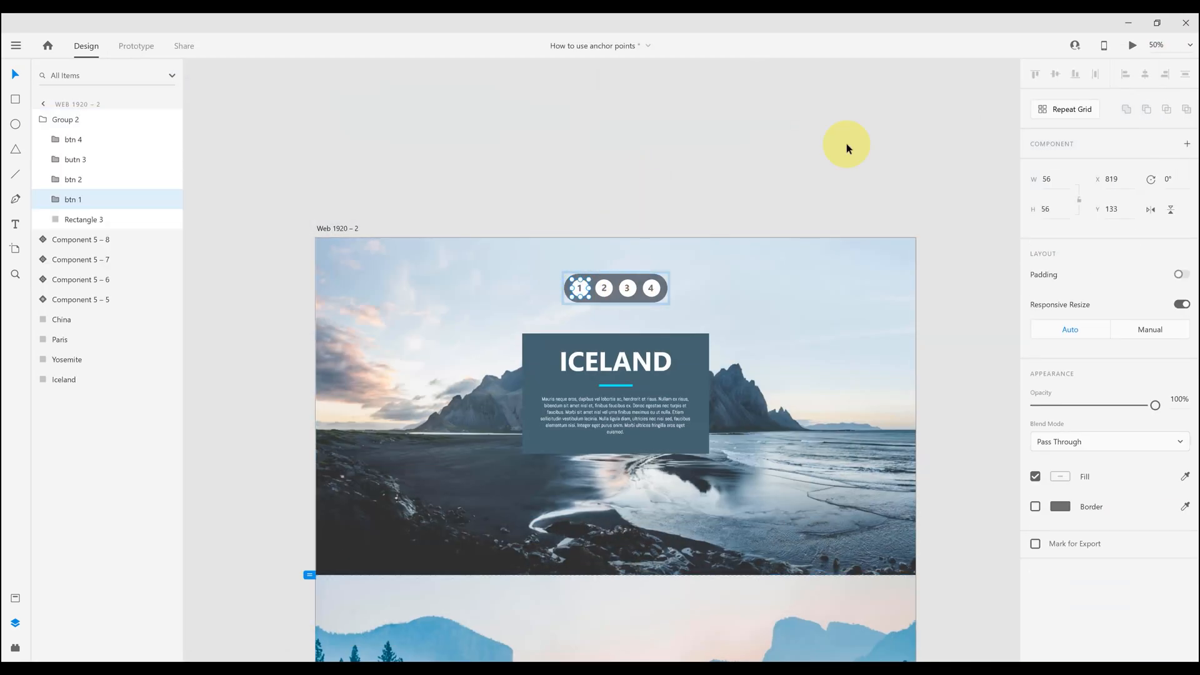
Give buttons 1 and 2 Ease In-Out easing with a 1 s scroll duration
left_click(136, 47)
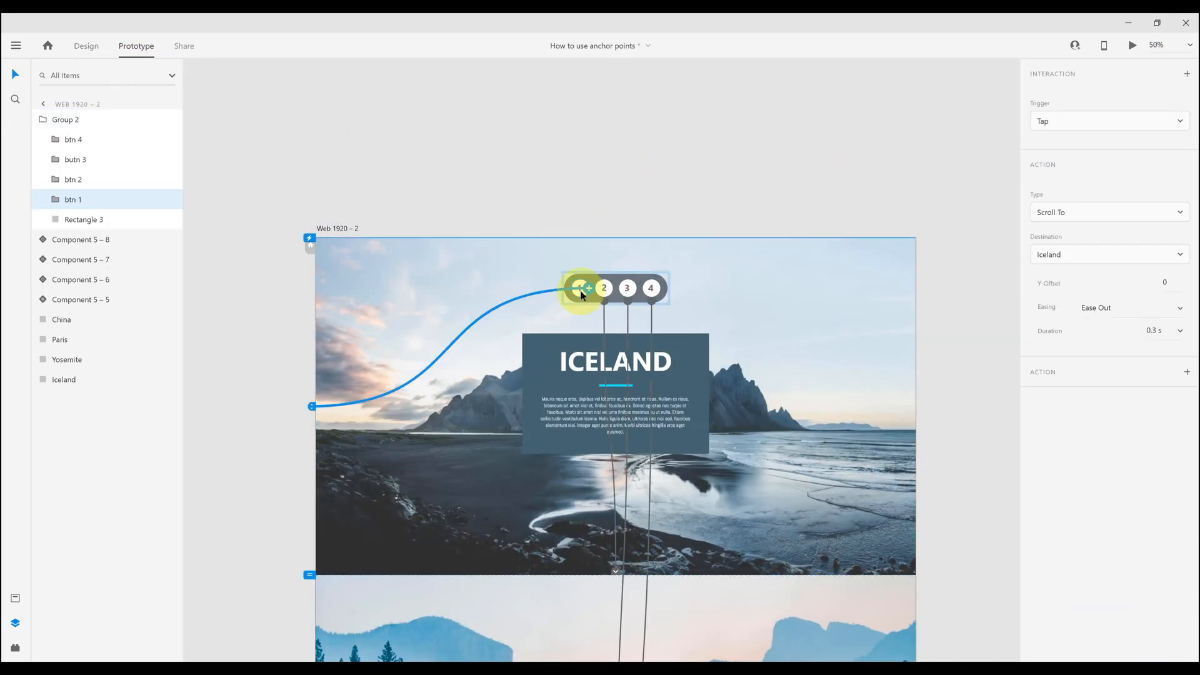
left_click(1125, 308)
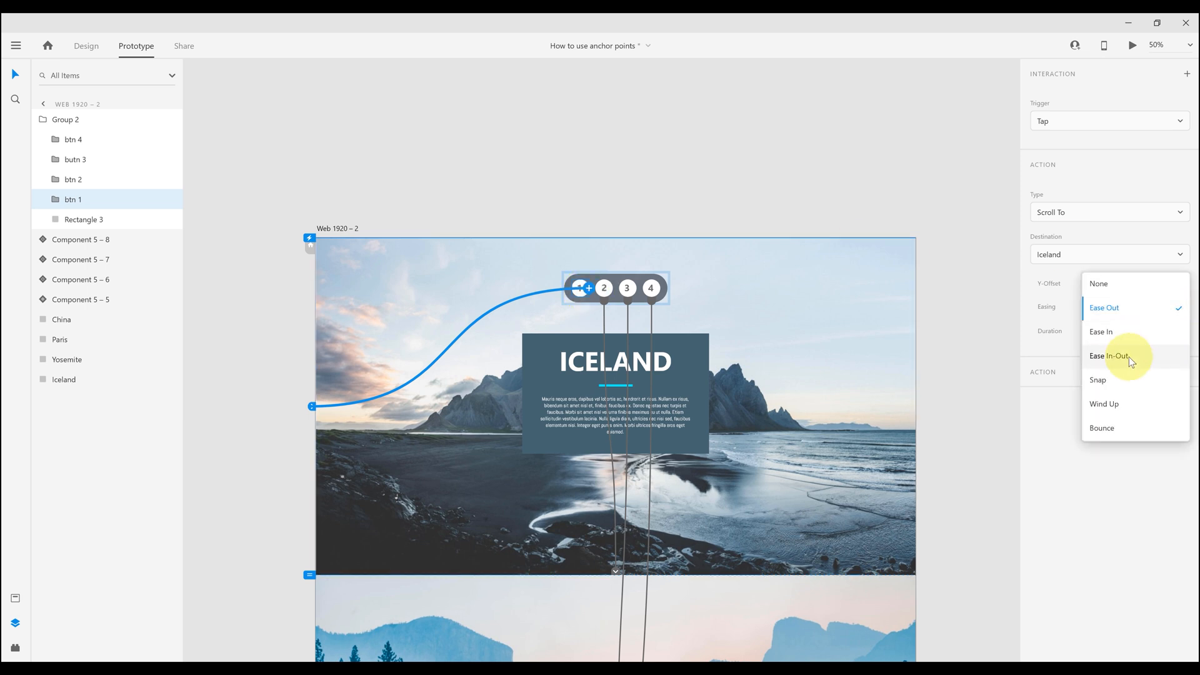
left_click(1111, 355)
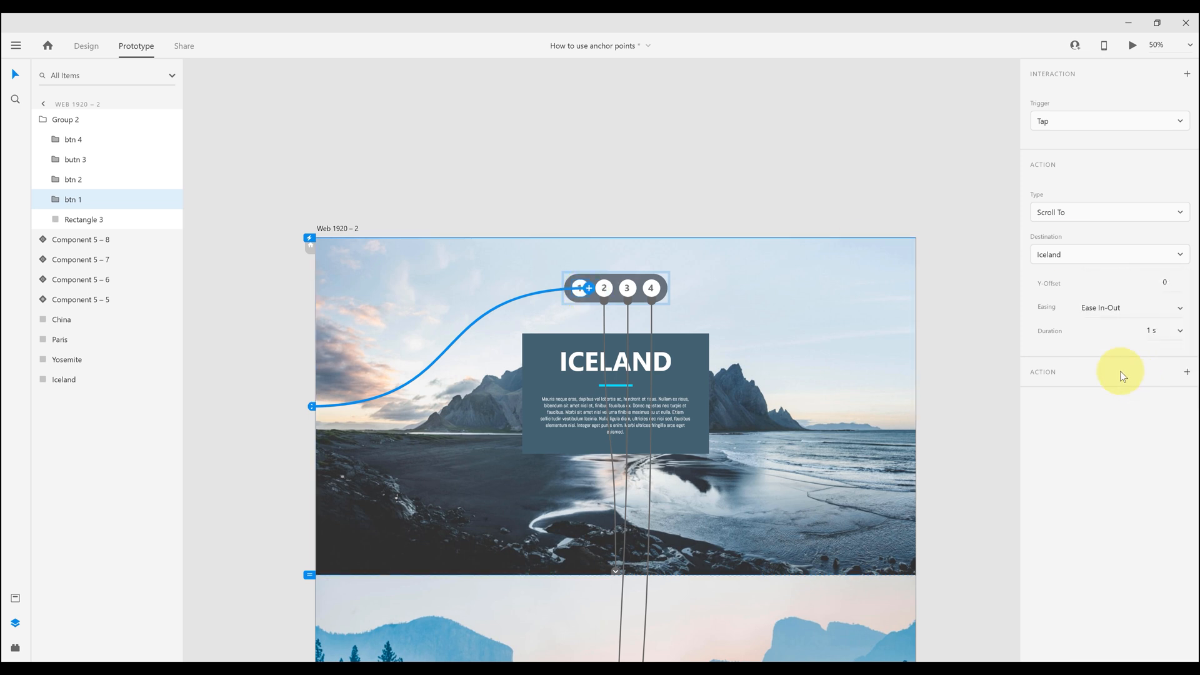
left_click(1164, 330)
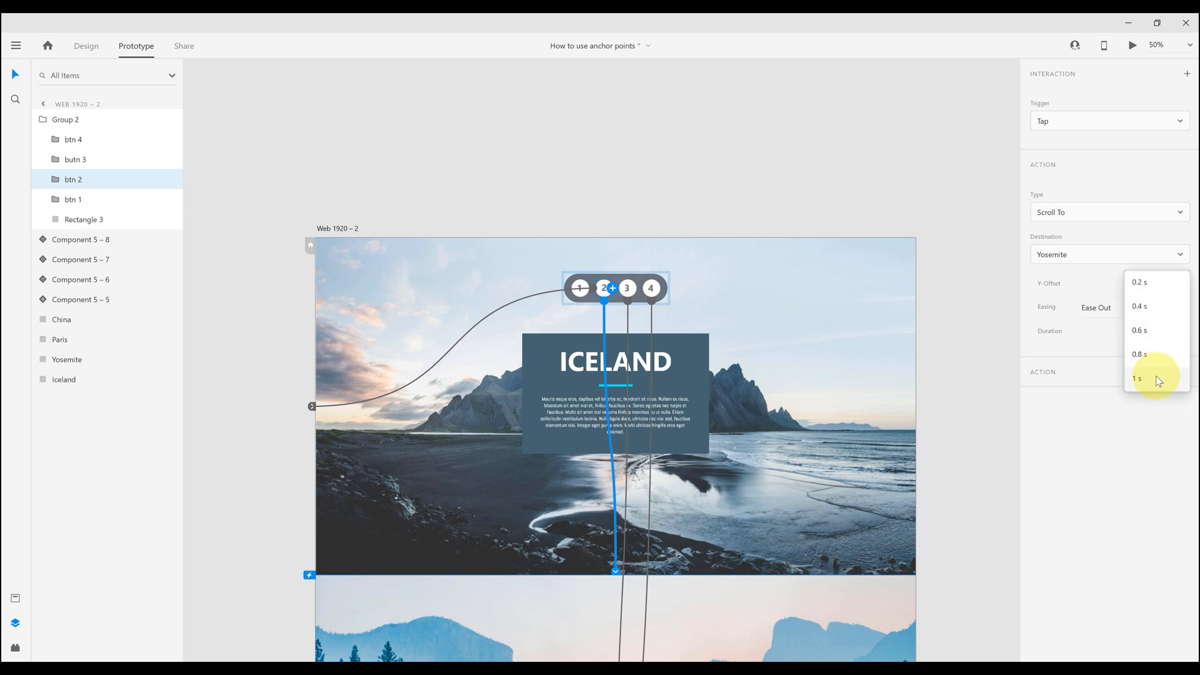
left_click(1137, 379)
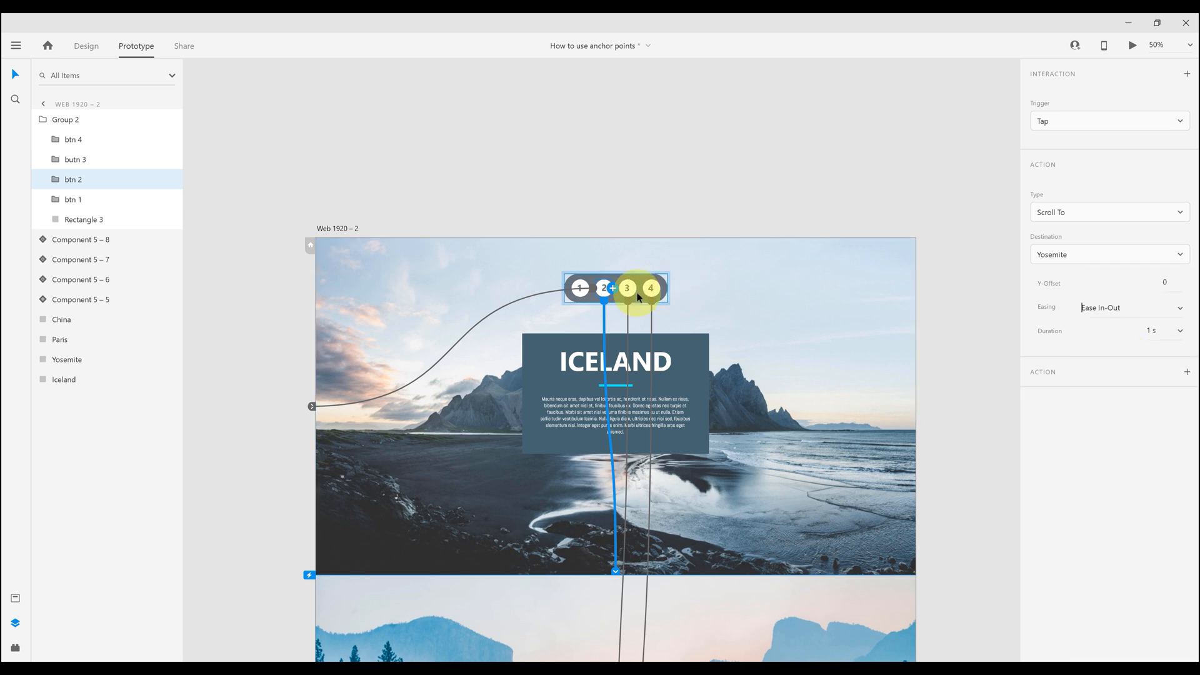
Set buttons 3 and 4 to Ease In-Out over 1 s as well, then start the preview
left_click(1129, 307)
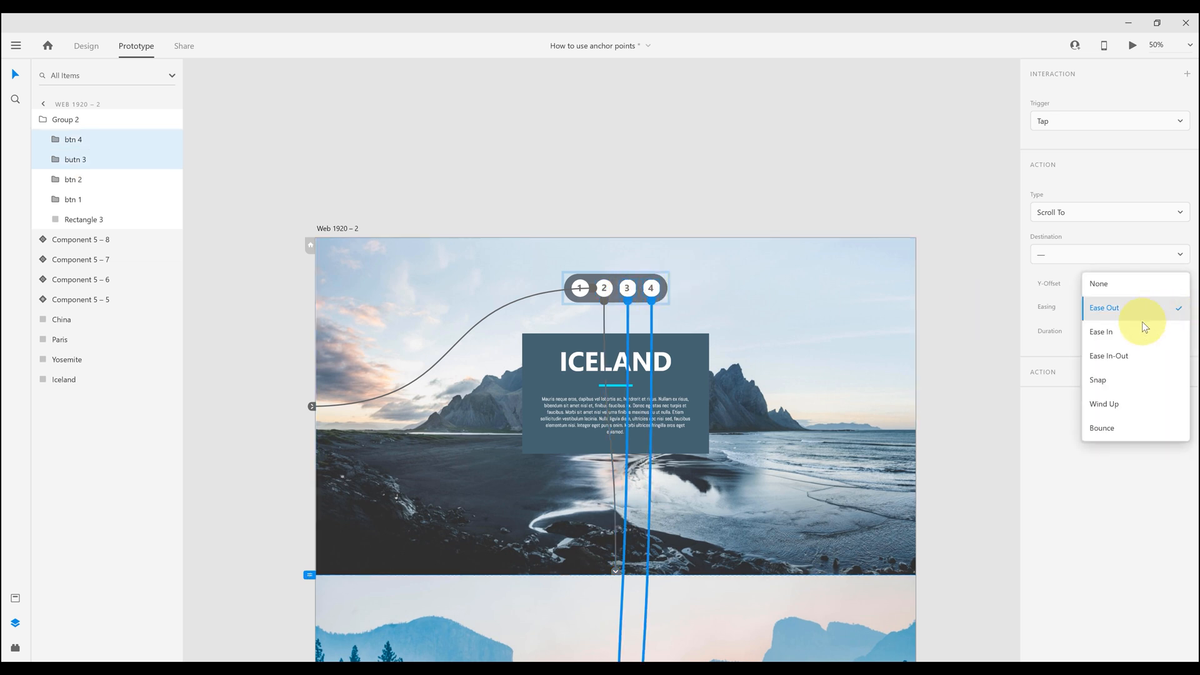
left_click(1109, 356)
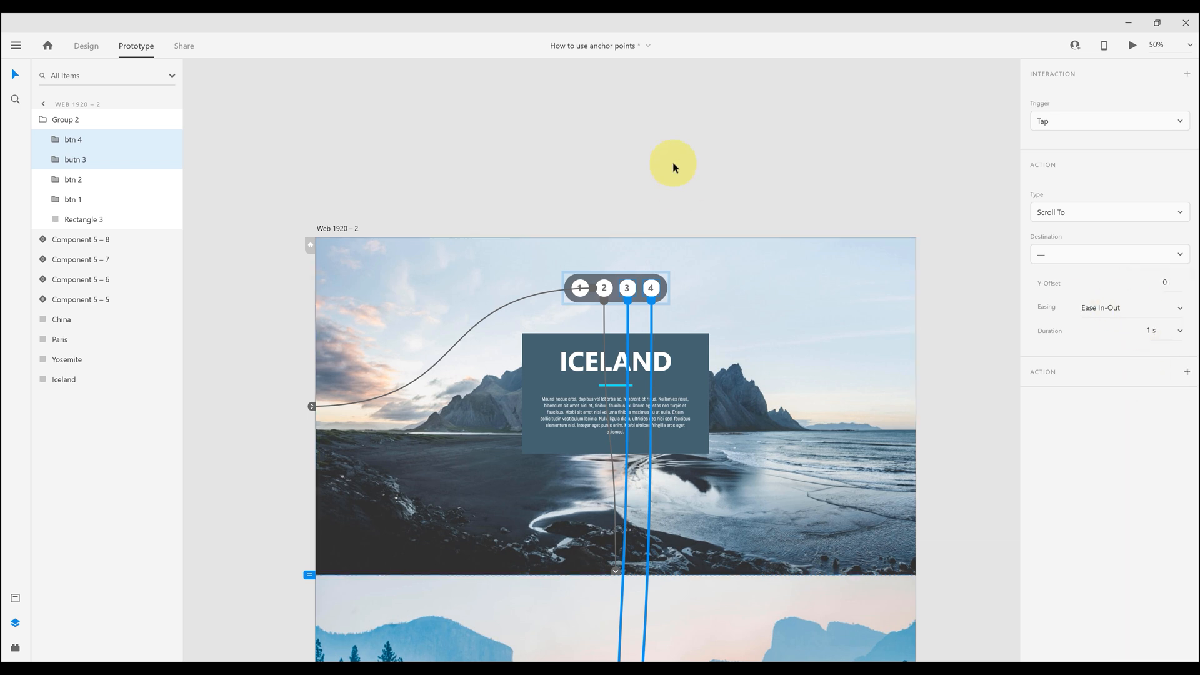
left_click(1132, 45)
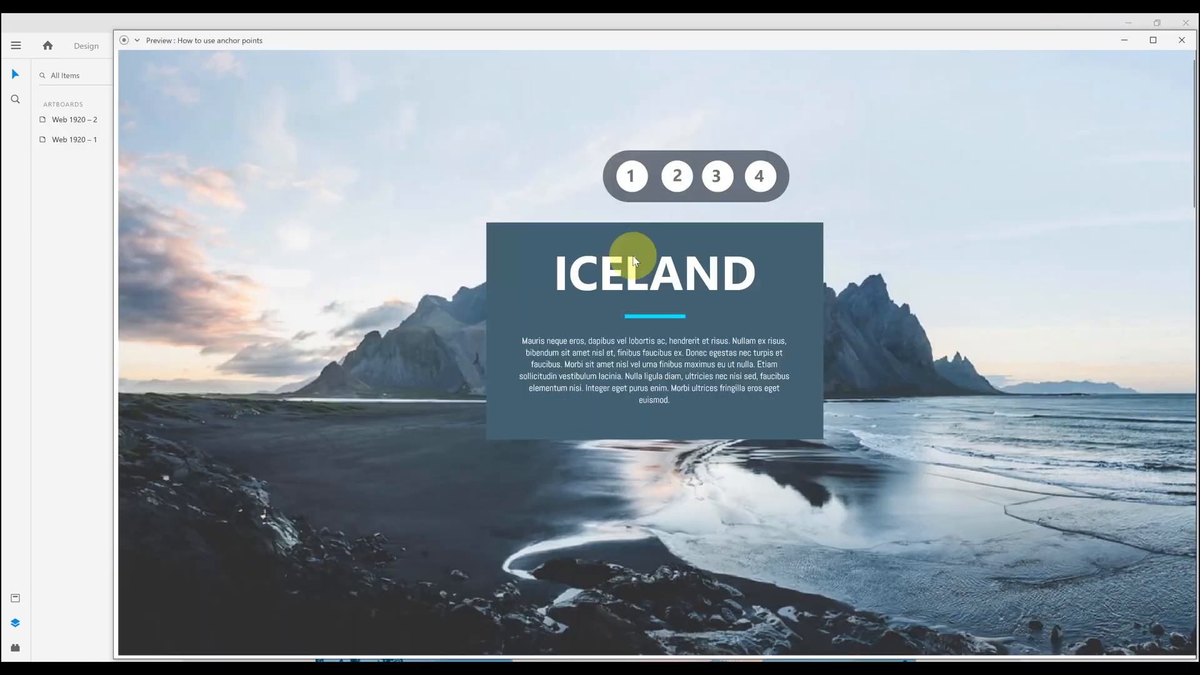
Jump to the Great Wall of China section in preview, close it and reopen from the design
left_click(759, 177)
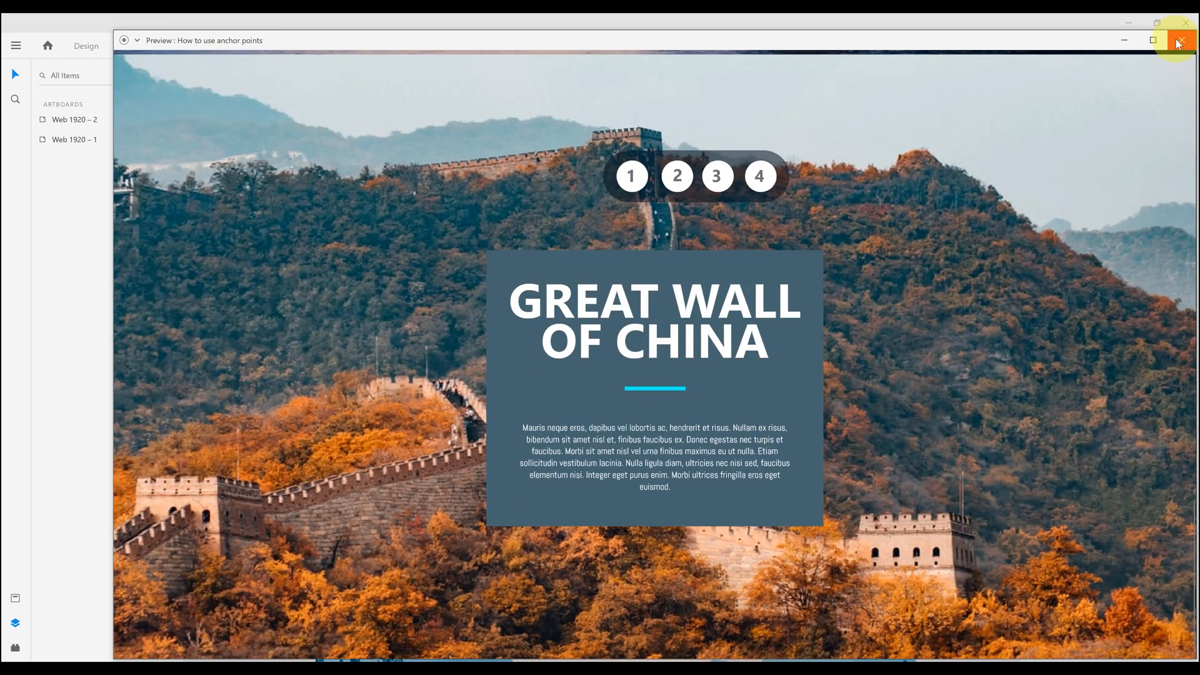
left_click(1179, 40)
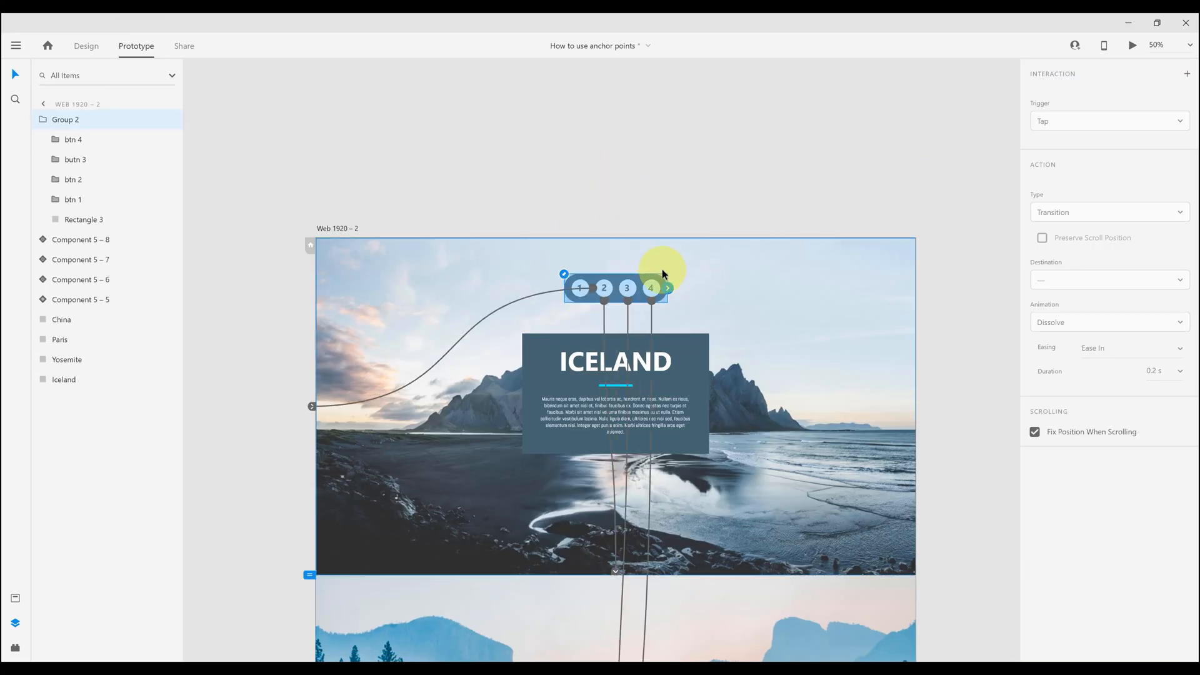
left_click(87, 46)
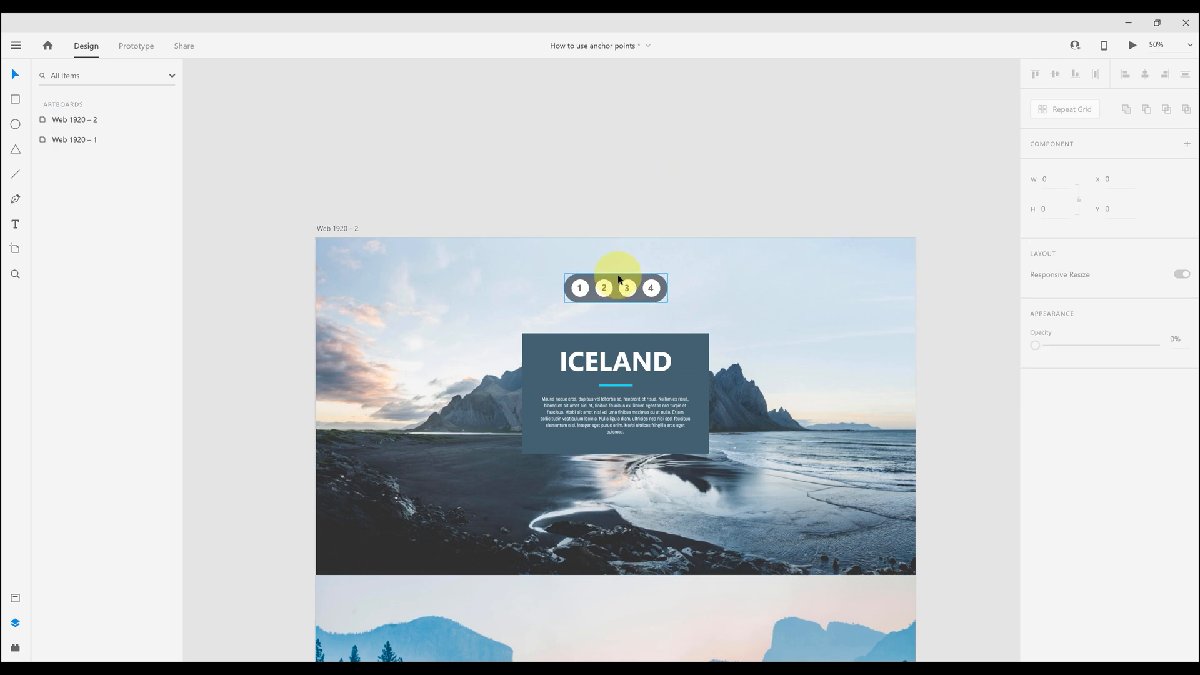
left_click(1132, 45)
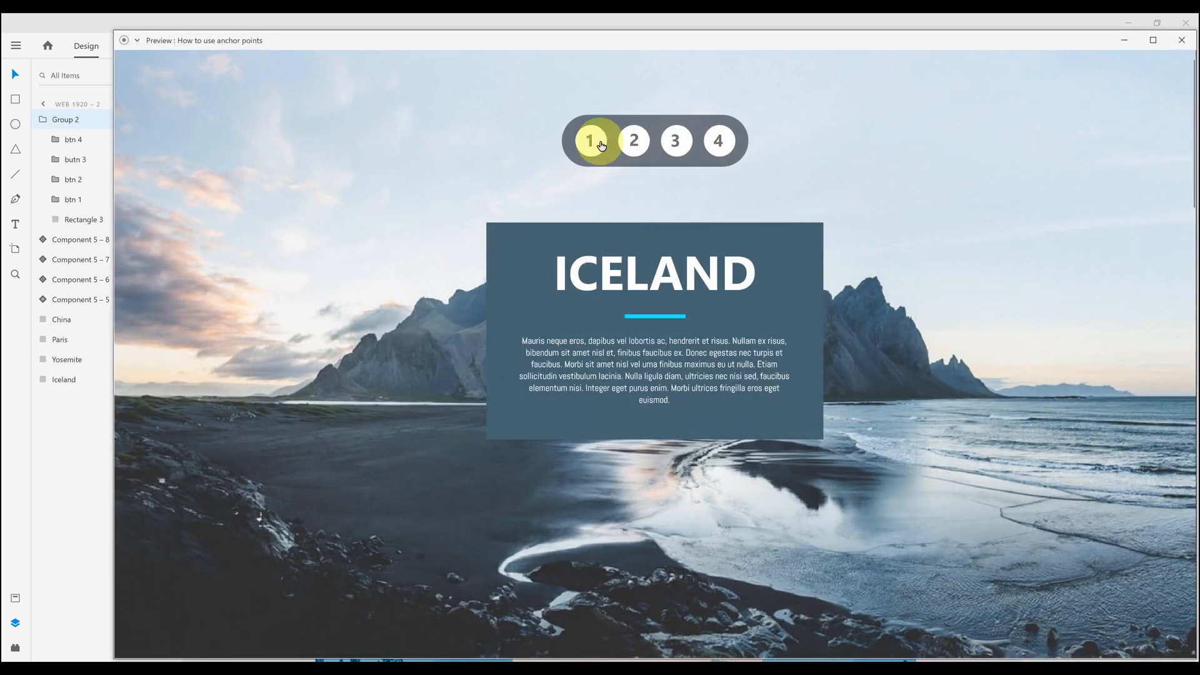
Test eased scrolling between the Paris, Iceland and Yosemite sections, then close the preview
left_click(718, 140)
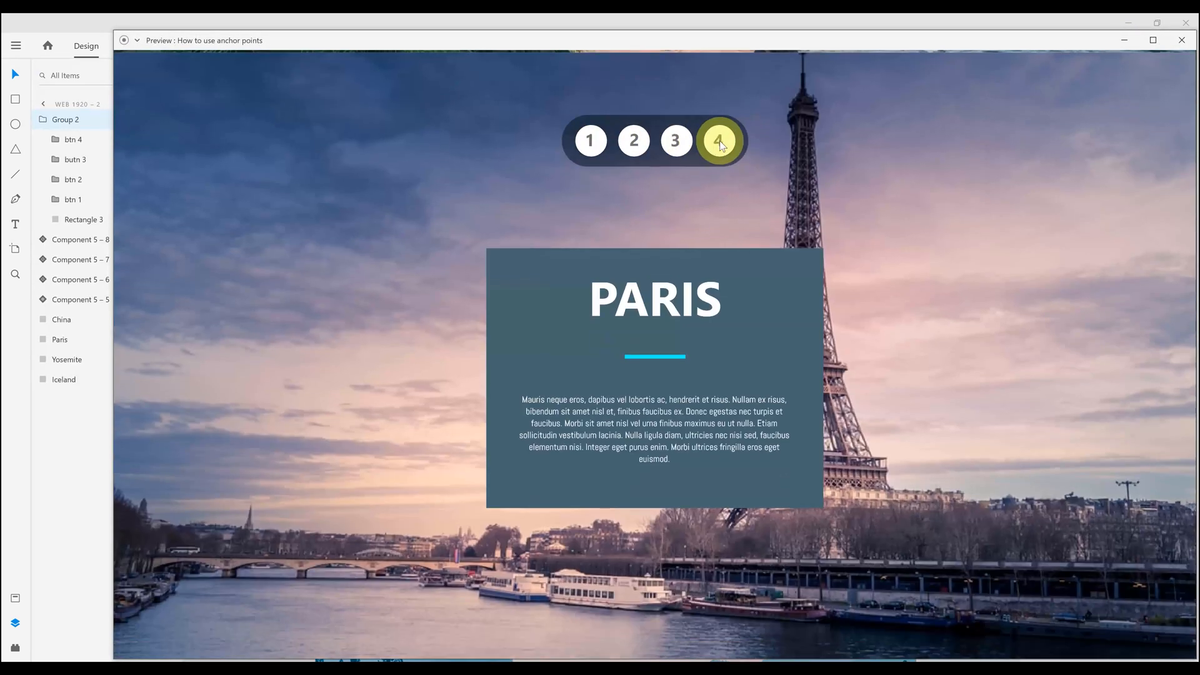
left_click(633, 140)
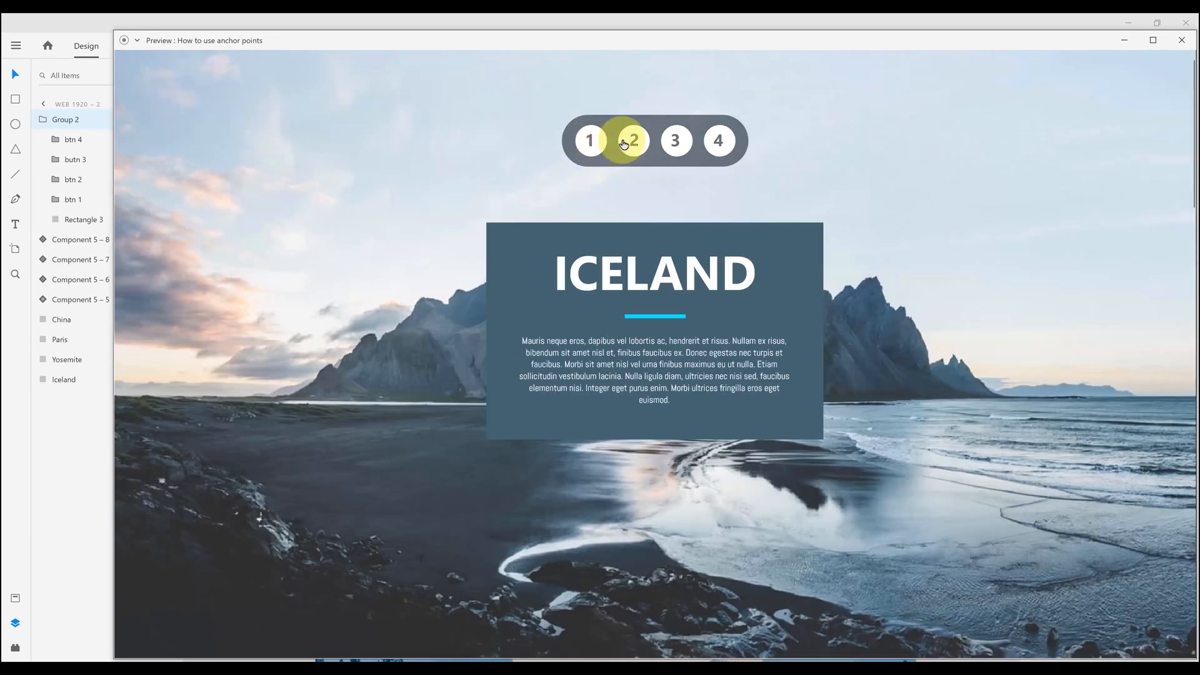
left_click(674, 141)
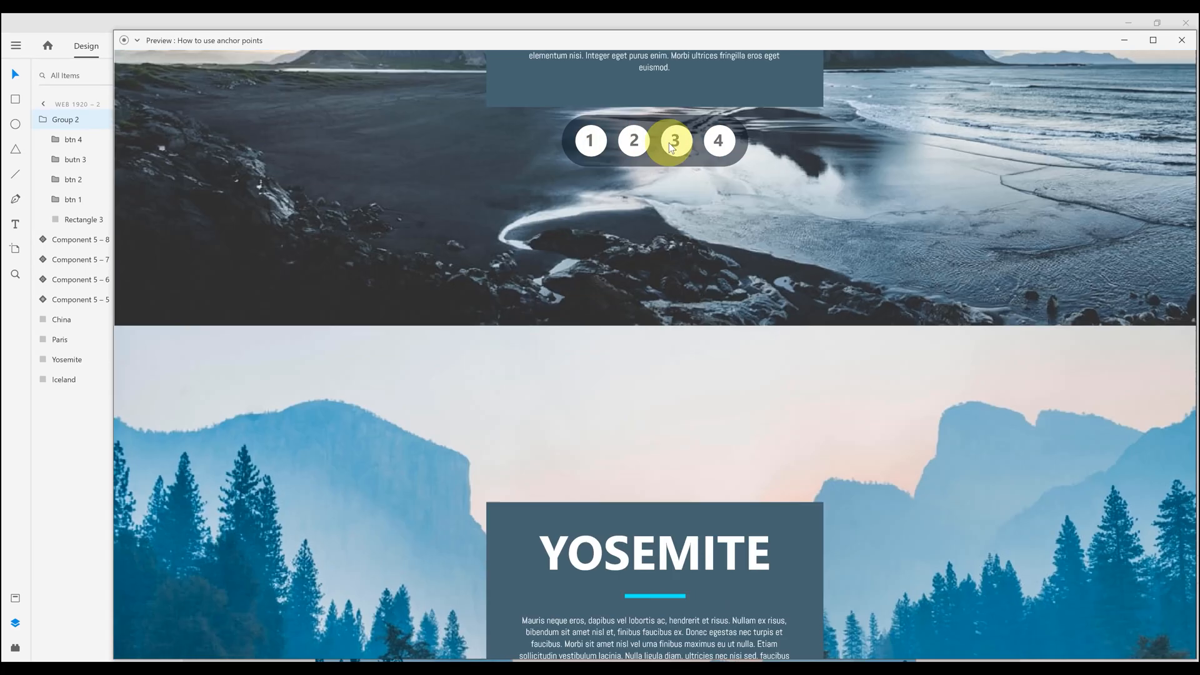
left_click(717, 141)
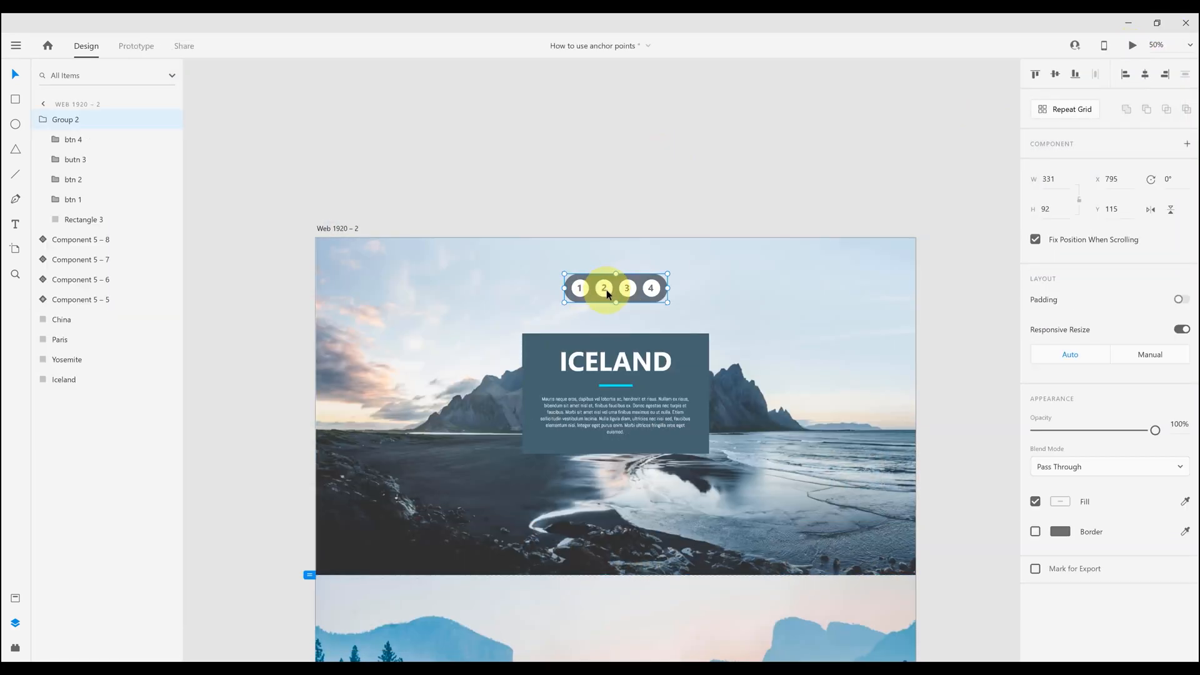
Change button 2's Scroll To Y-Offset from 0 to -311
left_click(136, 45)
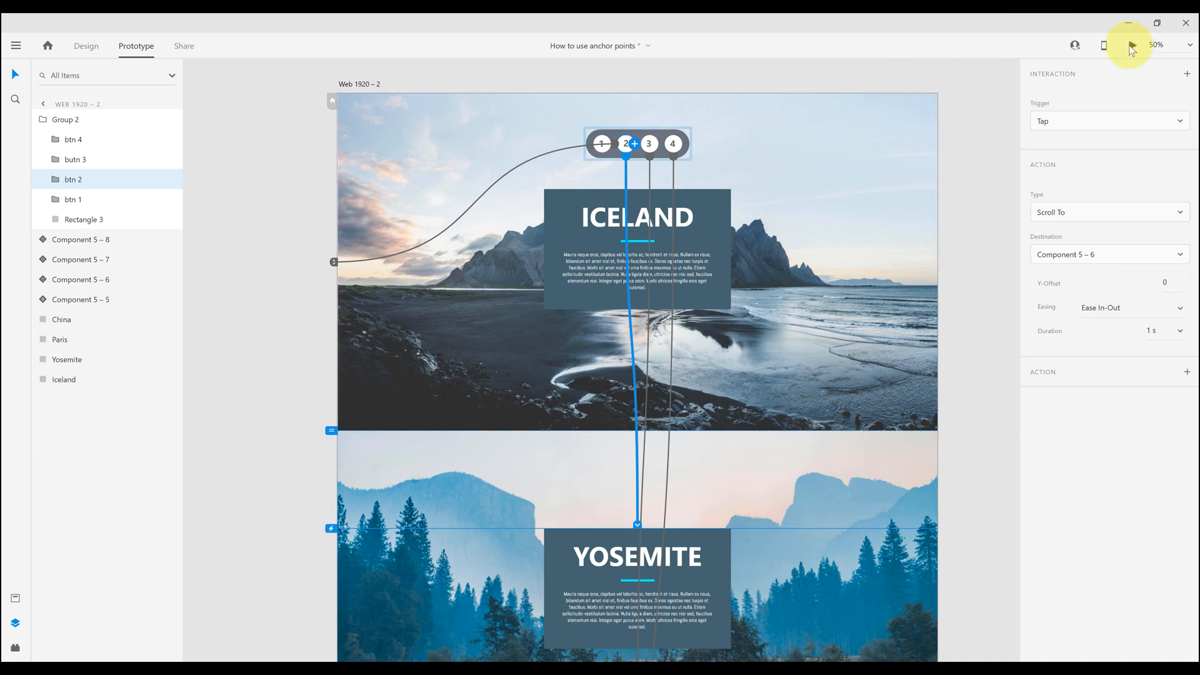
left_click(1134, 45)
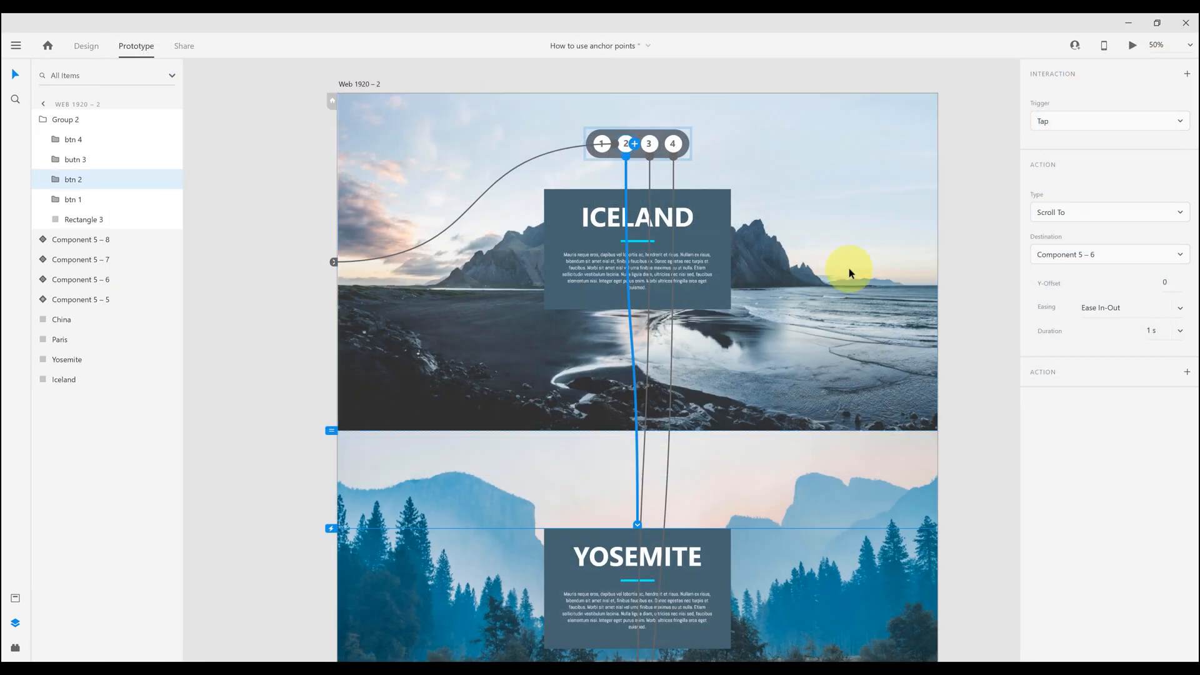
mouse_move(630, 516)
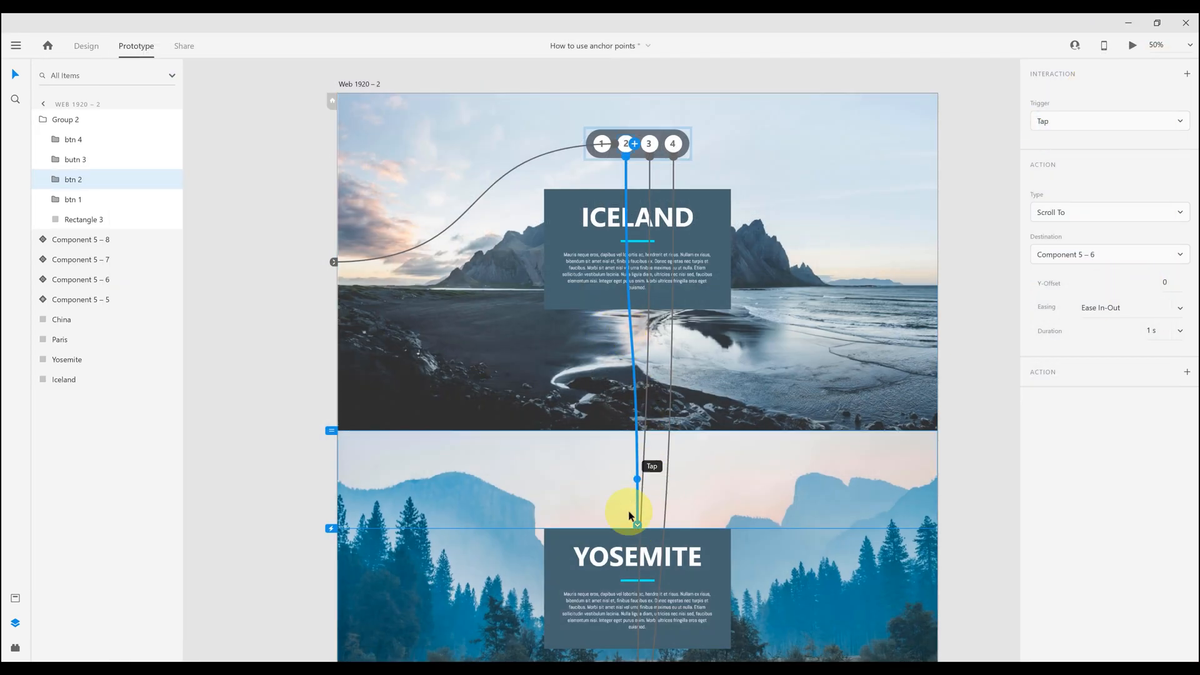
mouse_move(953, 336)
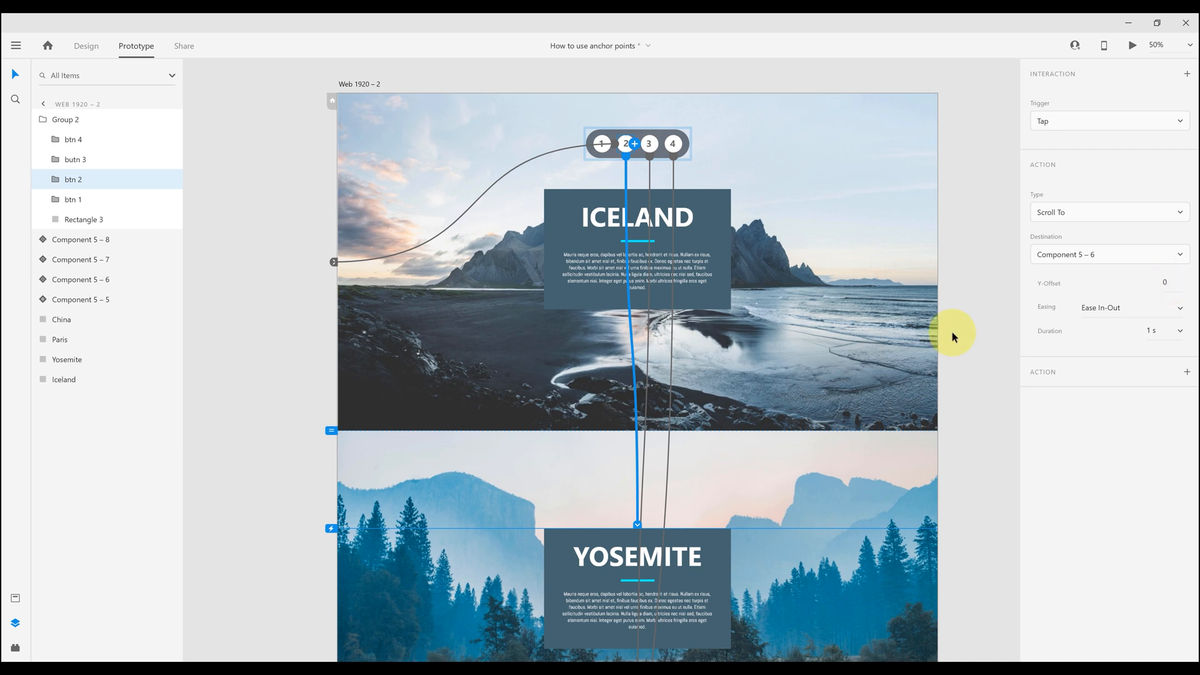
left_click(1163, 283)
type("-311")
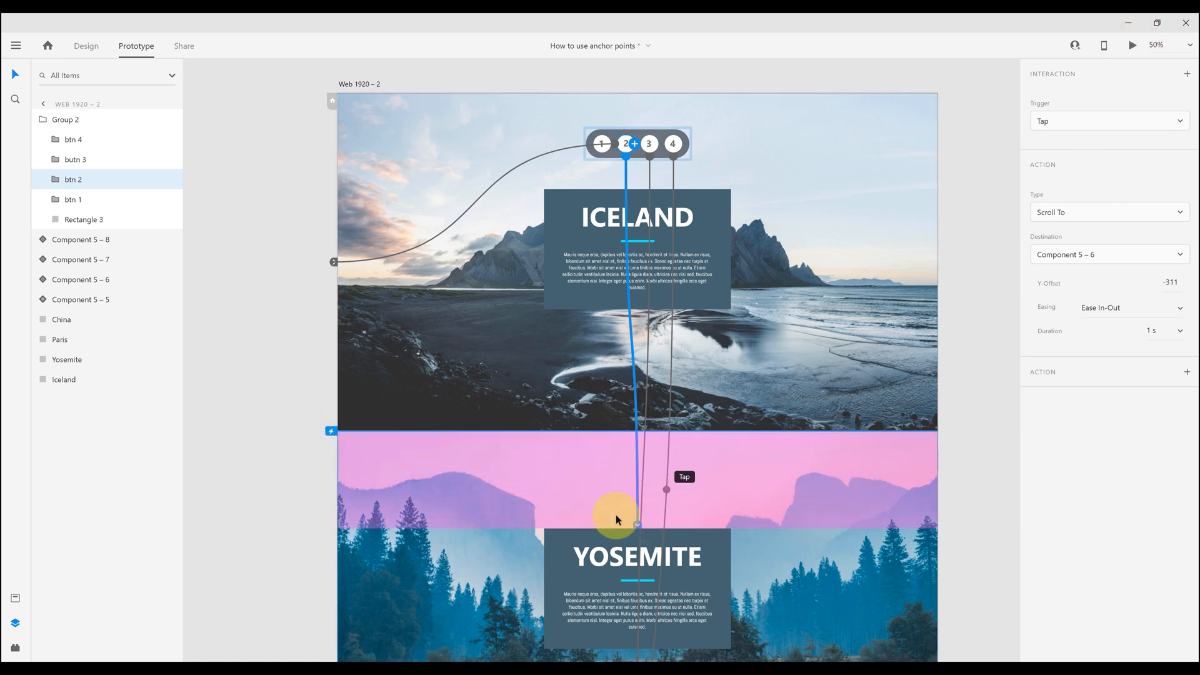
left_click(1132, 45)
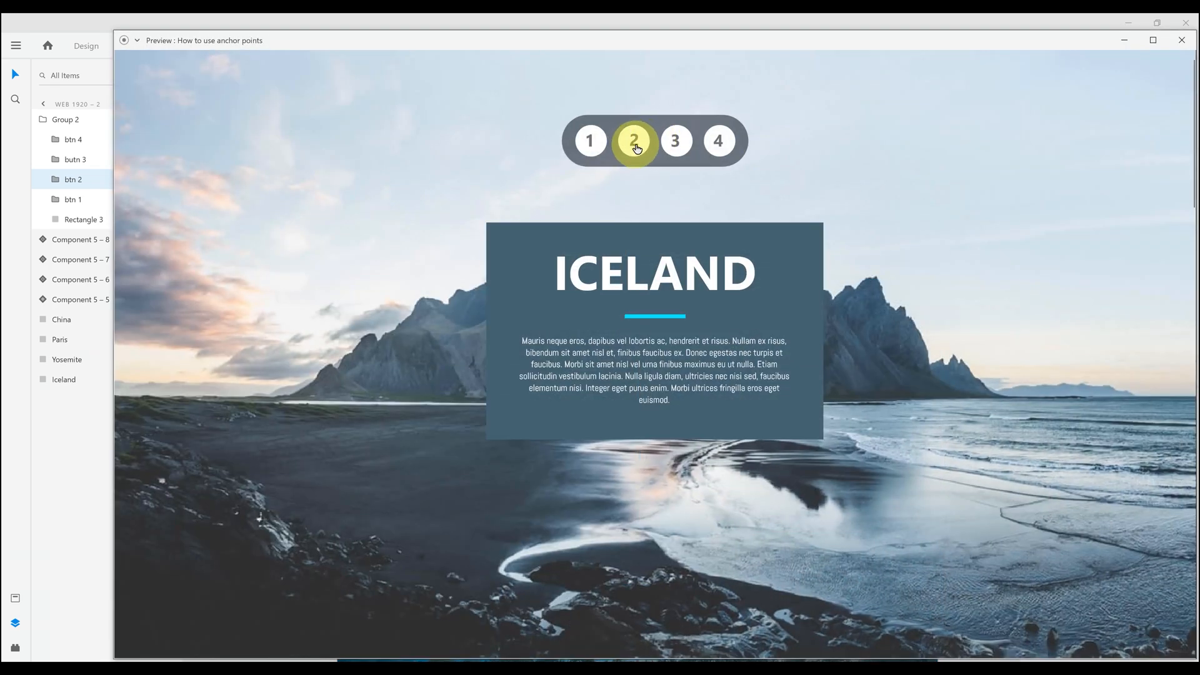
left_click(589, 142)
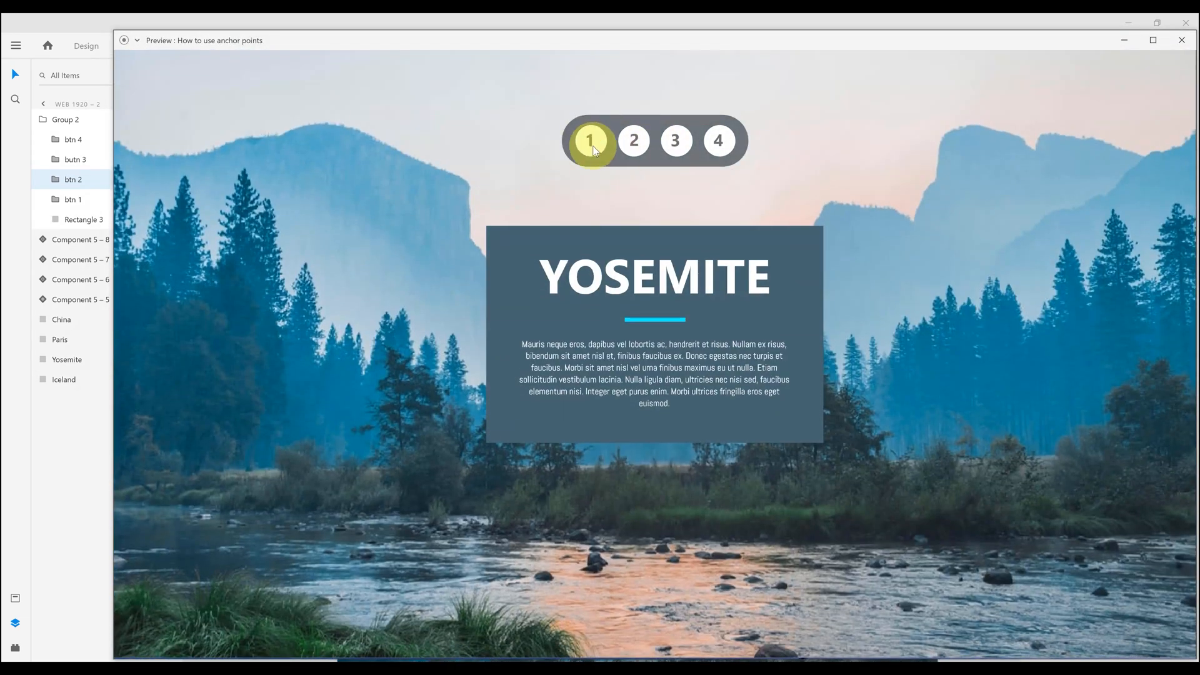
left_click(676, 141)
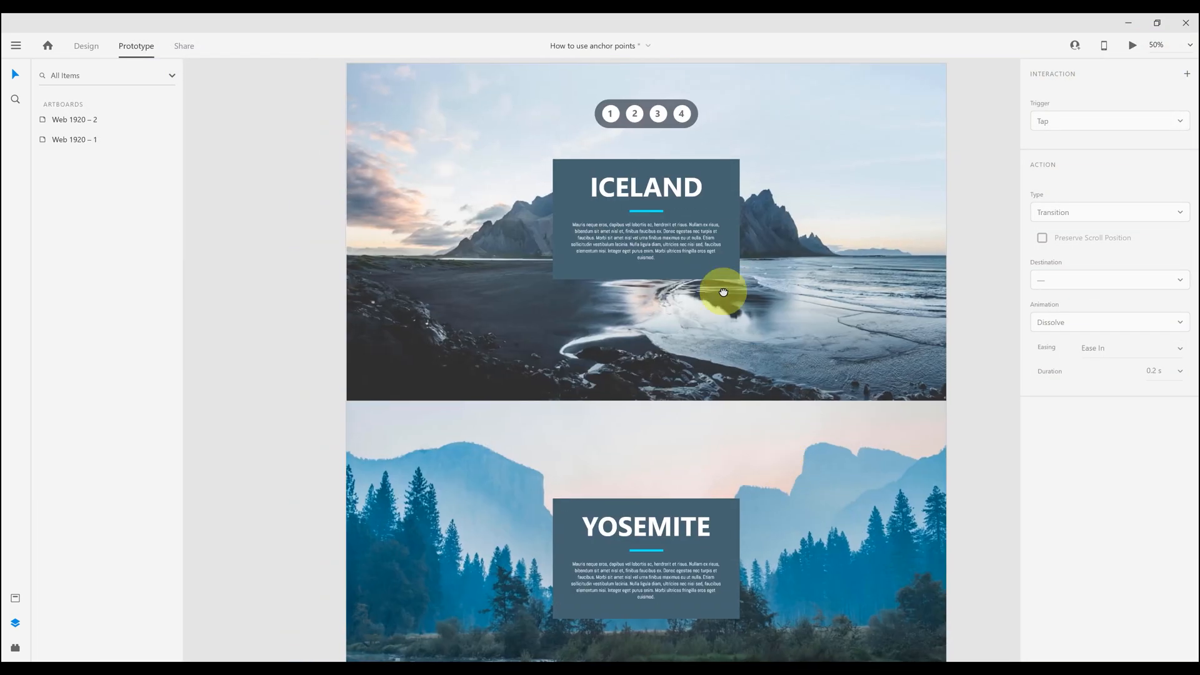
left_click(1156, 45)
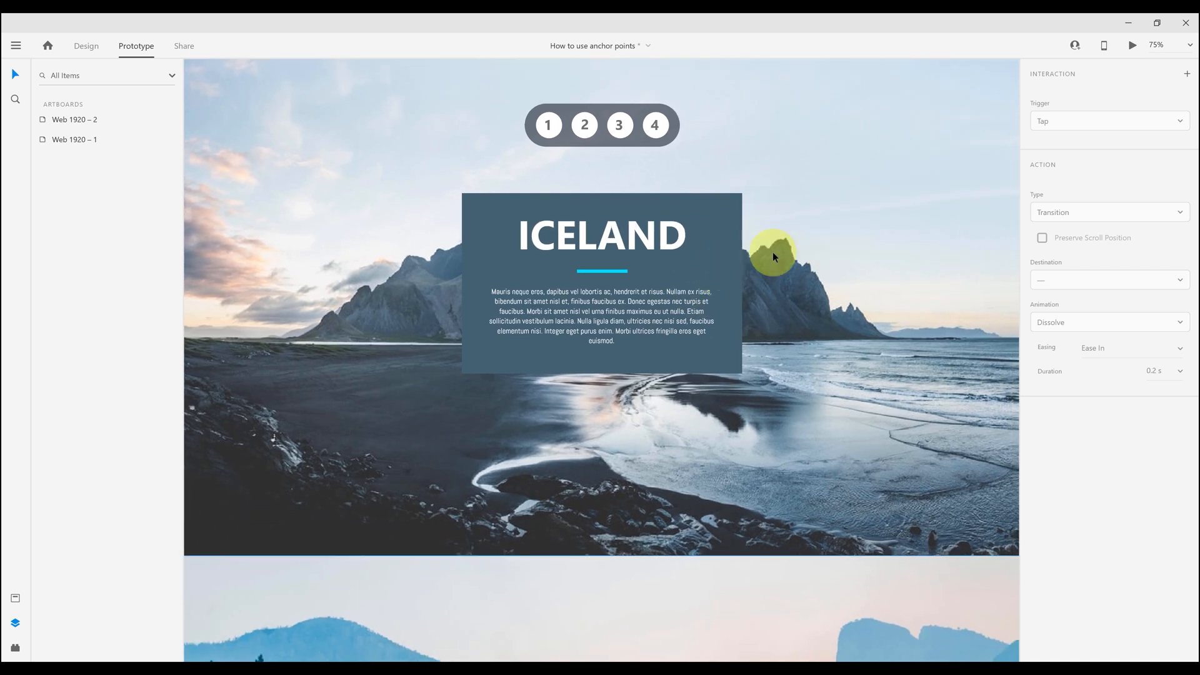
mouse_move(797, 256)
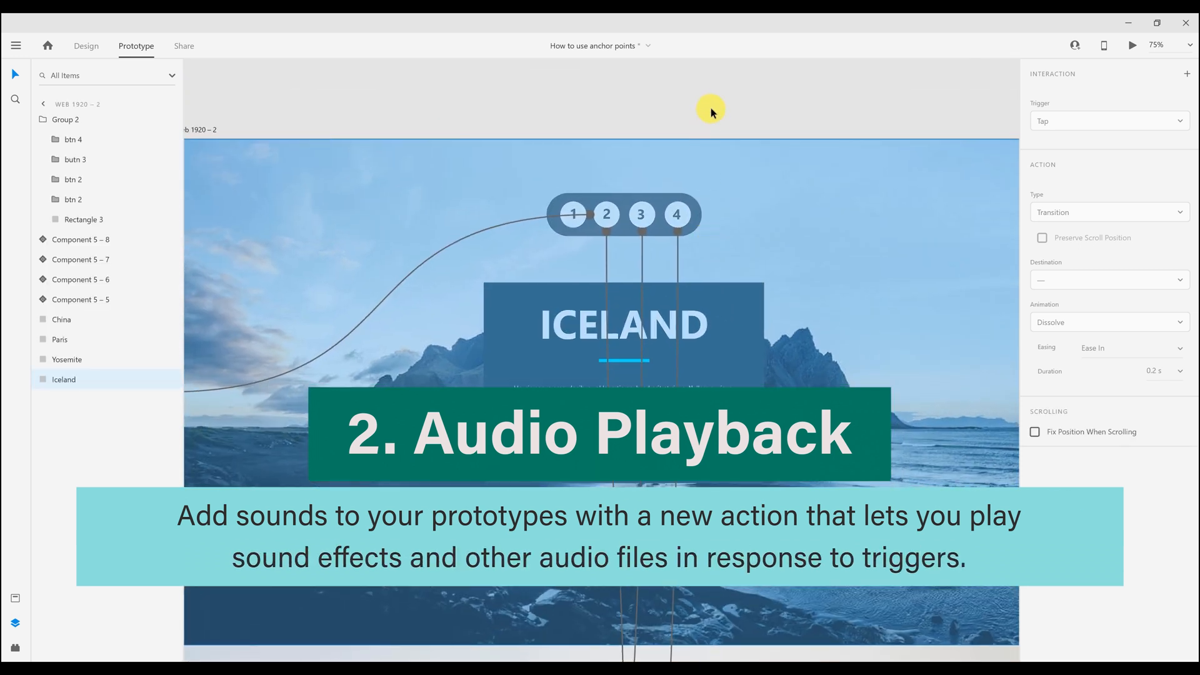
Add an Audio Playback action to button 1 using the Iceland ocean drum sound
left_click(87, 47)
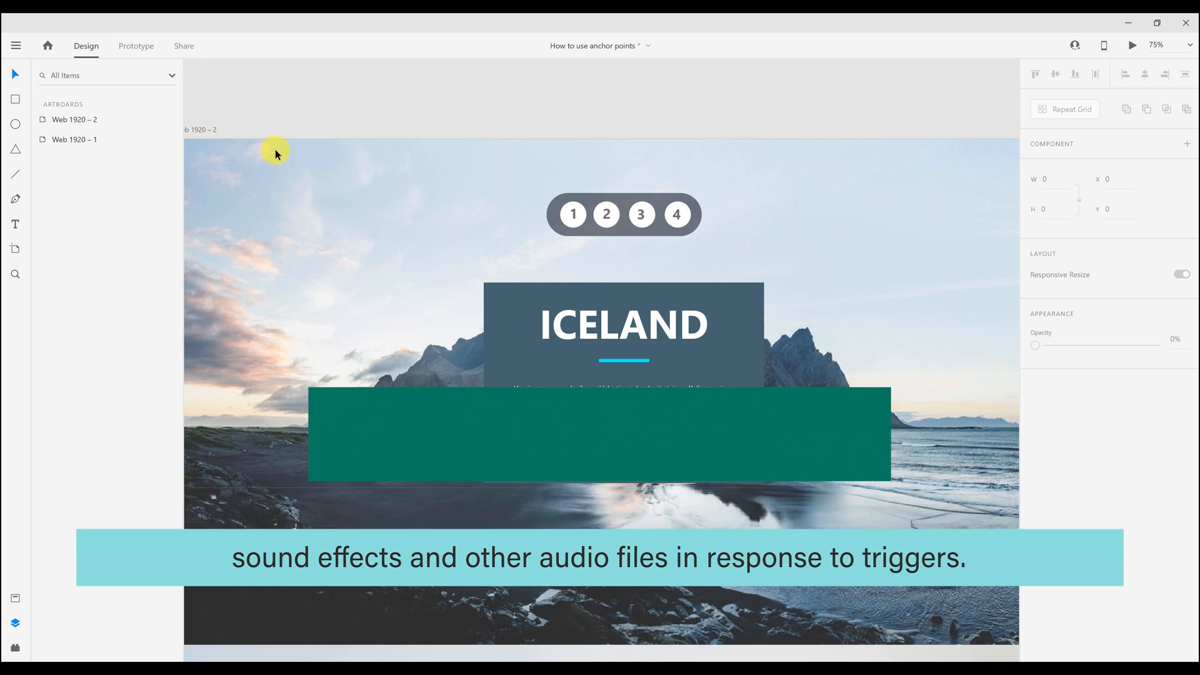
left_click(137, 47)
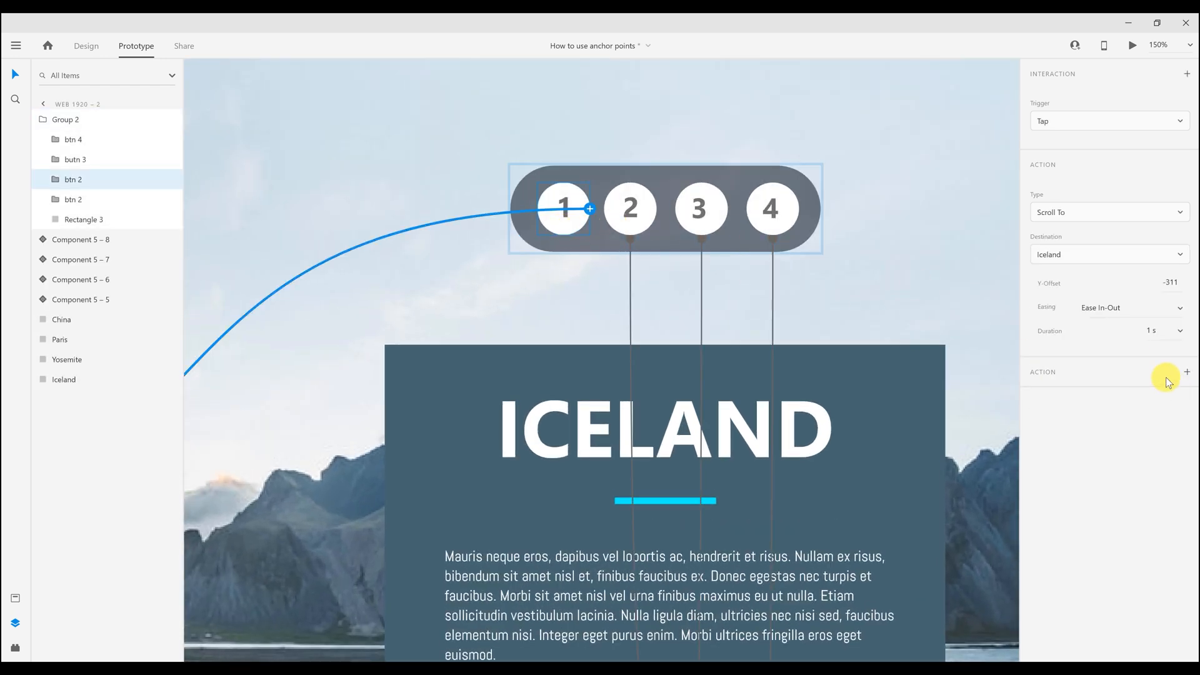
left_click(1188, 372)
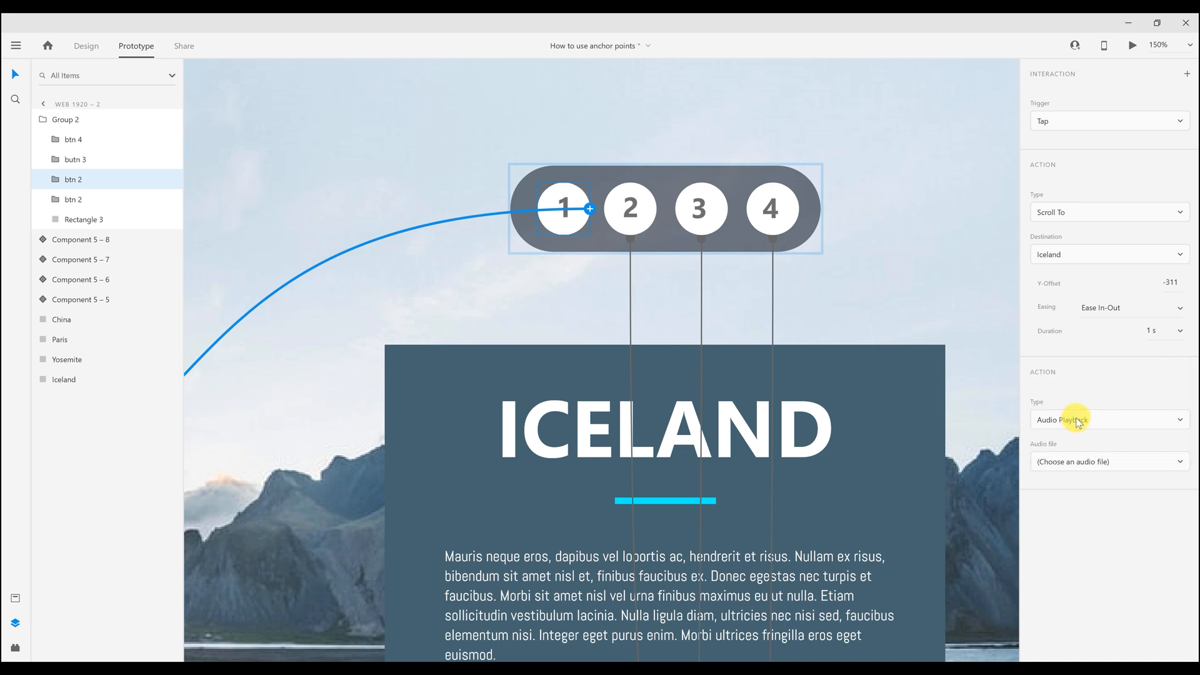
left_click(1108, 461)
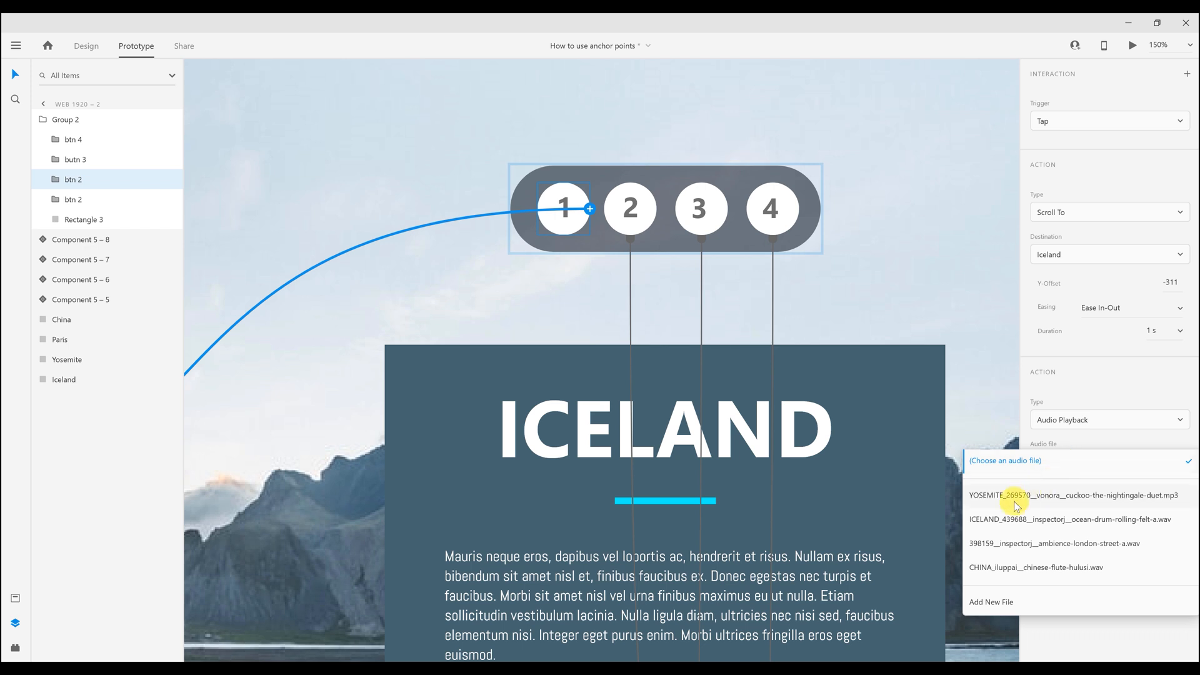
left_click(1081, 519)
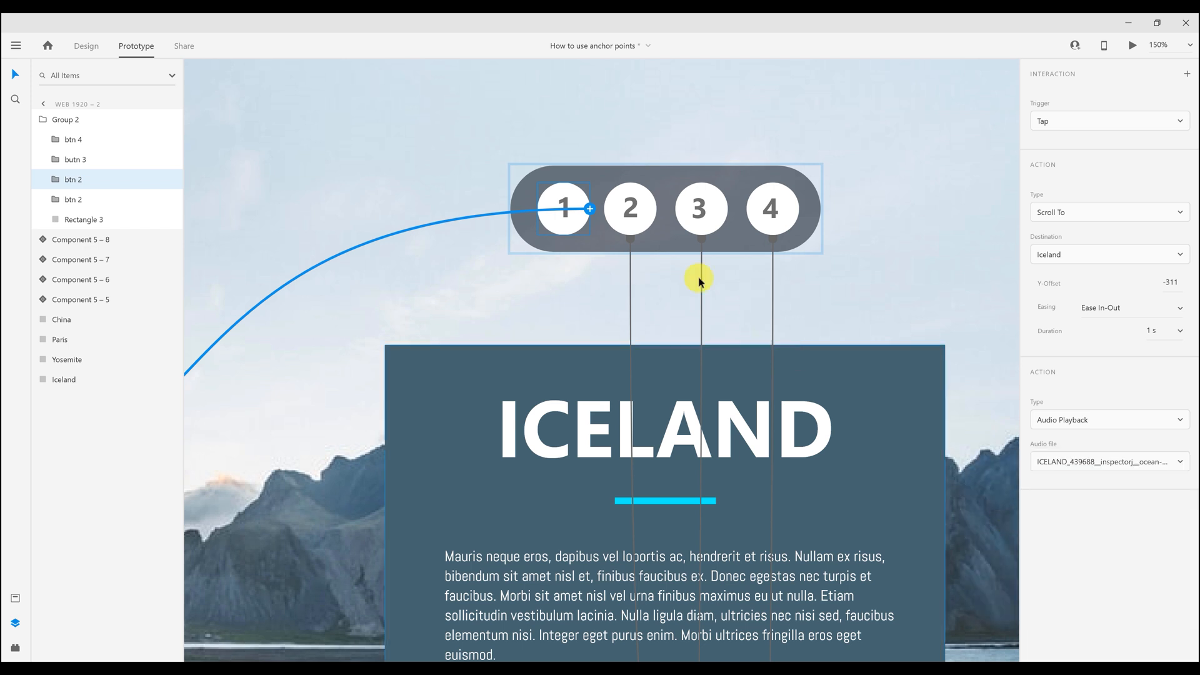
Add Audio Playback actions with sound files to buttons 2, 3 (Yosemite cuckoo and nightingale) and 4
left_click(630, 208)
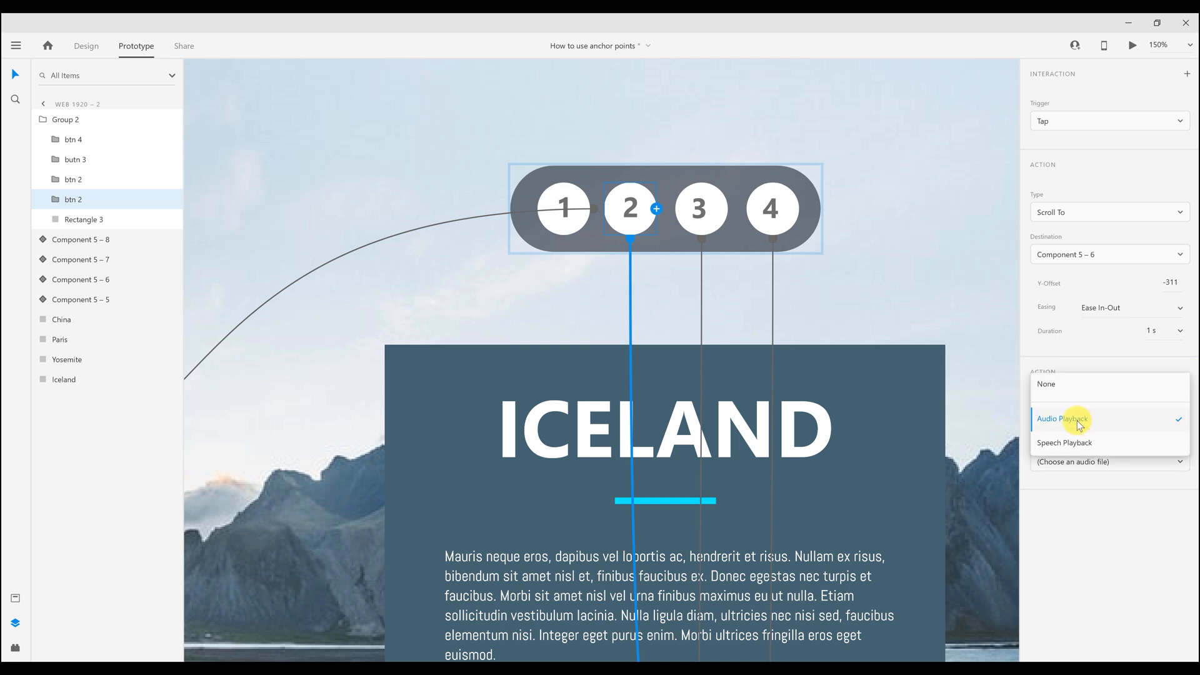
left_click(1059, 418)
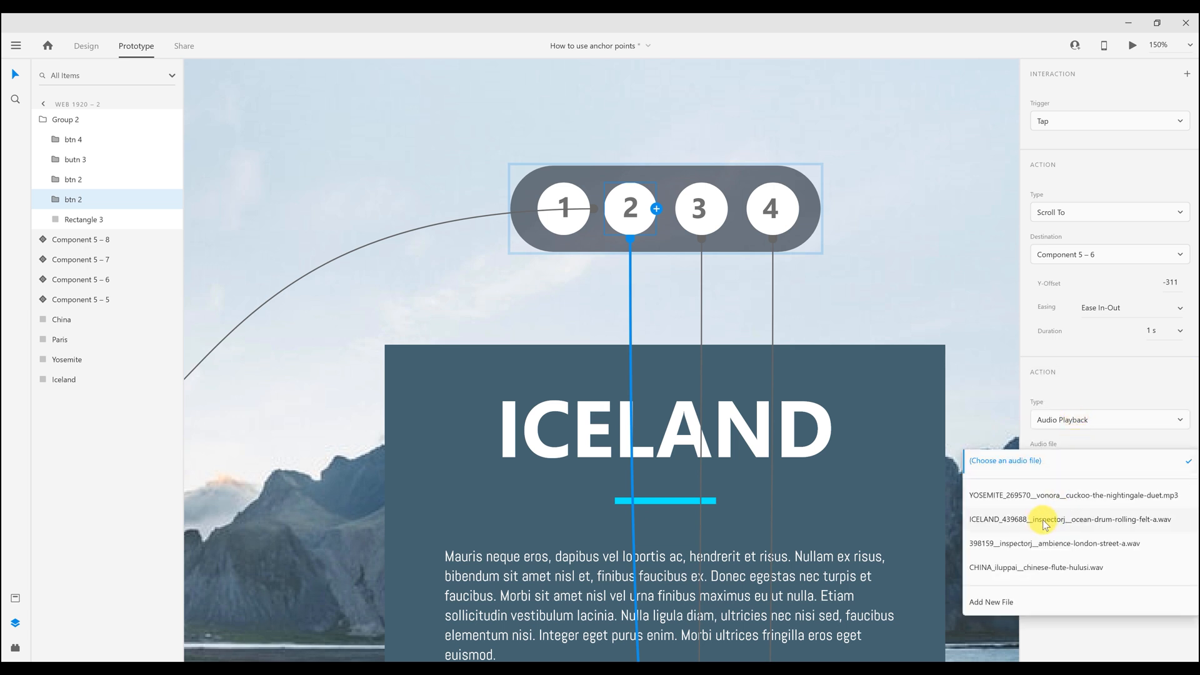
left_click(698, 209)
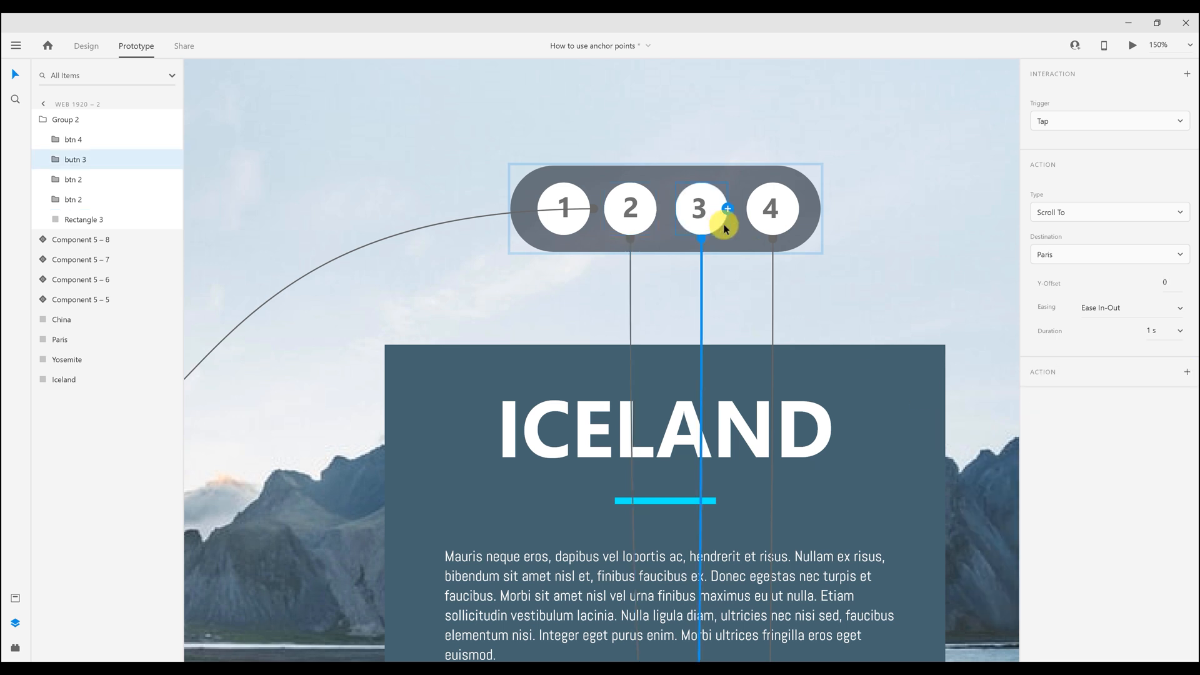
left_click(1188, 371)
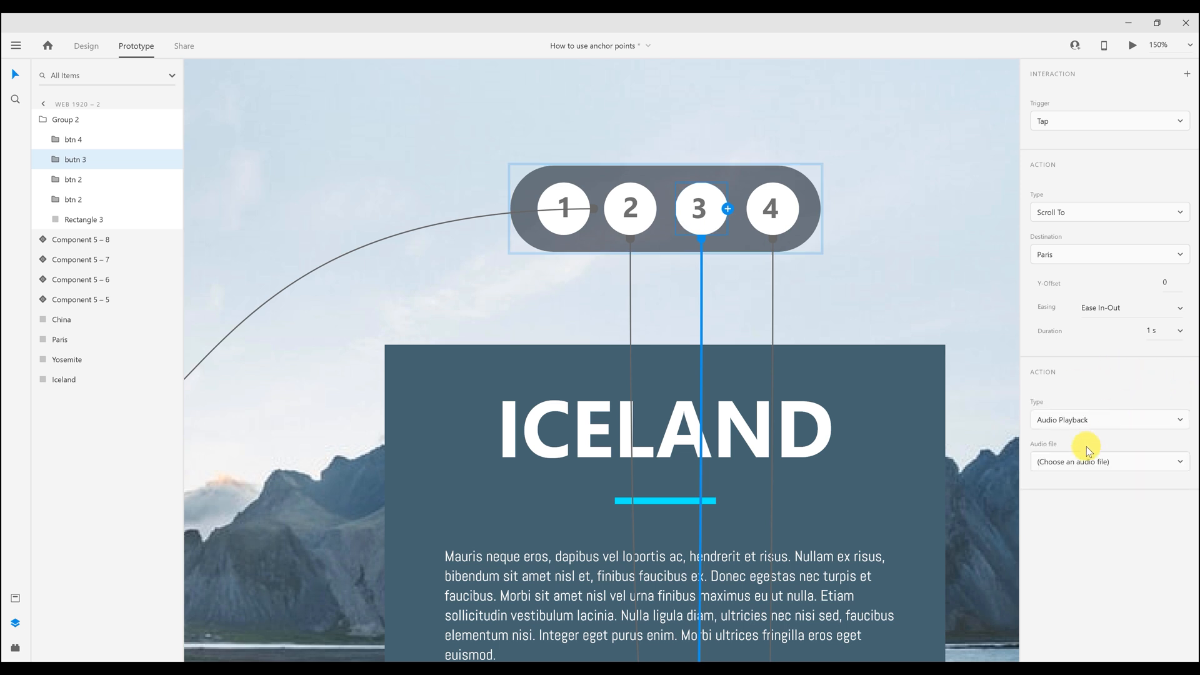
left_click(1106, 461)
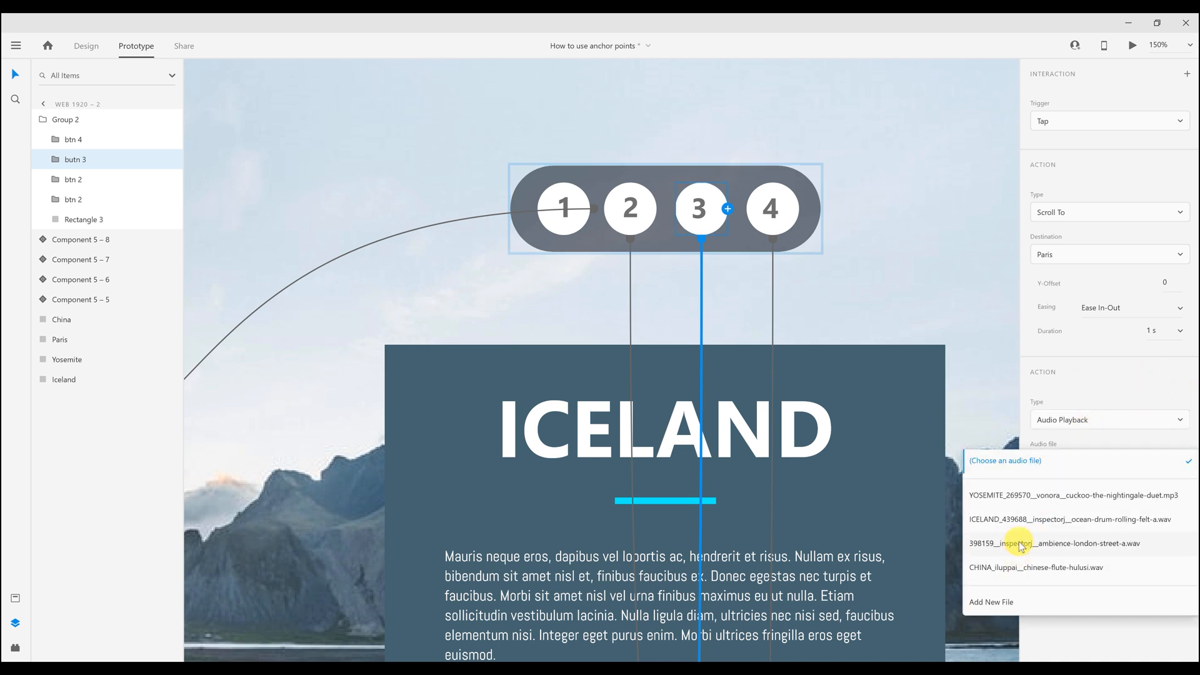
mouse_move(1008, 502)
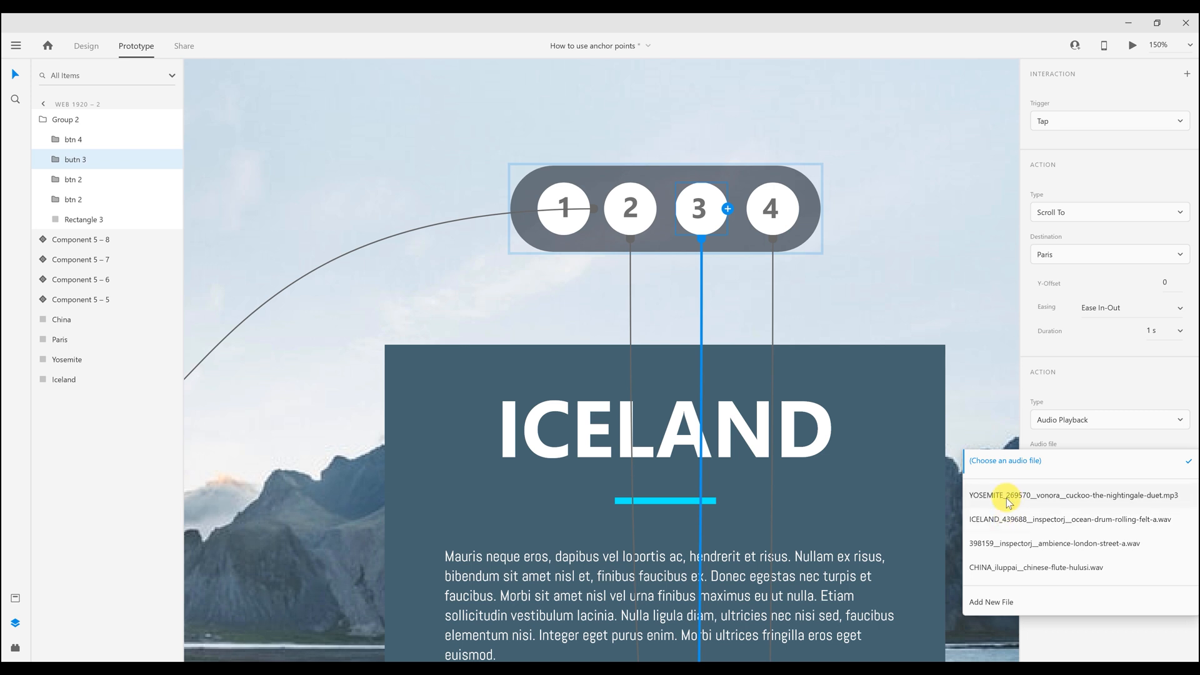
left_click(772, 209)
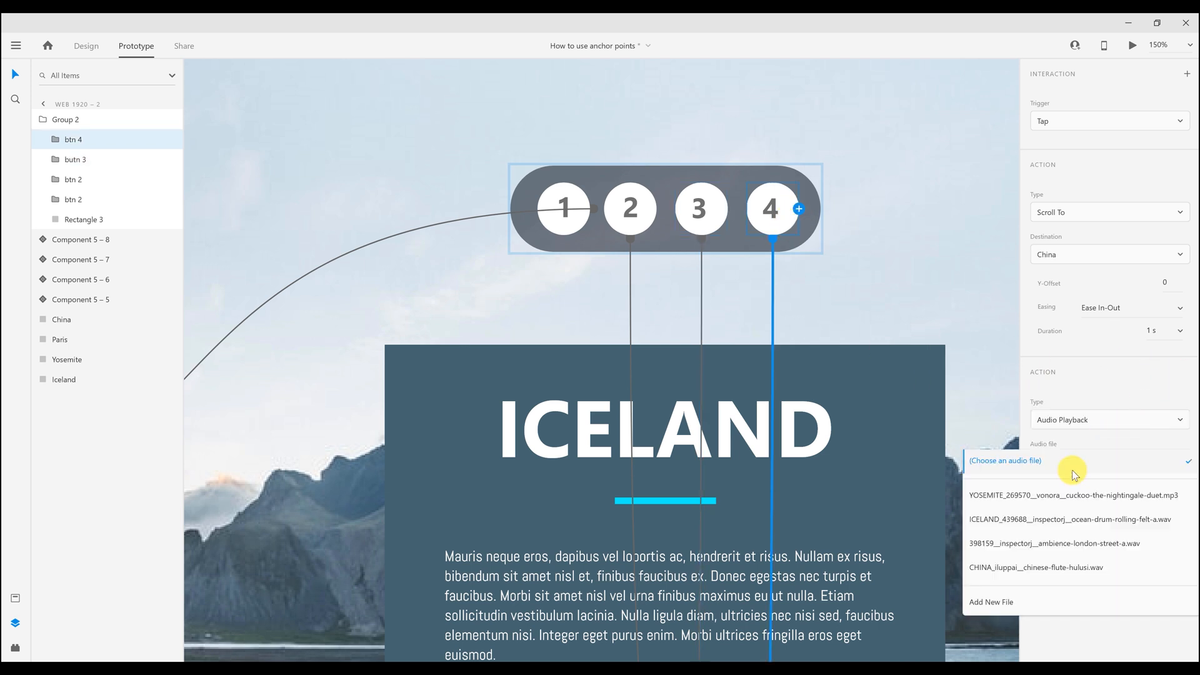
left_click(1034, 568)
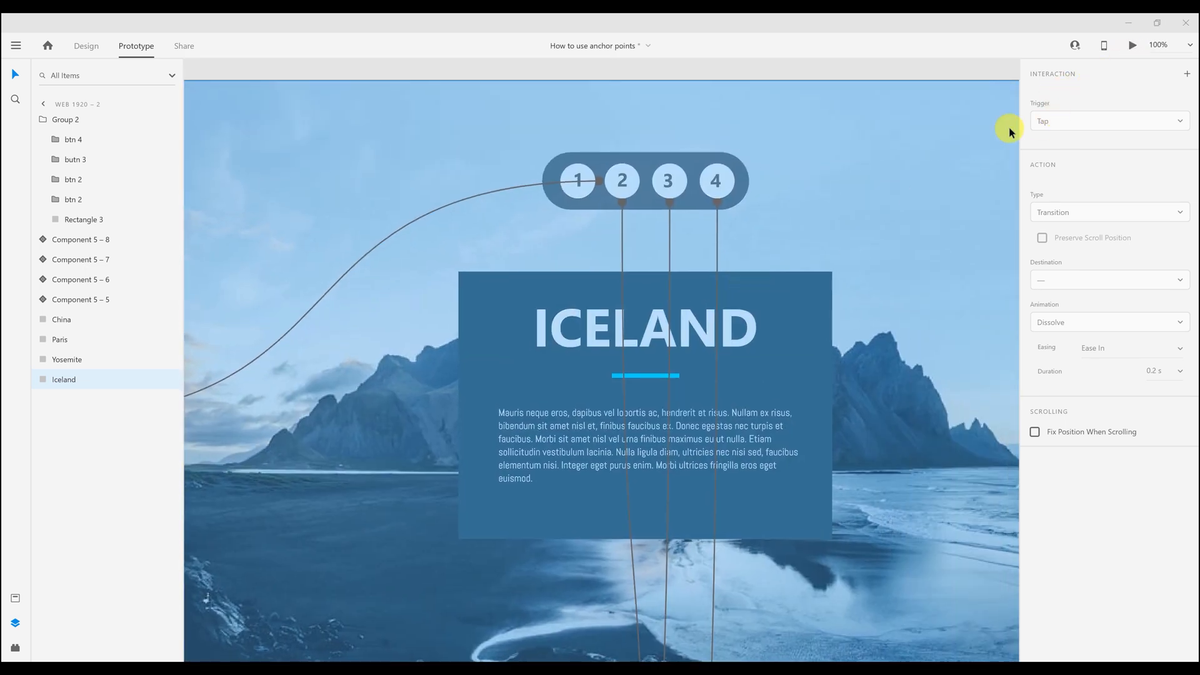
Preview the prototype and jump between the Yosemite and Paris sections with buttons 3 and 2
left_click(1133, 45)
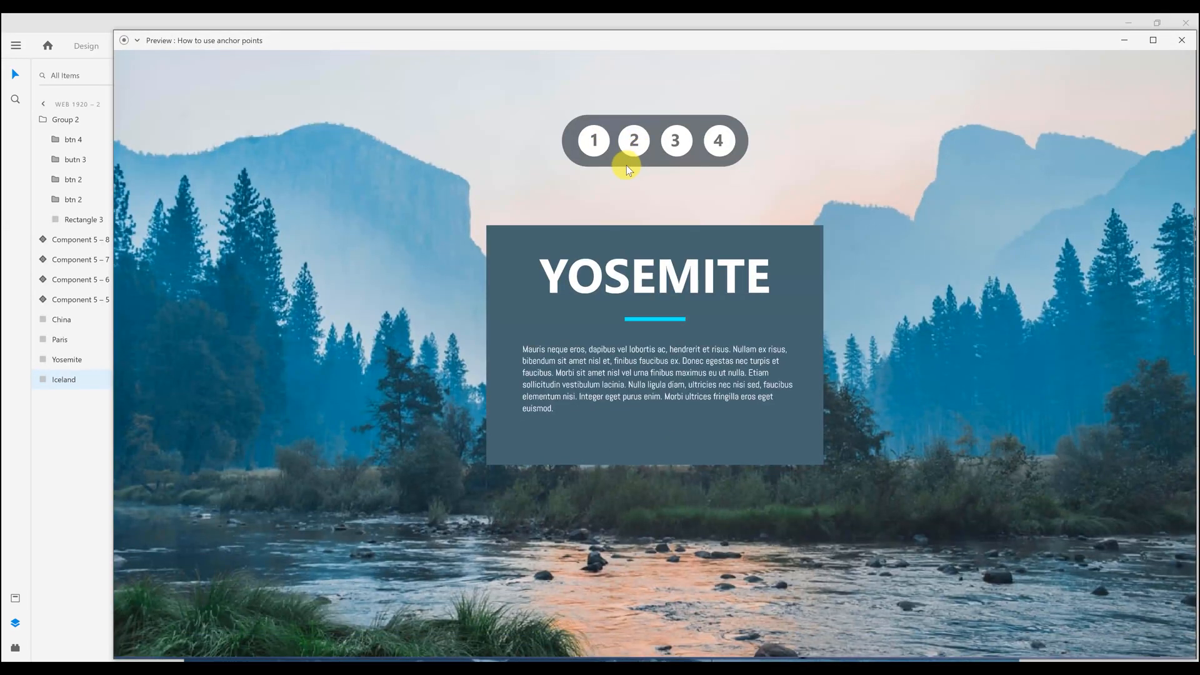
mouse_move(617, 170)
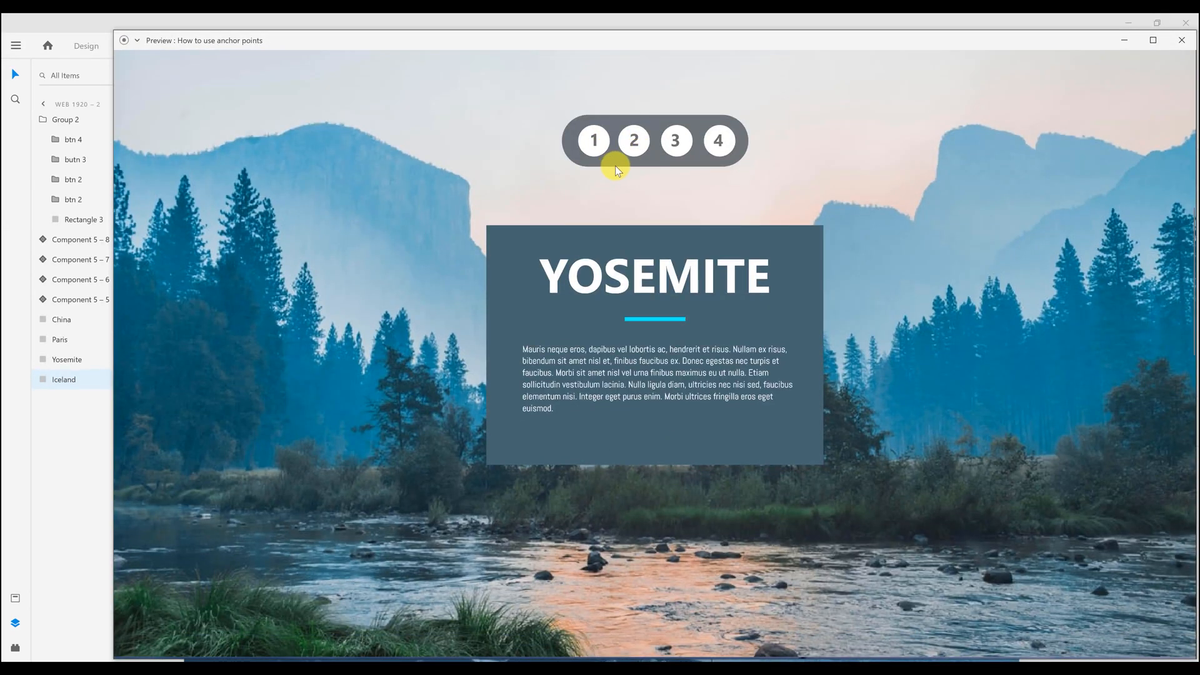
mouse_move(612, 234)
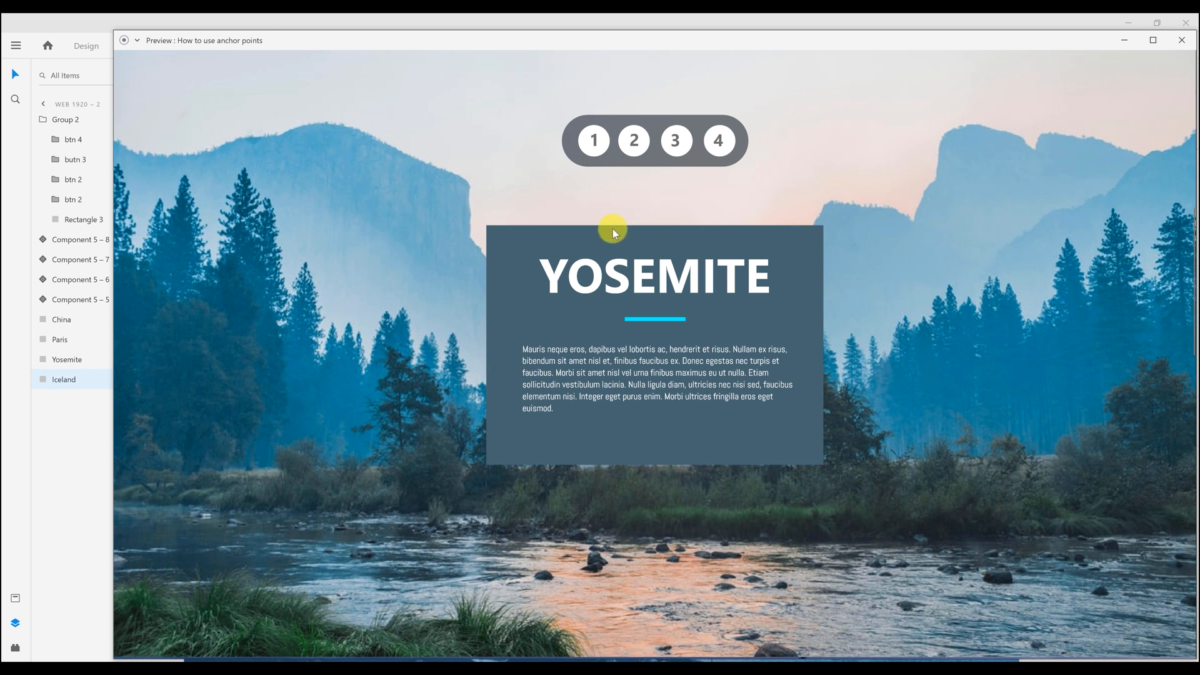
left_click(674, 141)
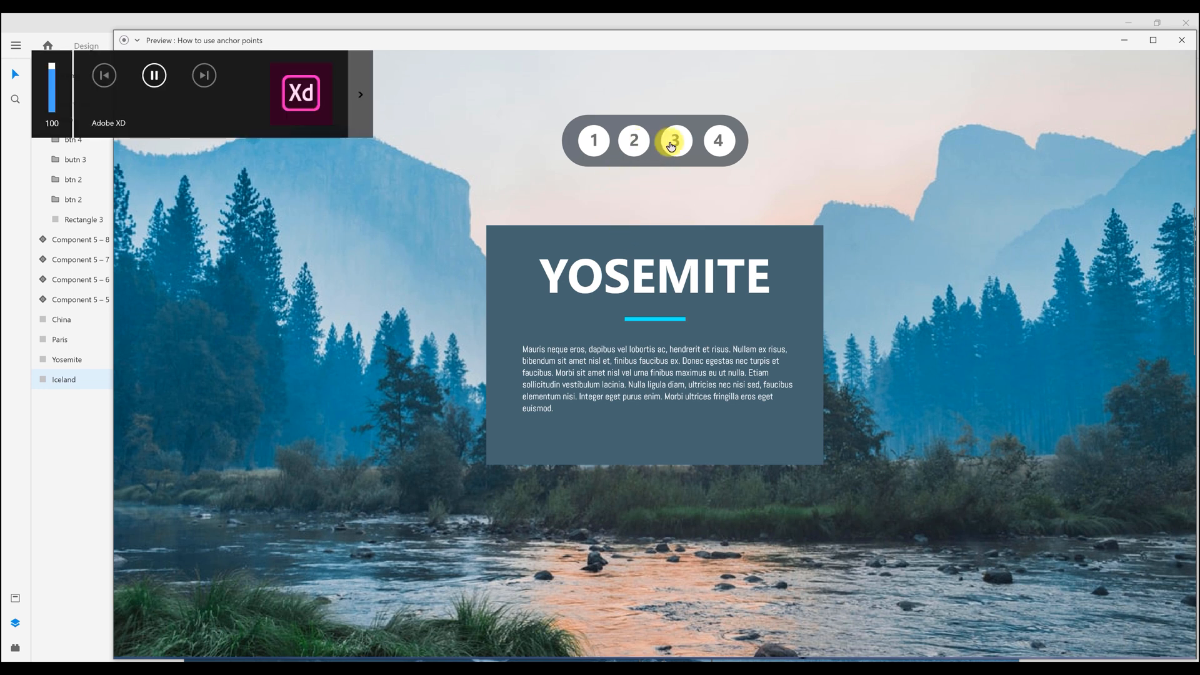
left_click(633, 141)
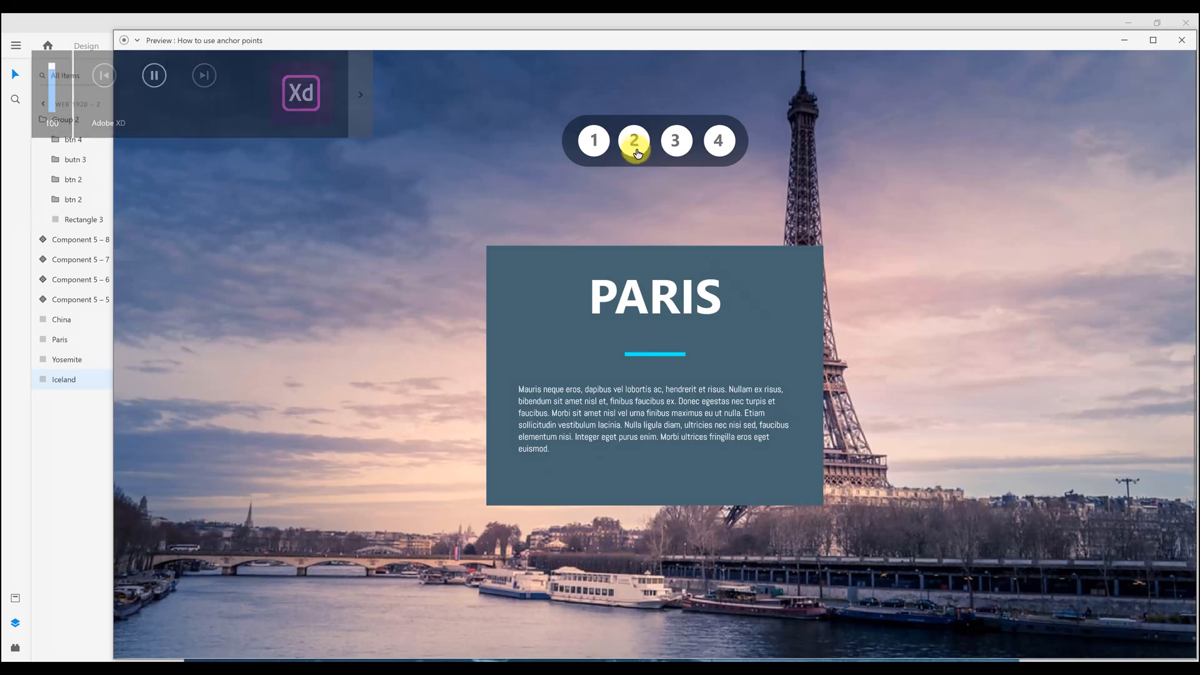
left_click(675, 140)
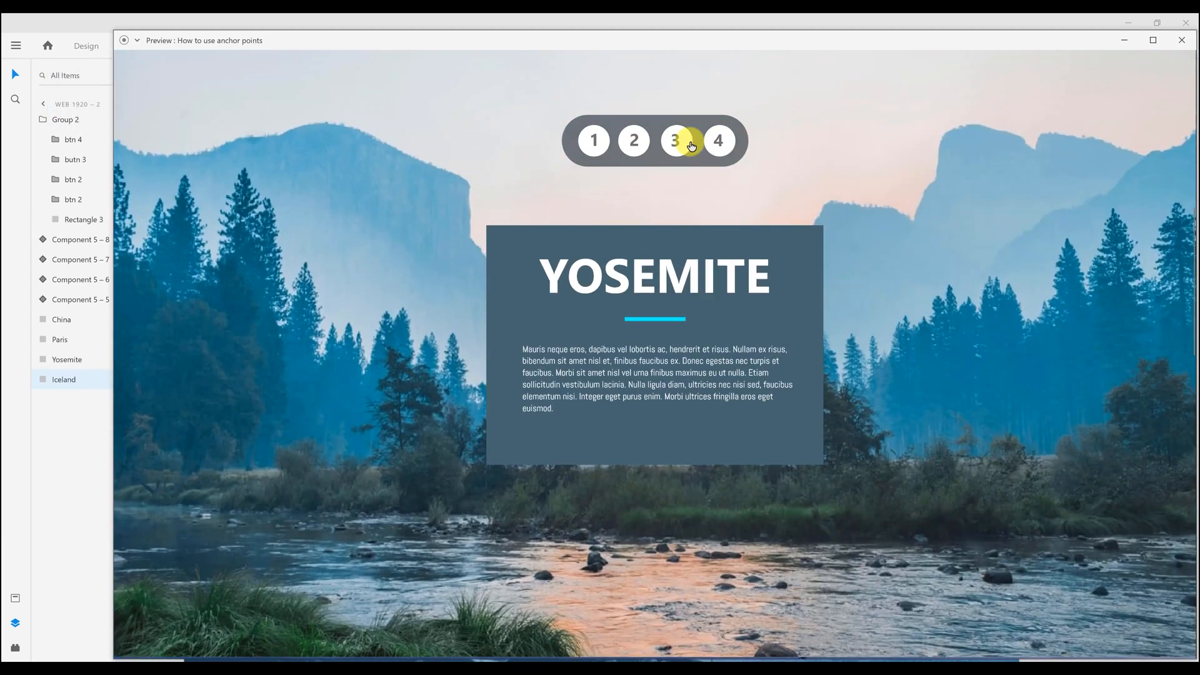
left_click(718, 141)
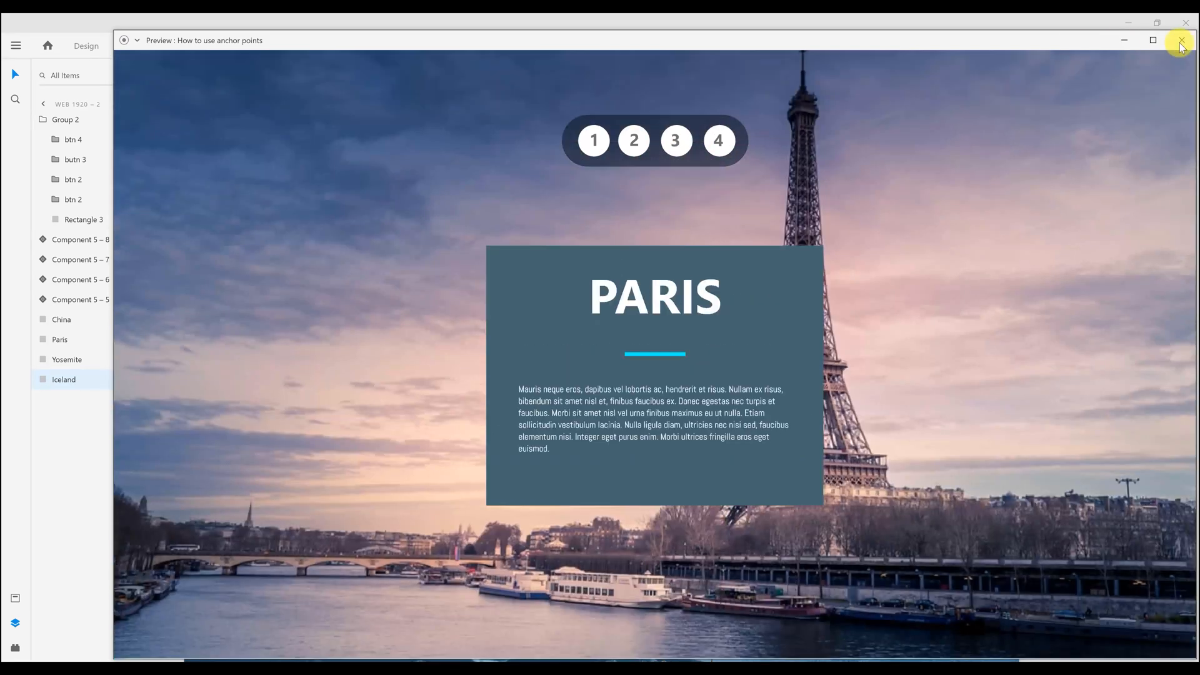
Give nav button 3 the ambience-london-street wav as its Audio Playback file
left_click(1179, 40)
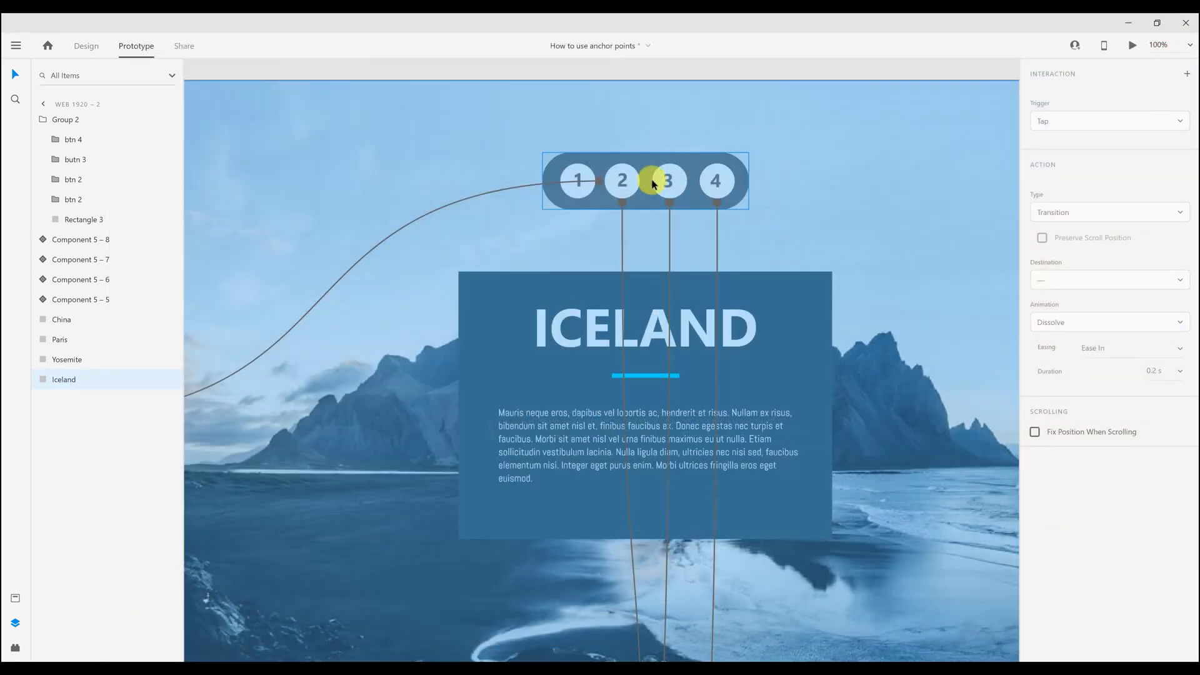
left_click(667, 180)
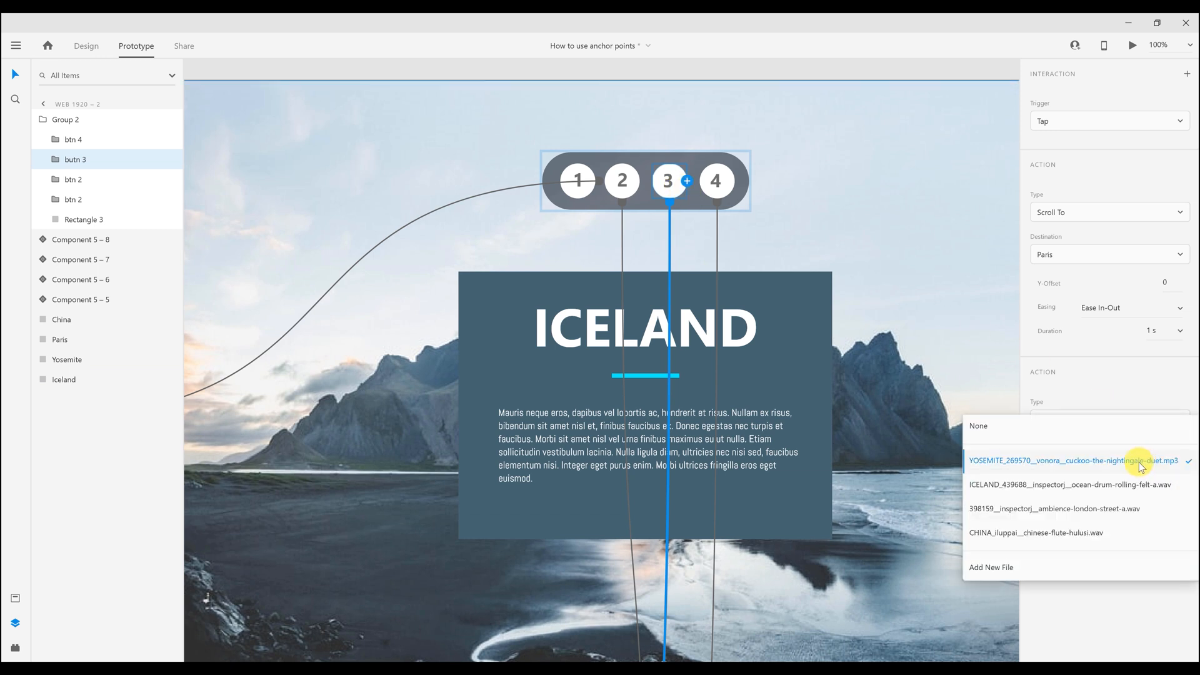
mouse_move(1015, 509)
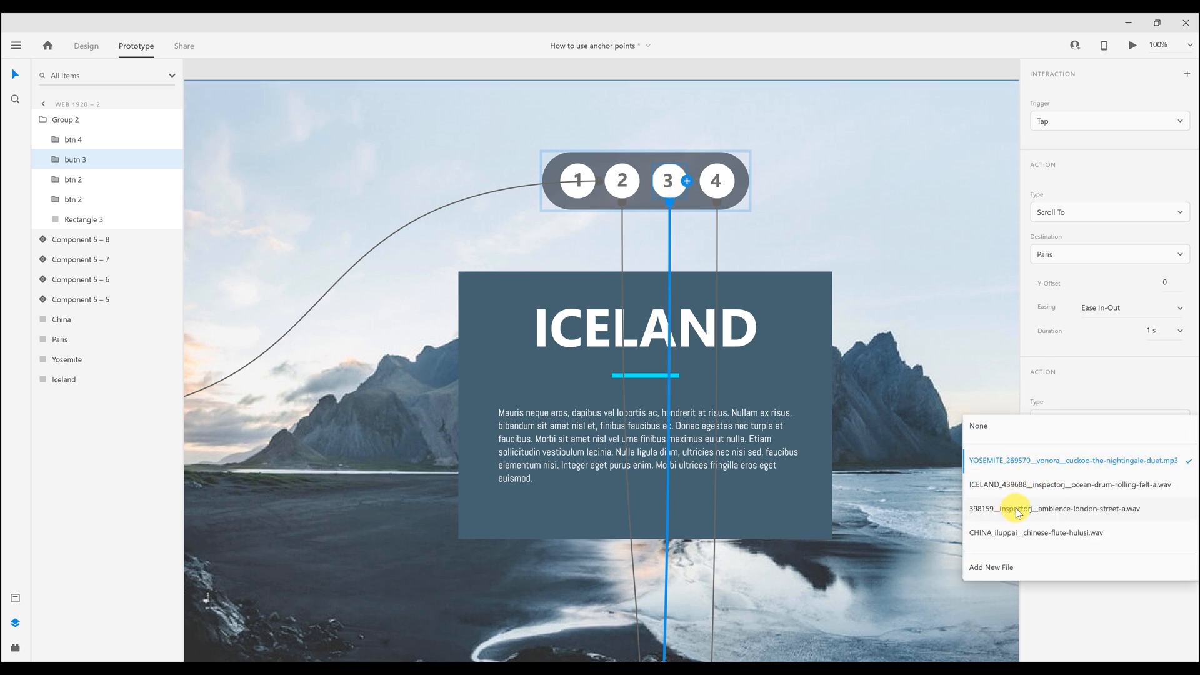
left_click(1035, 509)
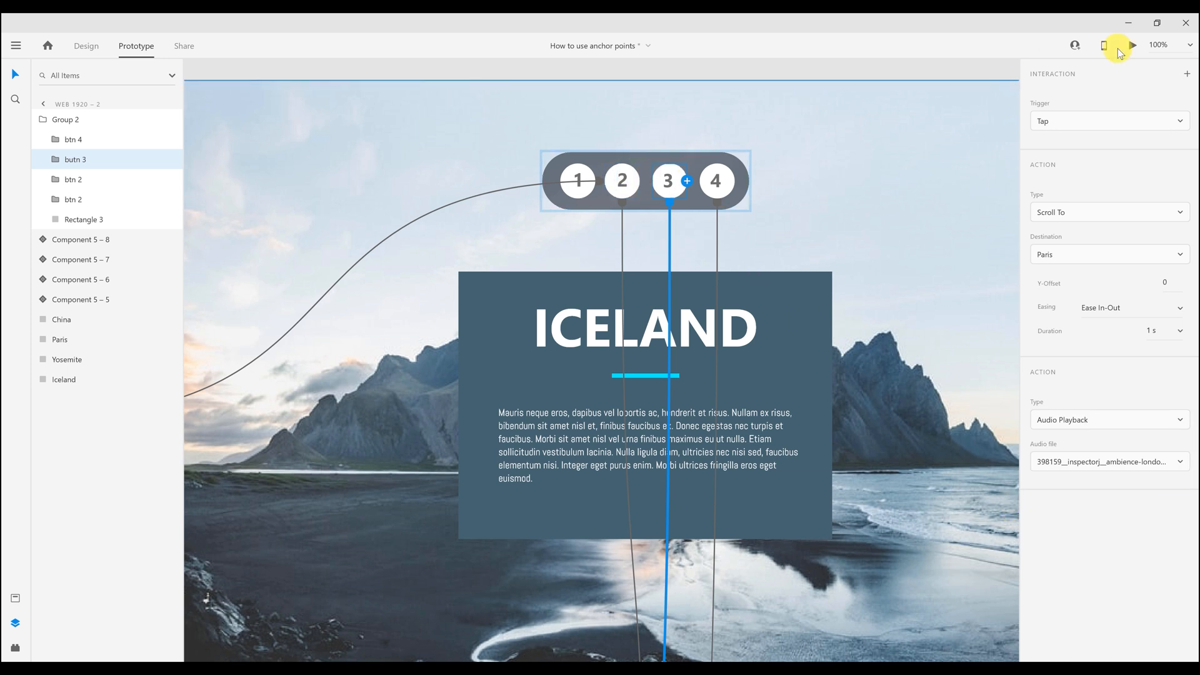
Preview and confirm buttons 3, 4 and 1 scroll to Paris, Great Wall of China and Iceland with sound
left_click(1118, 45)
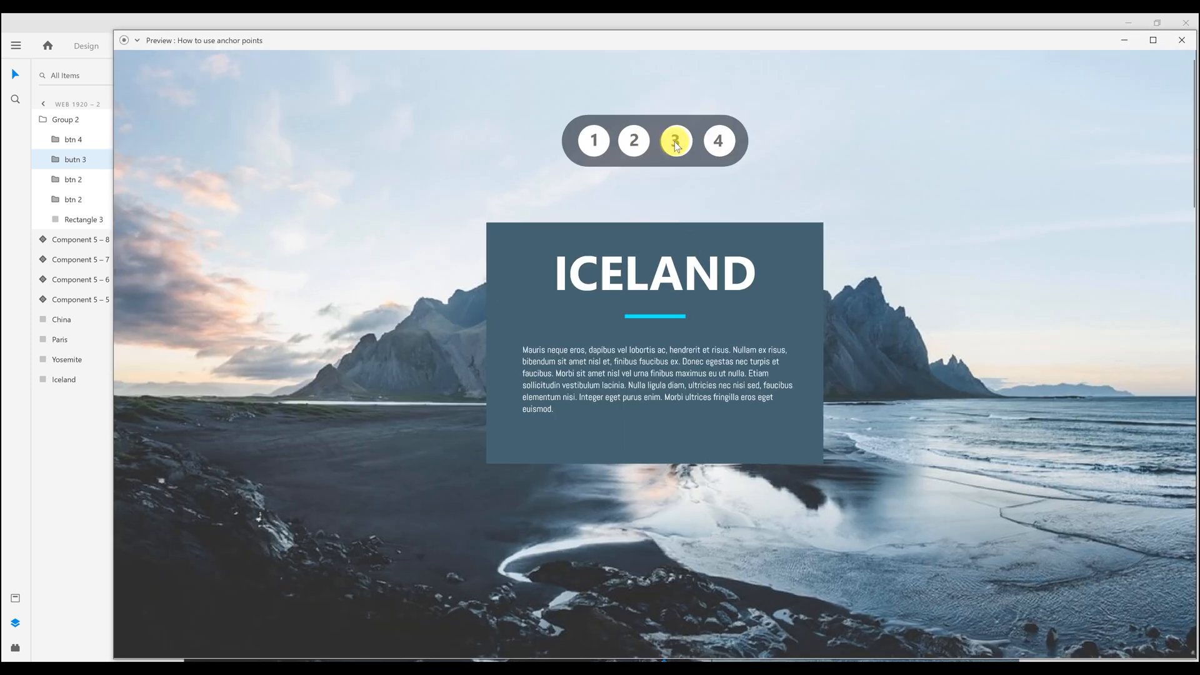
left_click(633, 140)
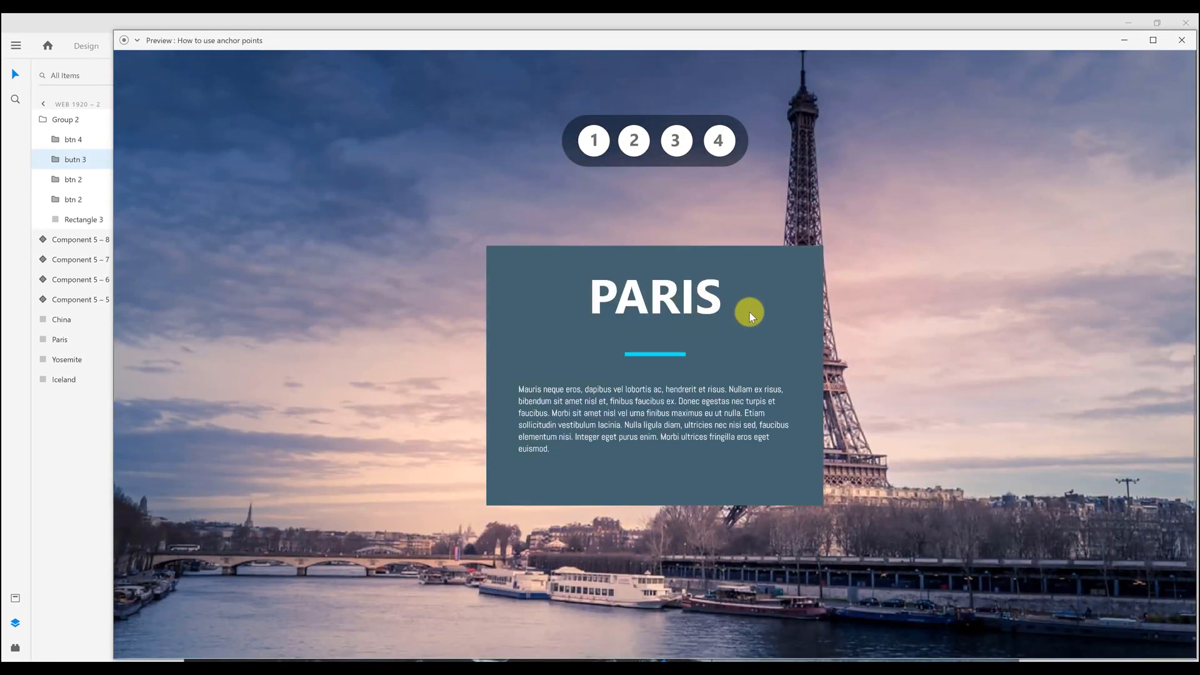
mouse_move(741, 310)
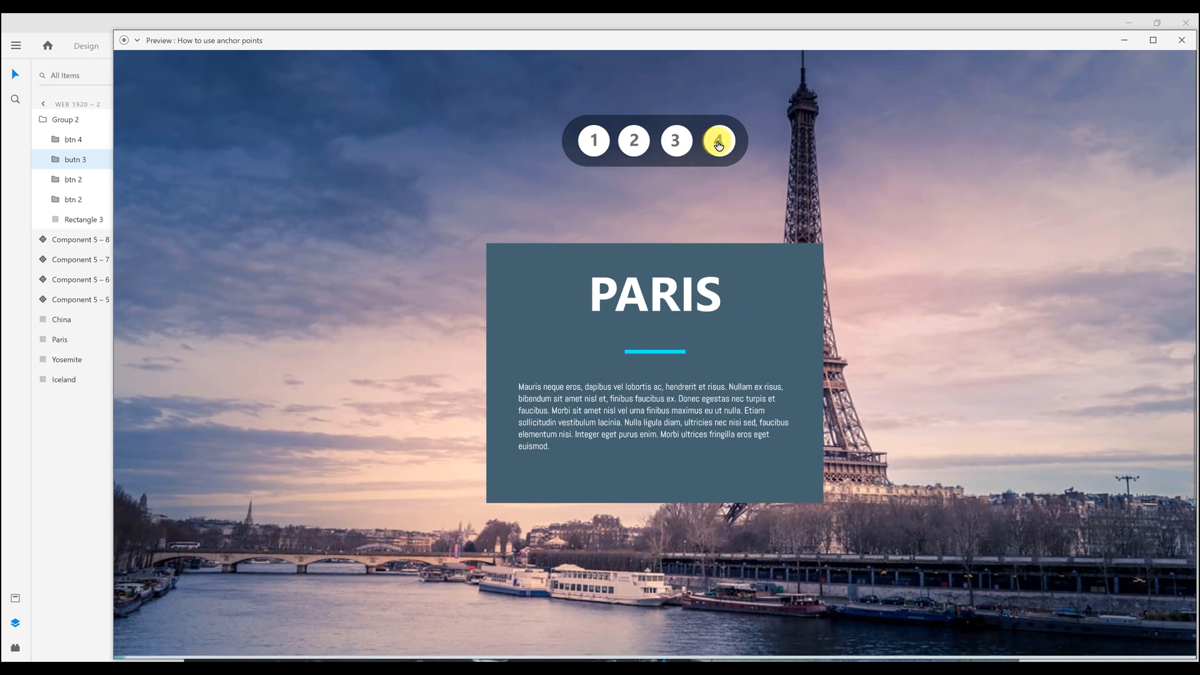
left_click(592, 140)
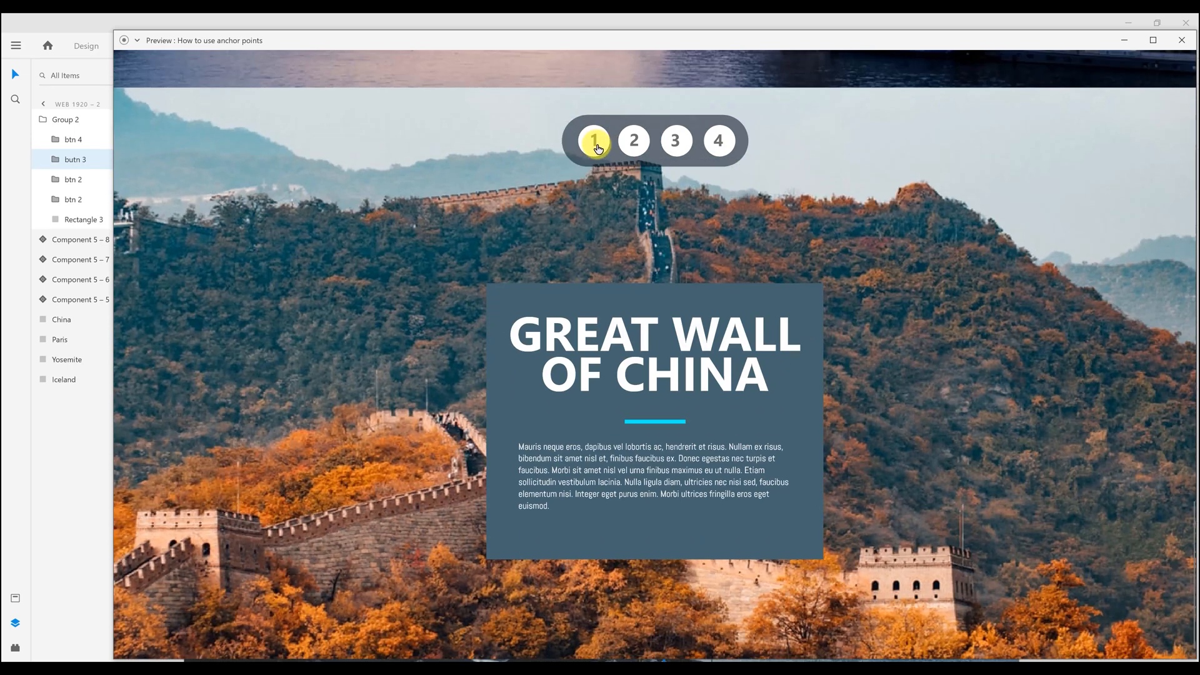
left_click(595, 140)
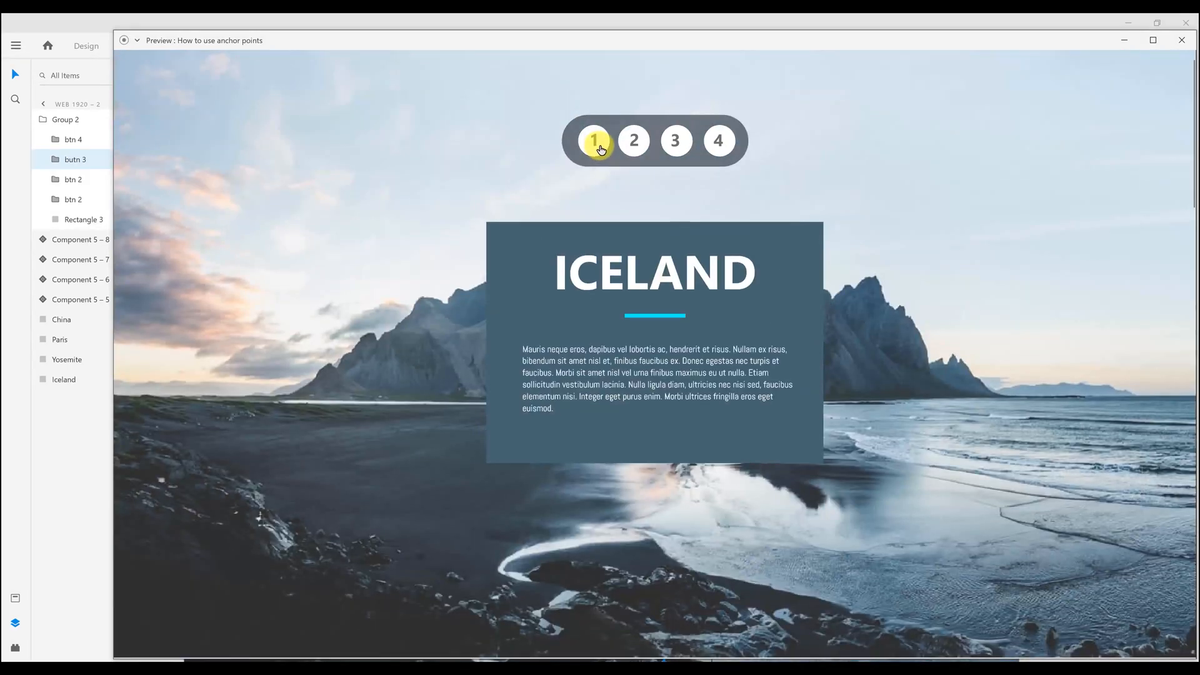
left_click(634, 142)
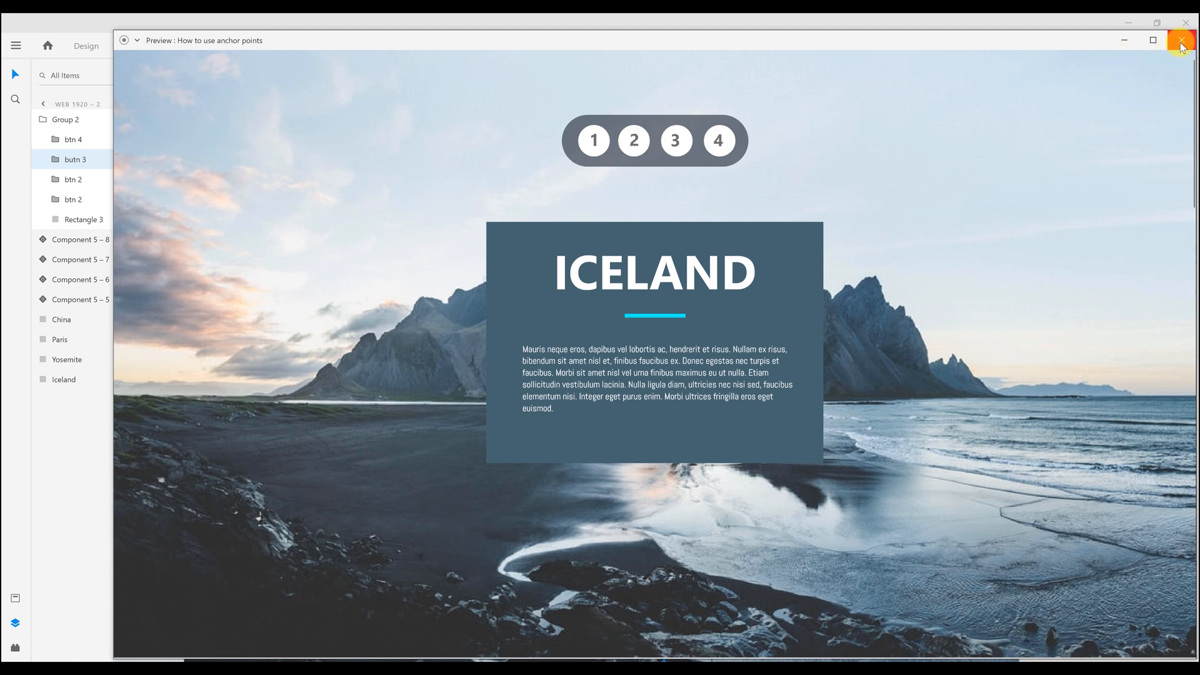
Leave the preview and return to design mode with both Web 1920 artboards on canvas
left_click(1181, 40)
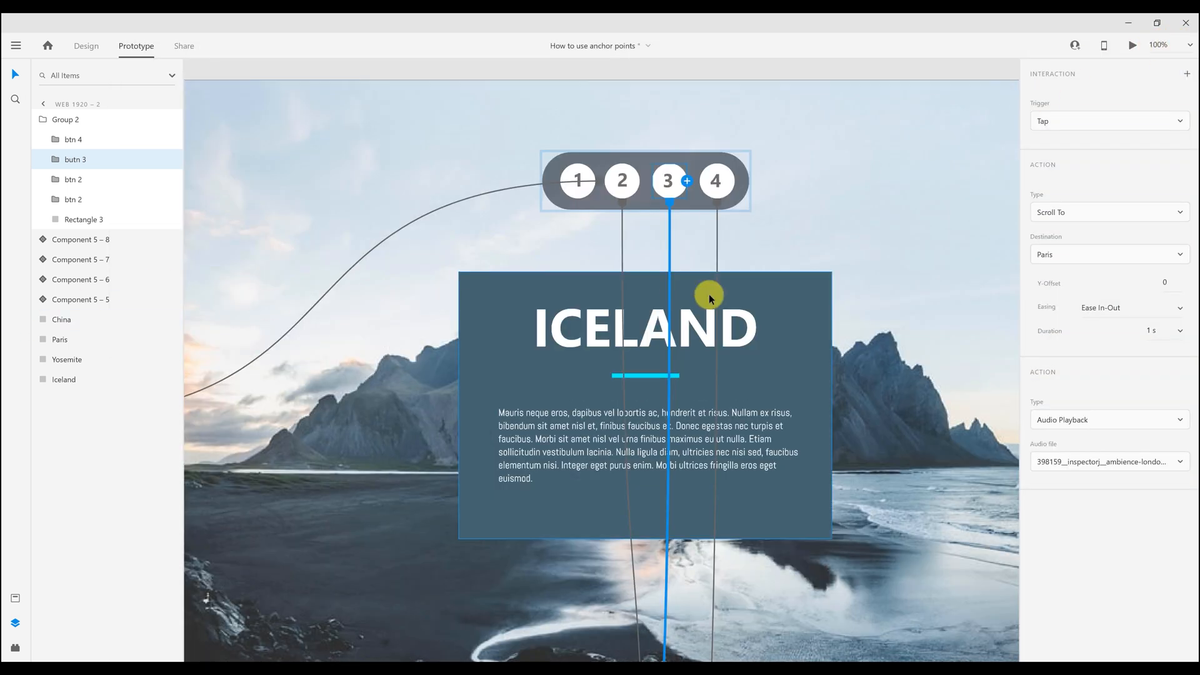
mouse_move(865, 115)
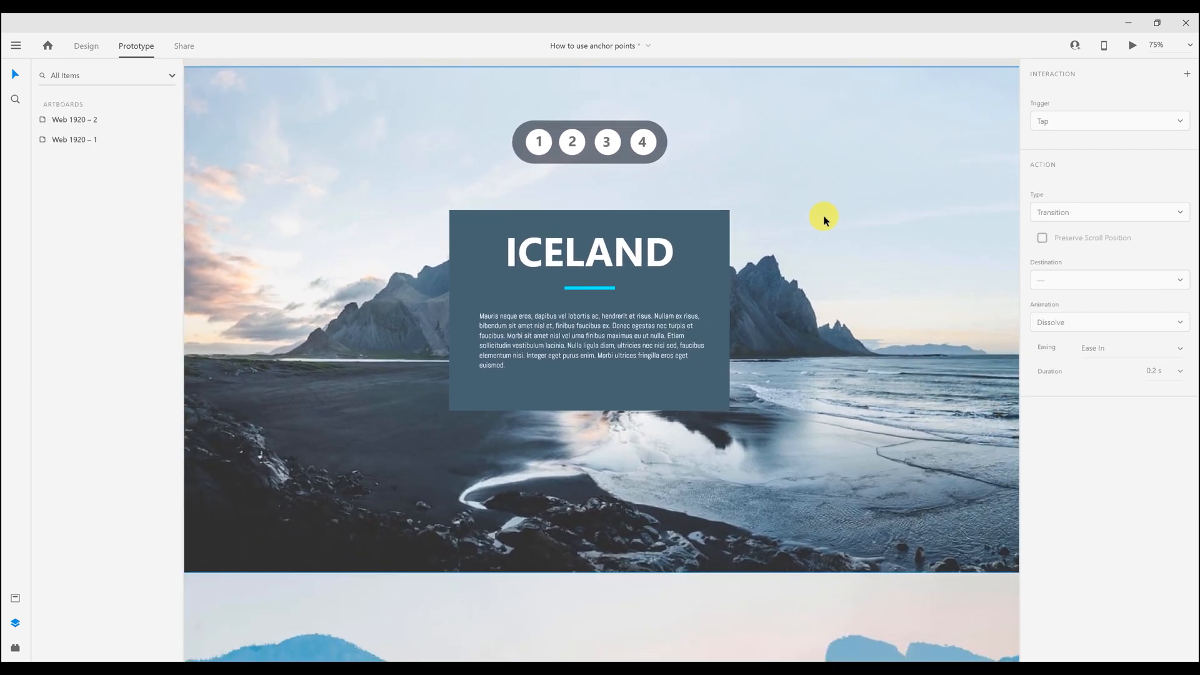
left_click(87, 47)
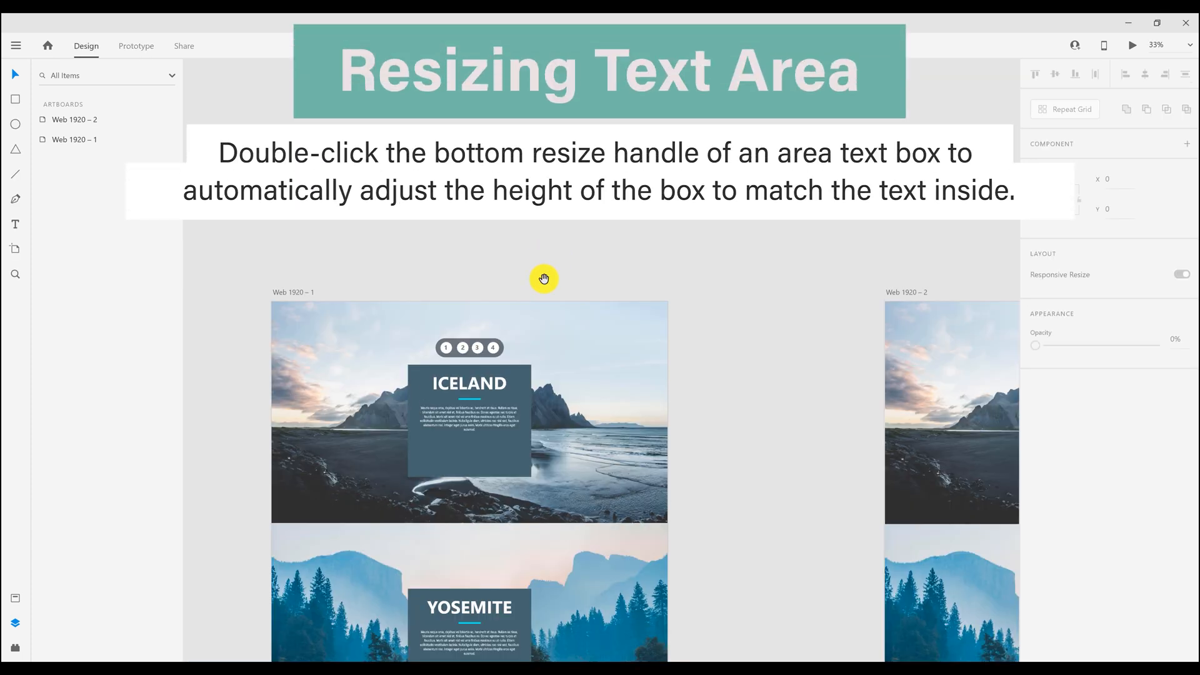
Zoom in on the Iceland artboard's paragraph text box
scroll("up", 3)
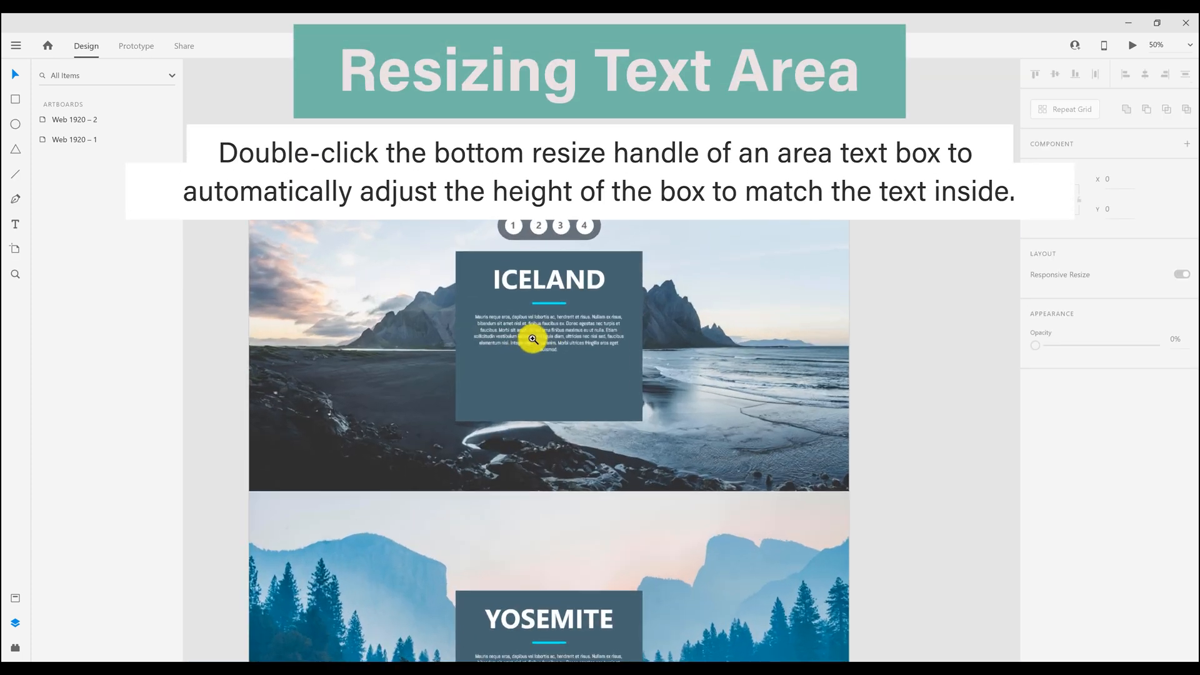